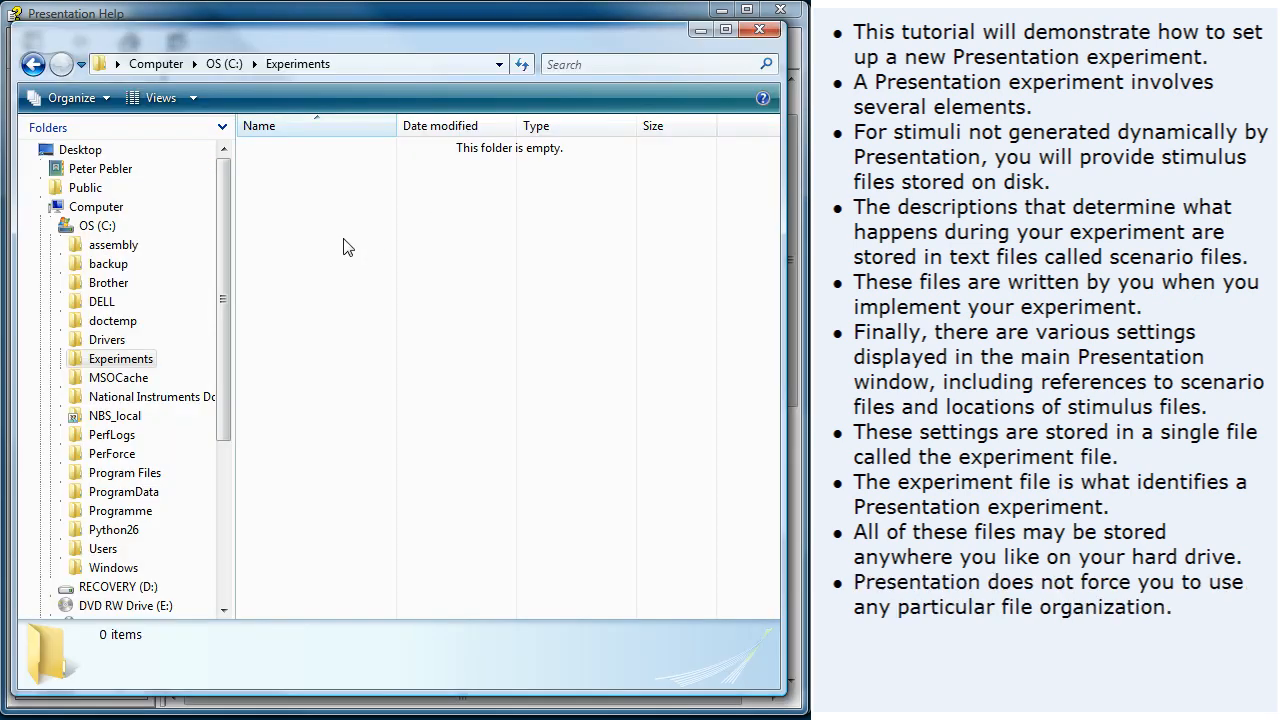
Step: Create a new Experiment 1 folder inside Experiments and go into it
right_click(348, 248)
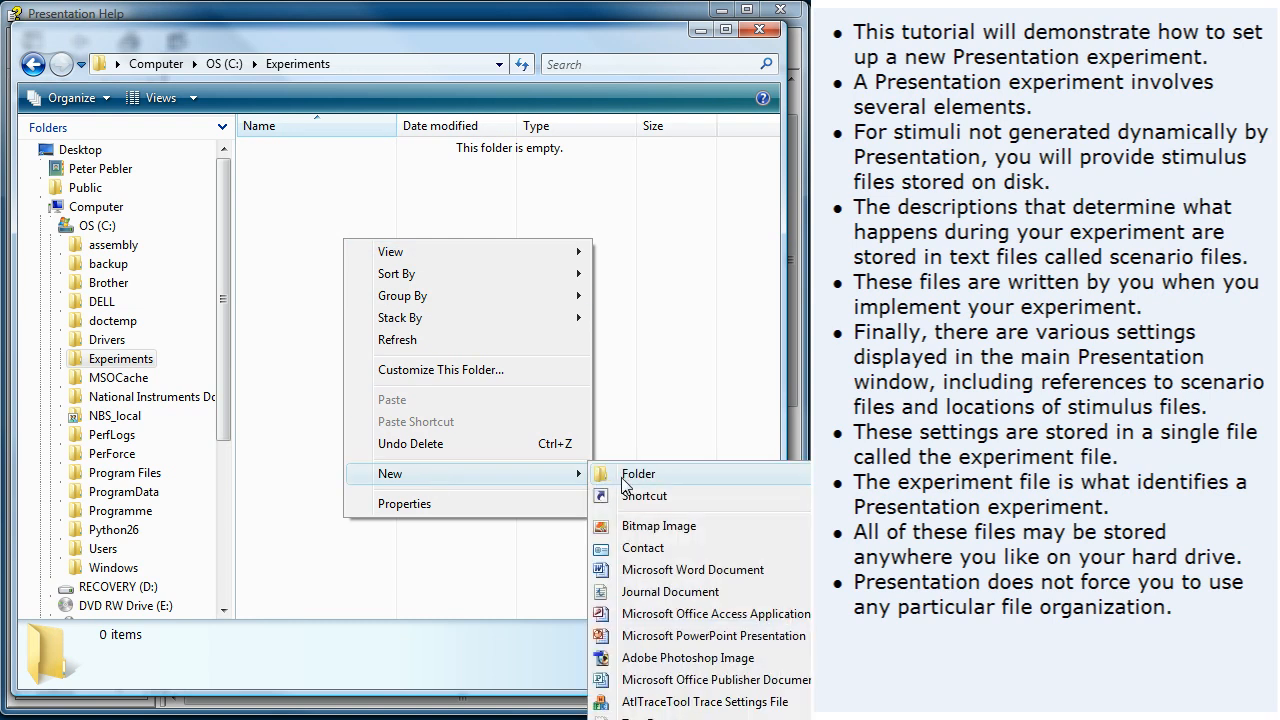
left_click(638, 472)
type("Experiment 1")
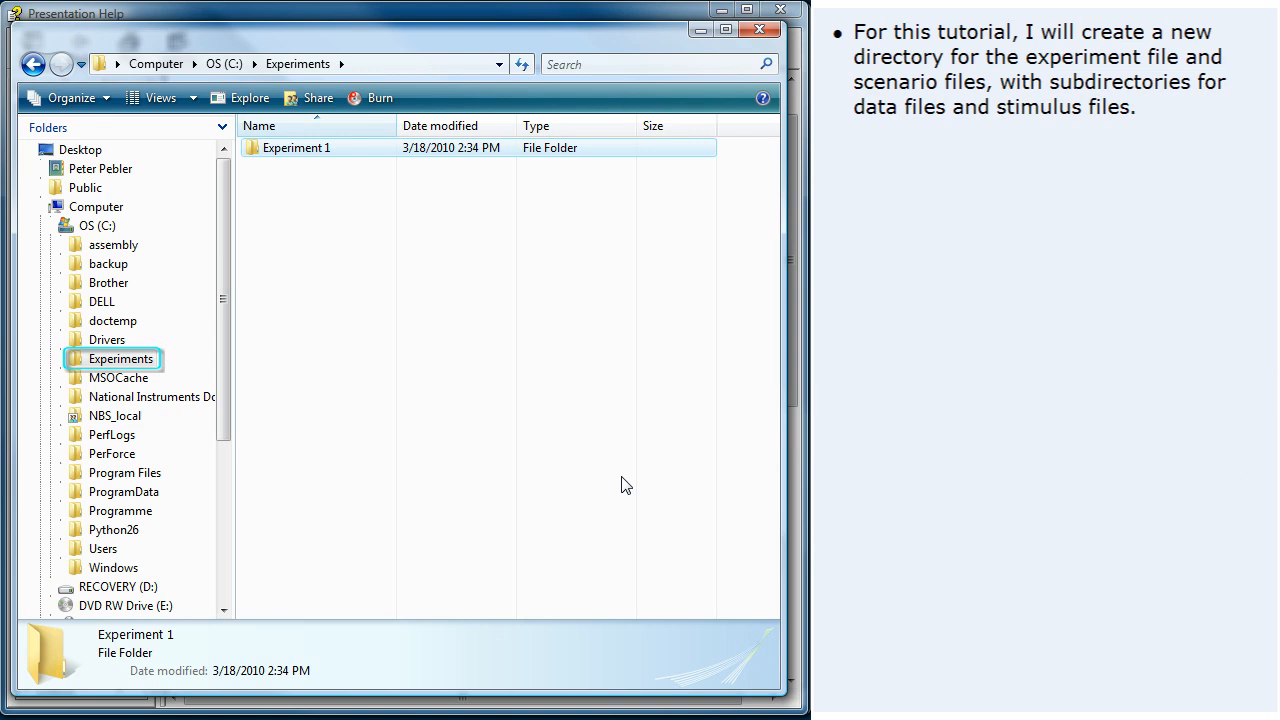
double_click(296, 148)
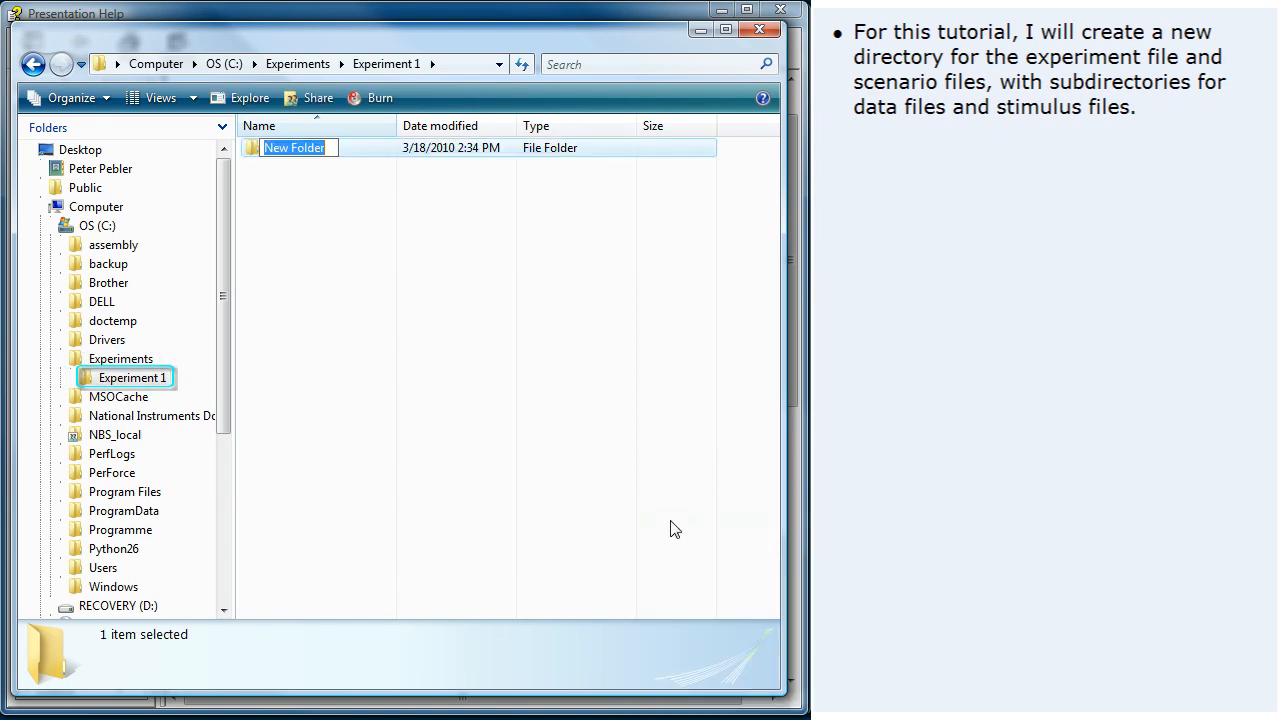
Step: Create Logfiles and Stimuli subfolders inside Experiment 1
type("Logfiles")
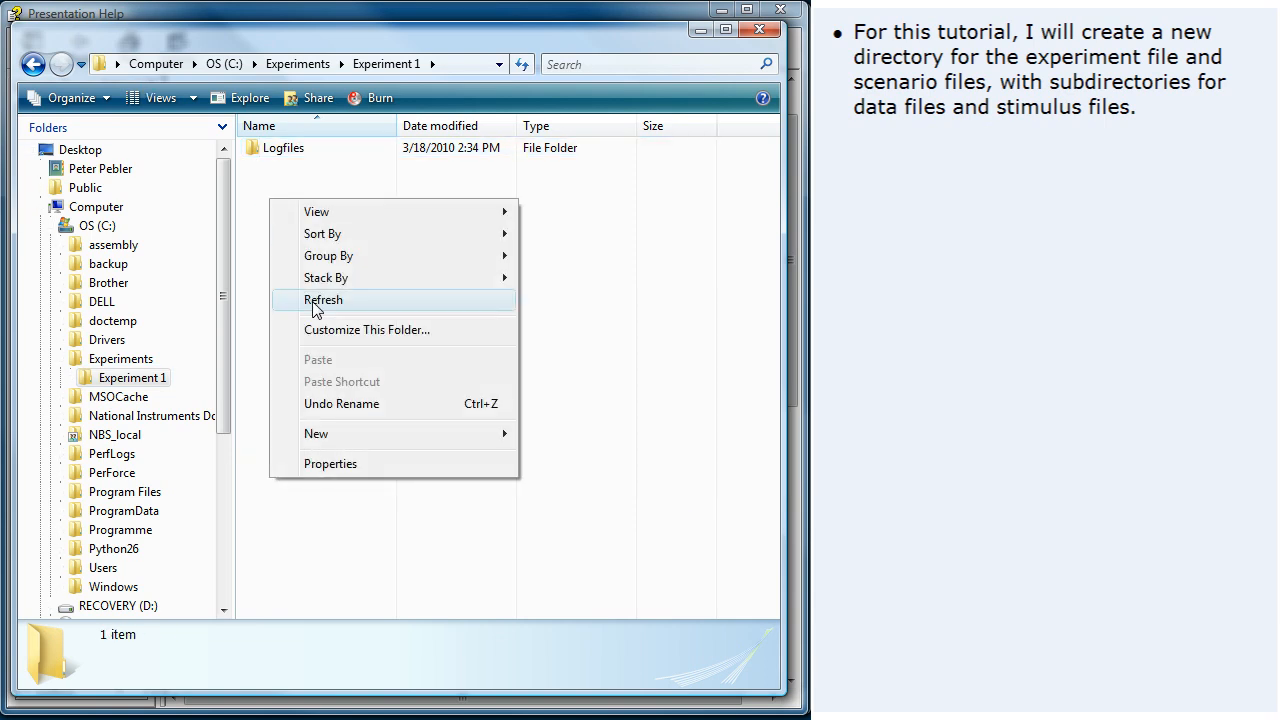
left_click(316, 432)
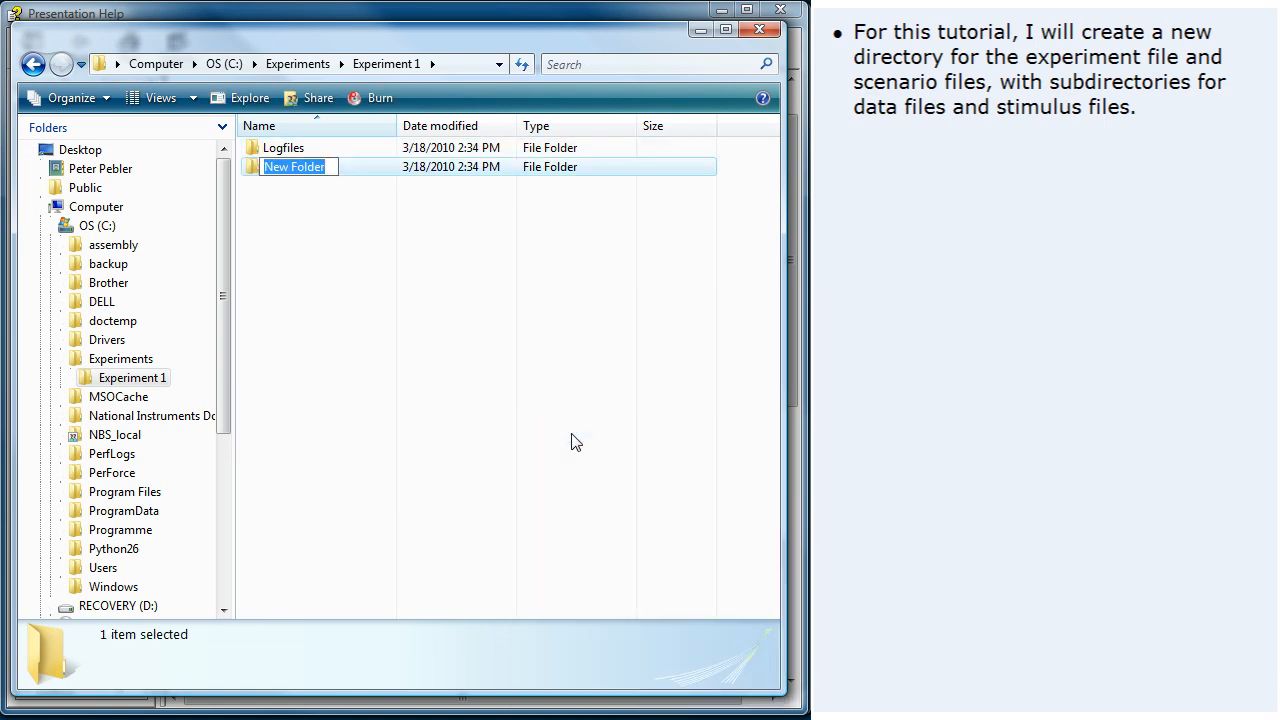
type("Stimuli")
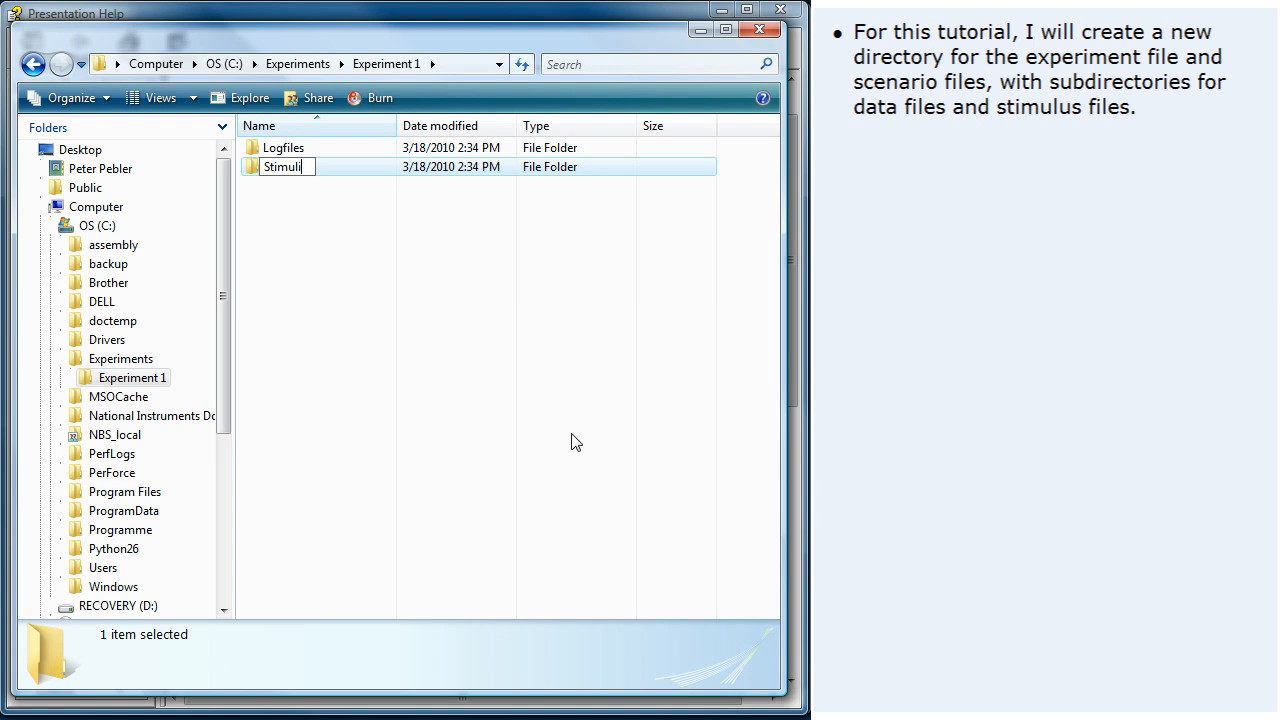
key("Return")
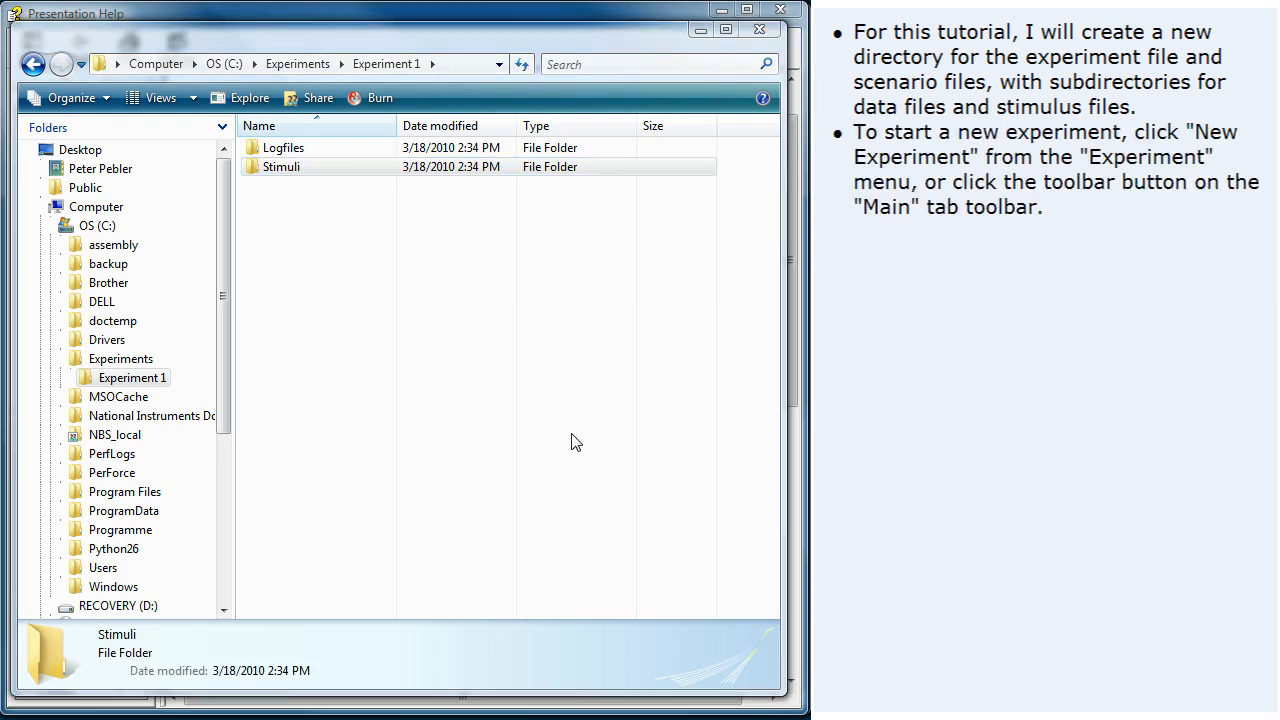
Step: Start a new empty experiment and name it 'My Experiment 1'
left_click(44, 40)
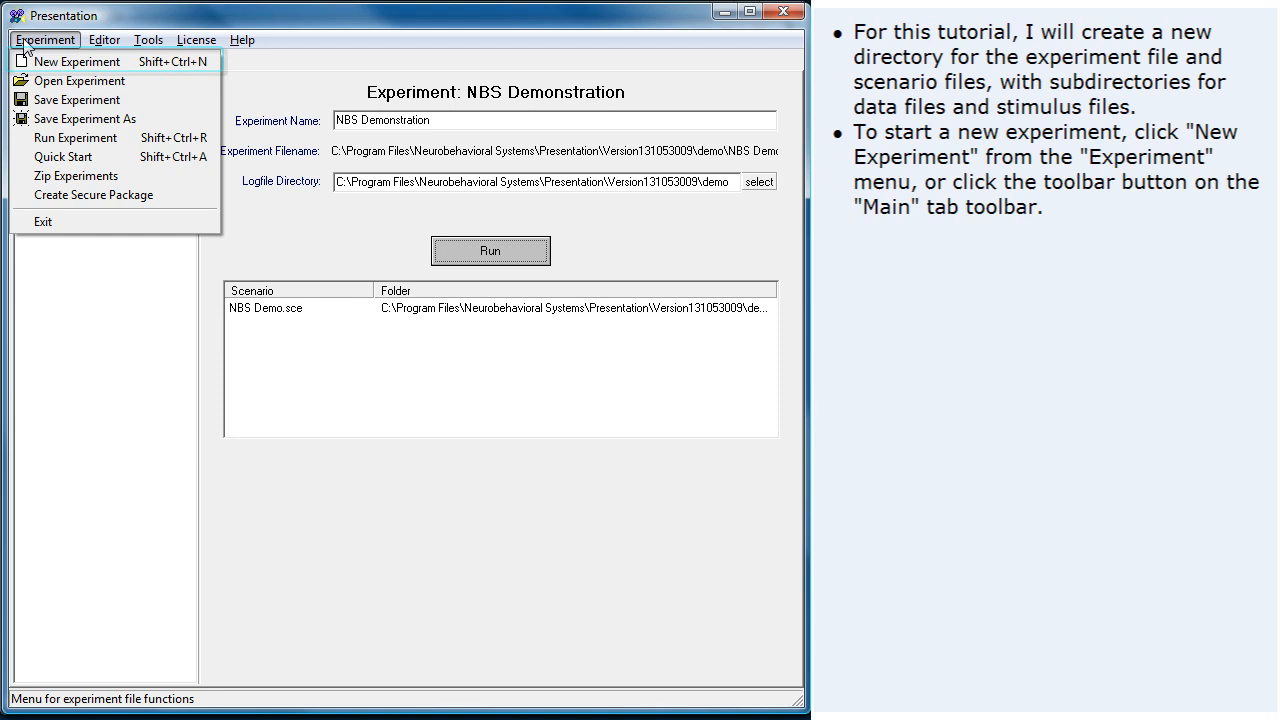
left_click(76, 60)
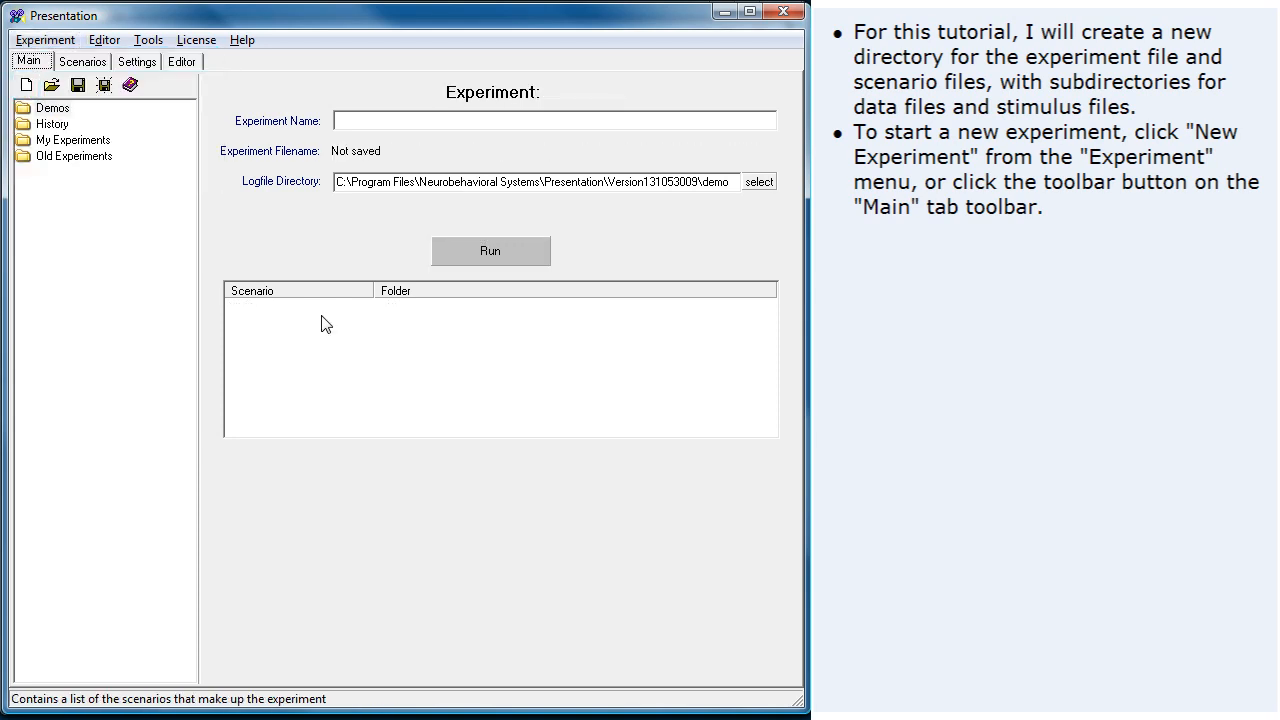
left_click(552, 120)
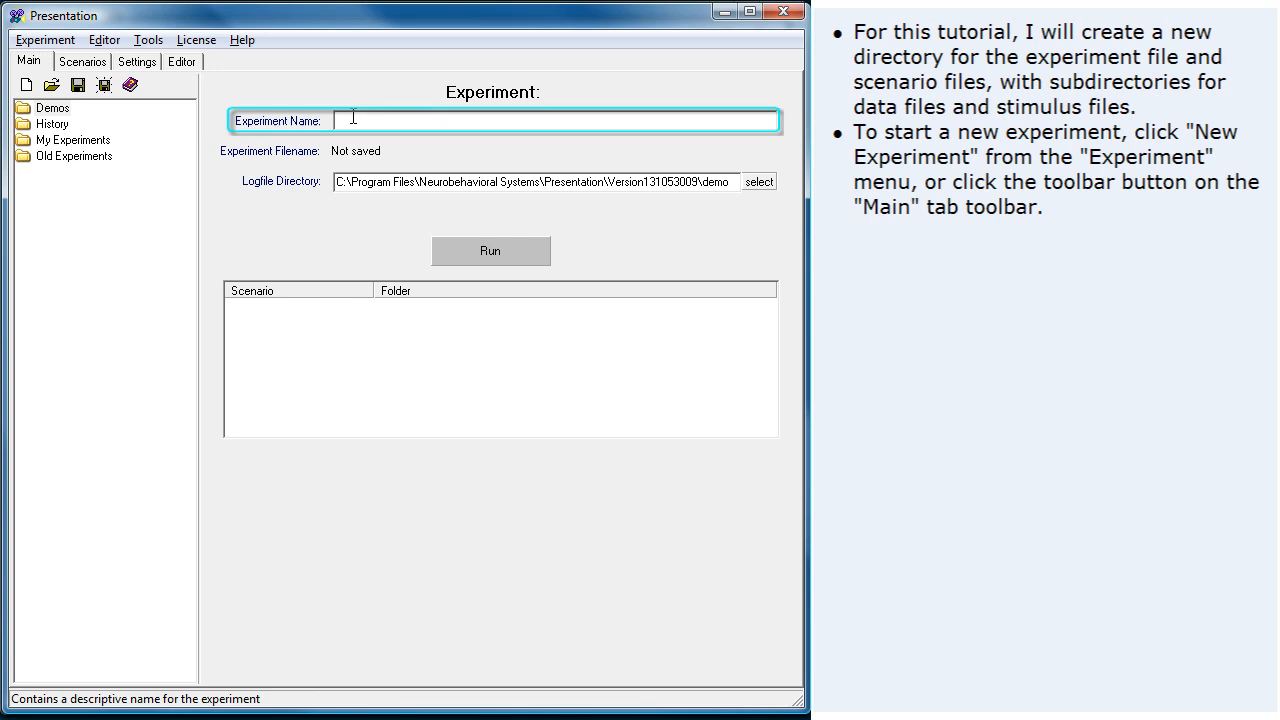
type("My Experime")
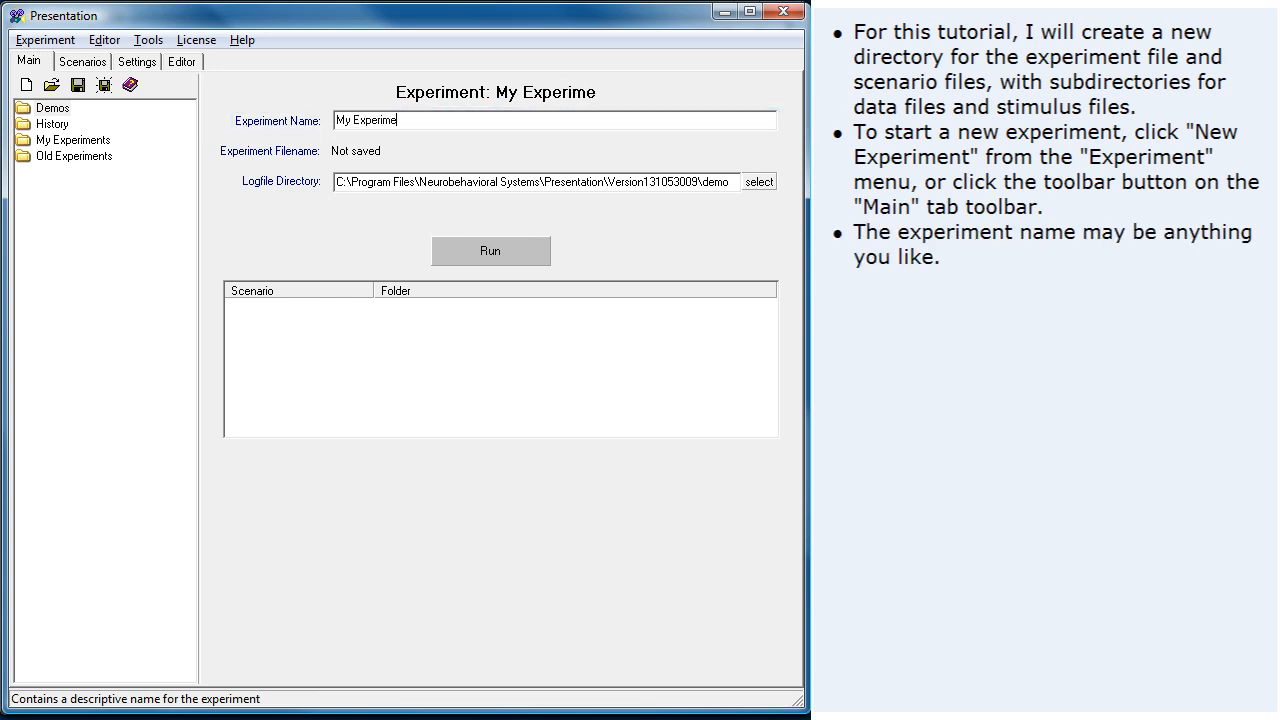
type("nt 1")
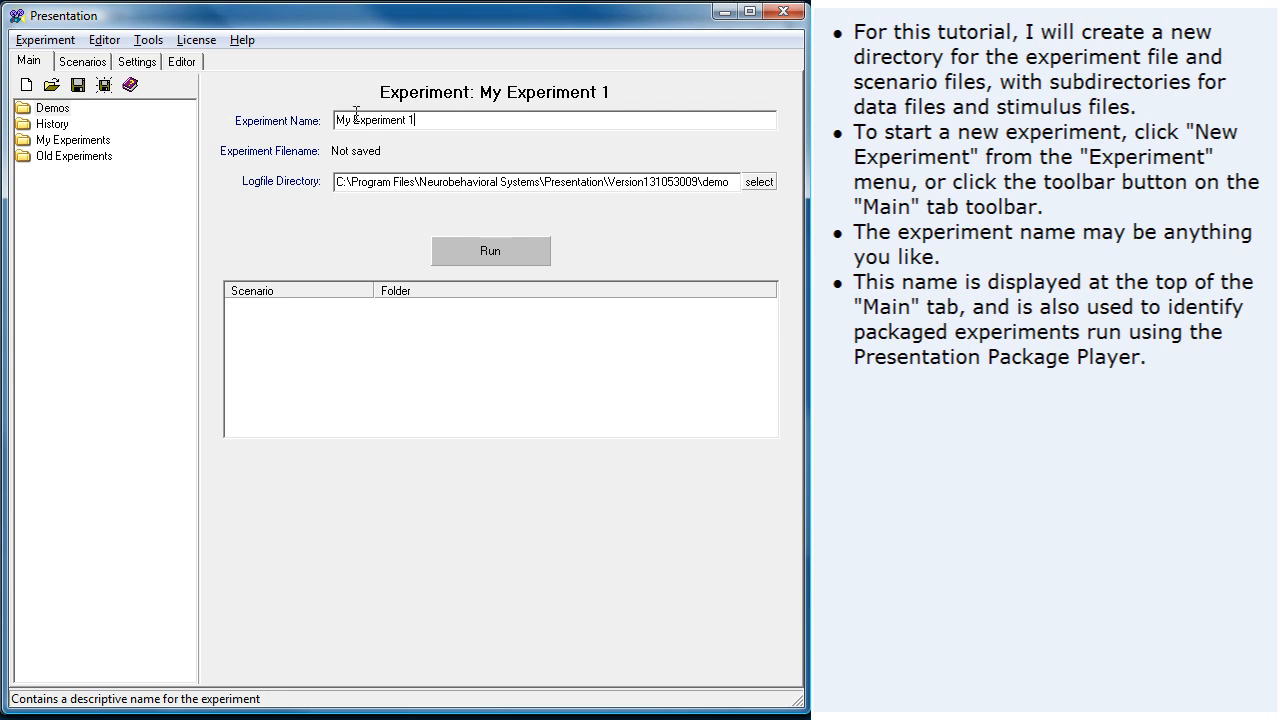
mouse_move(410, 138)
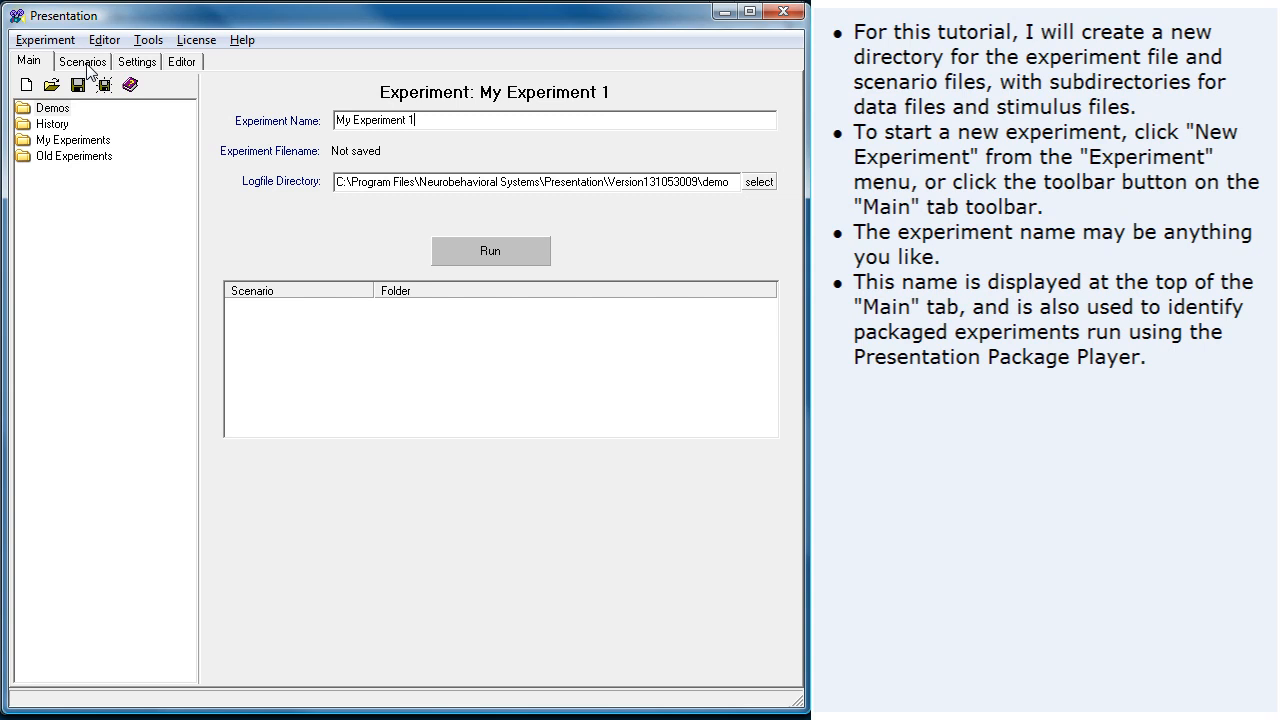
Step: On the Scenarios page, browse the directory tree to Experiment 1's Logfiles folder
left_click(82, 60)
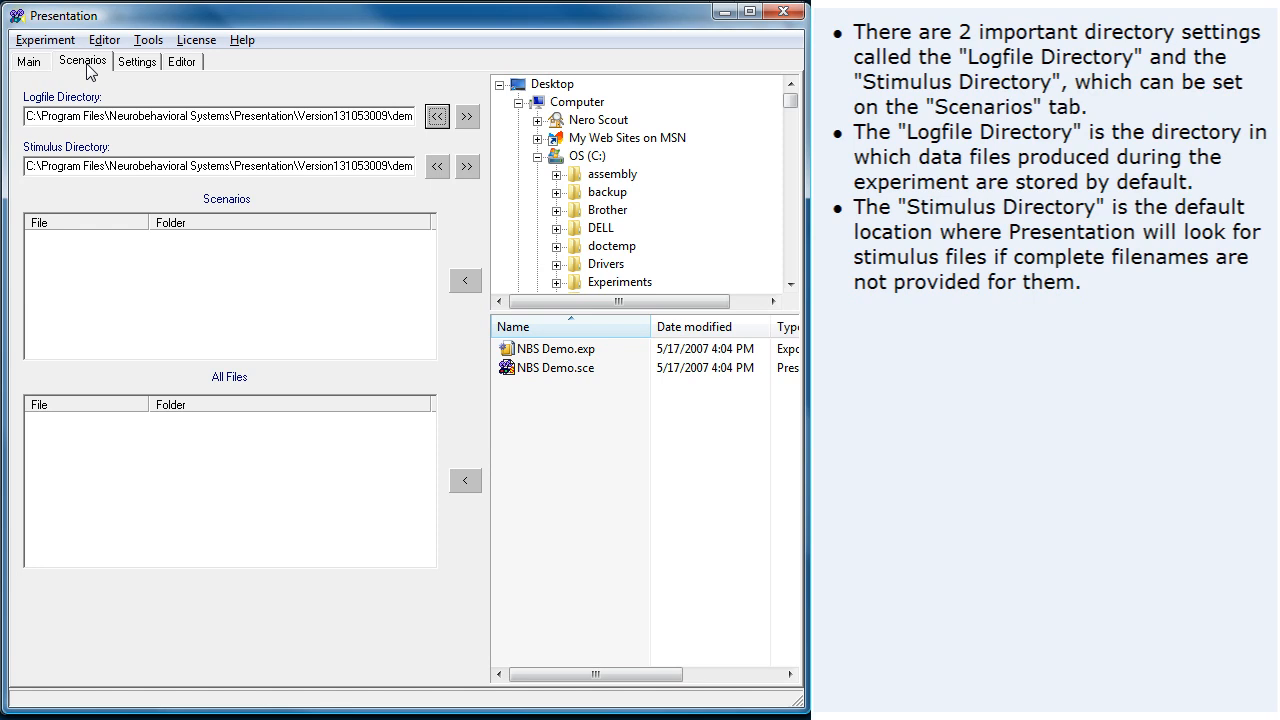
left_click(558, 264)
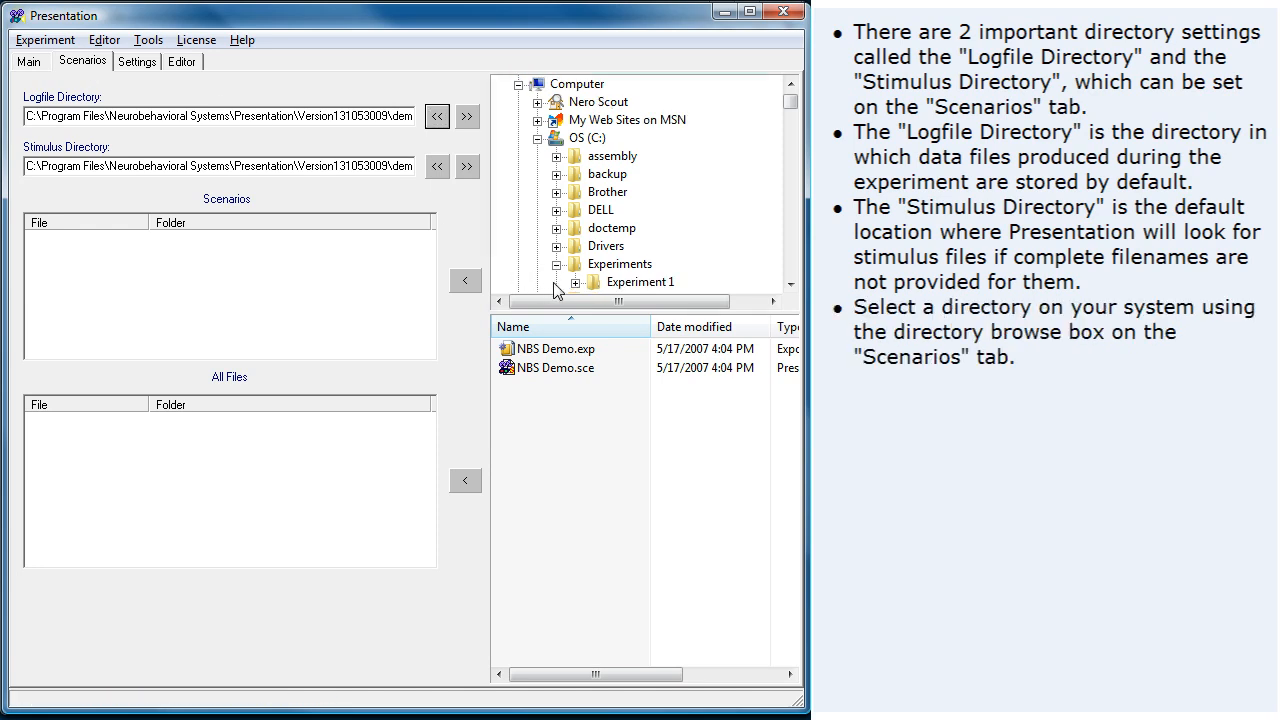
left_click(576, 282)
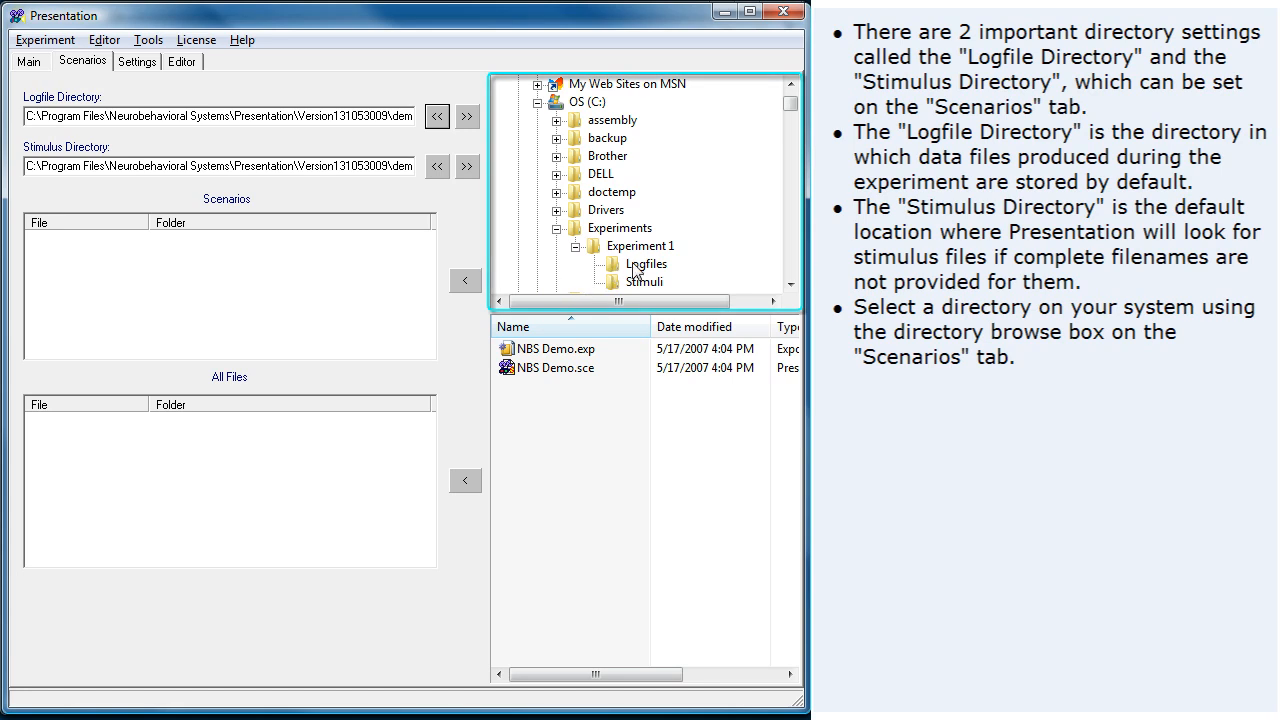
left_click(646, 264)
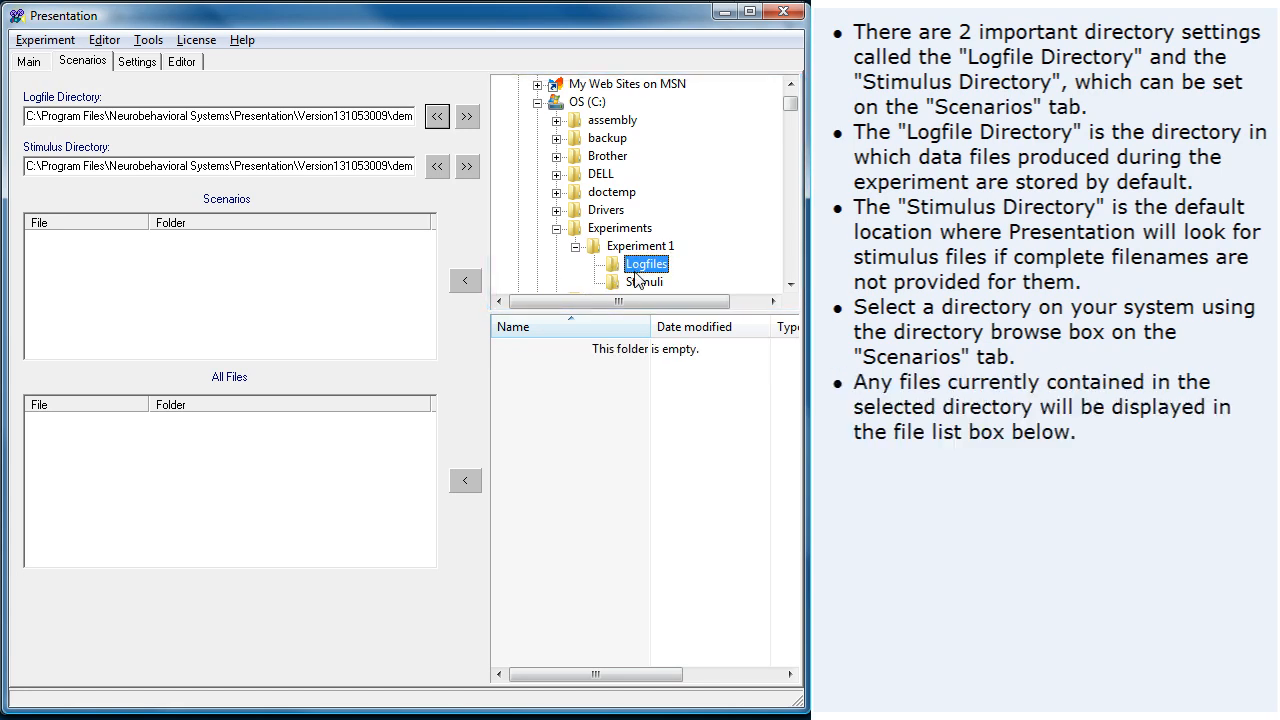
mouse_move(600, 182)
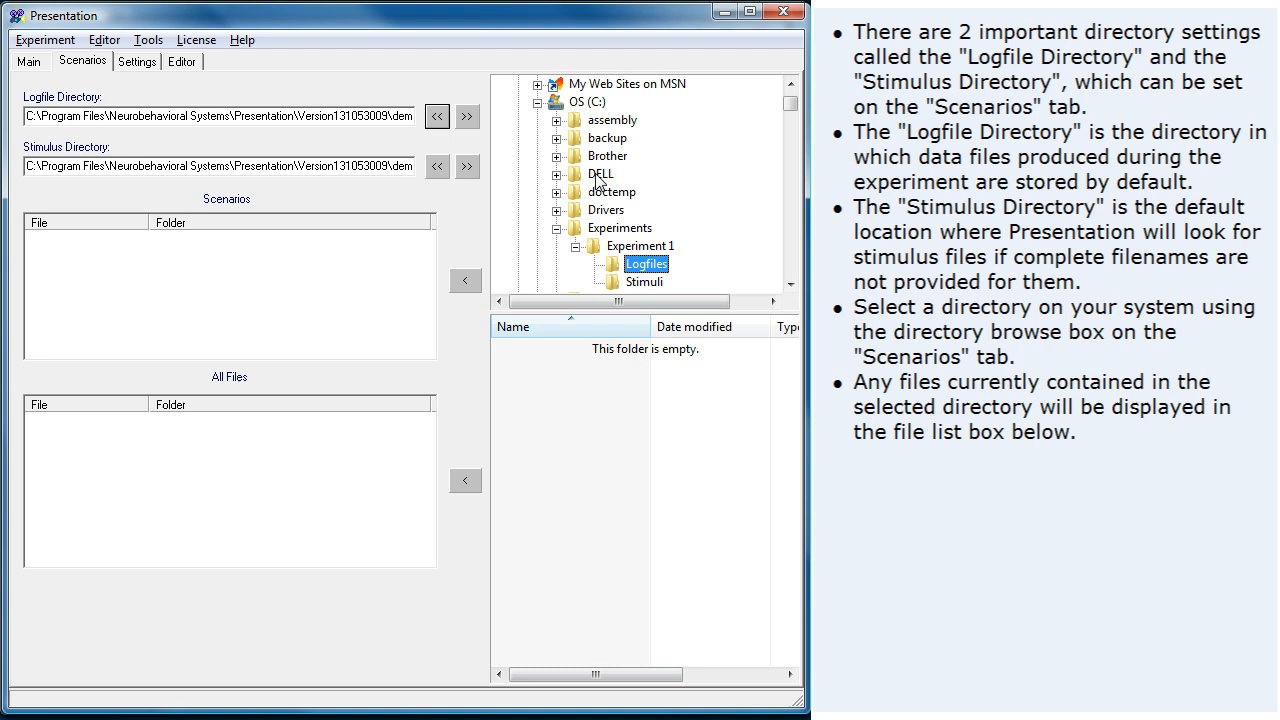
left_click(600, 172)
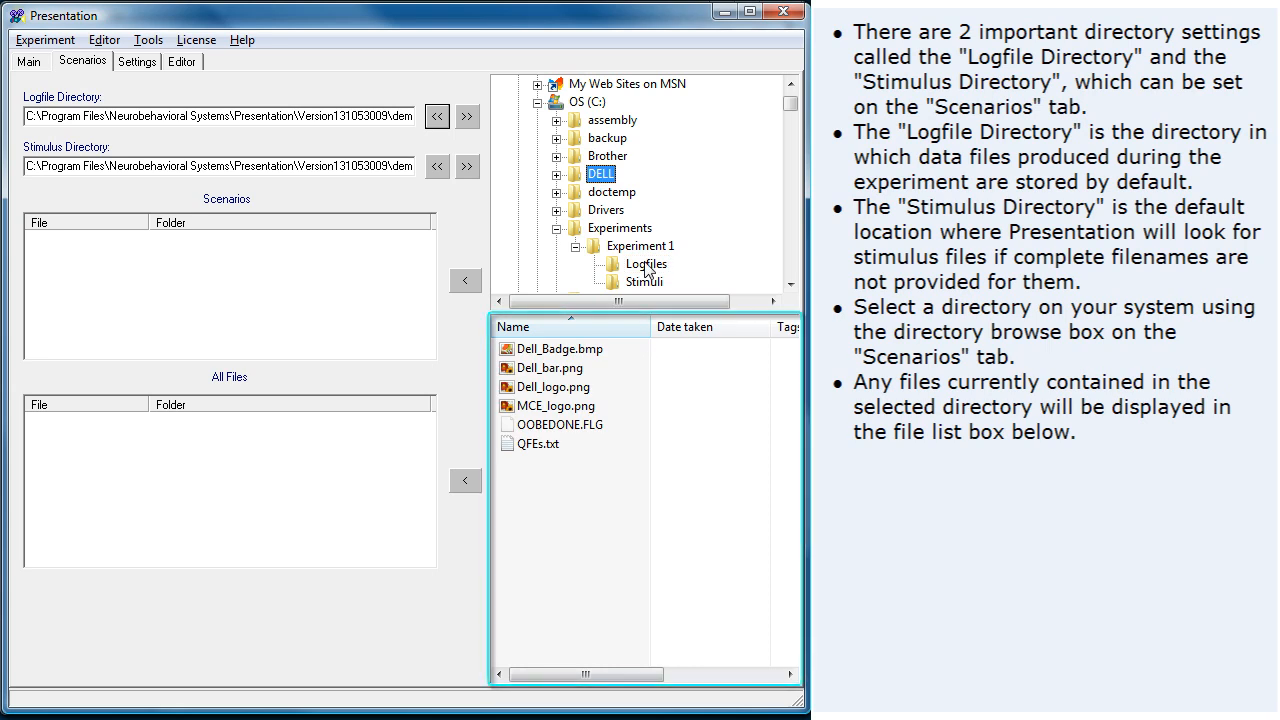
left_click(646, 264)
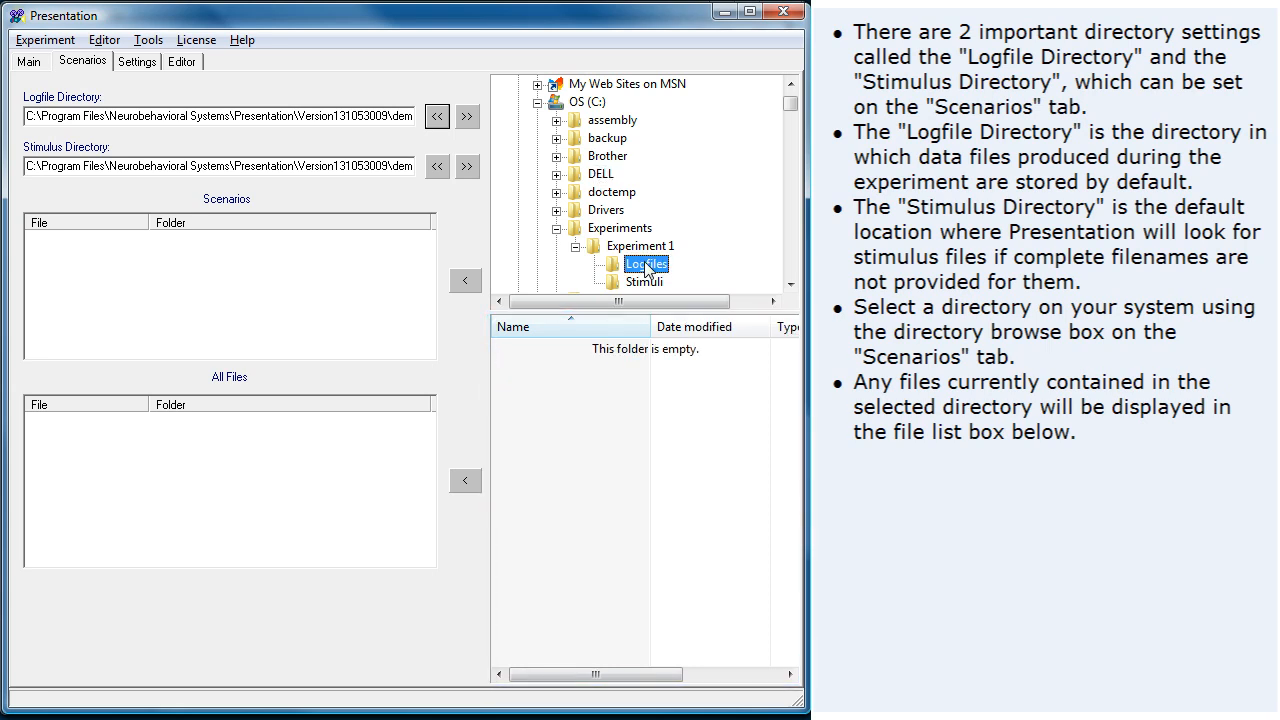
mouse_move(436, 116)
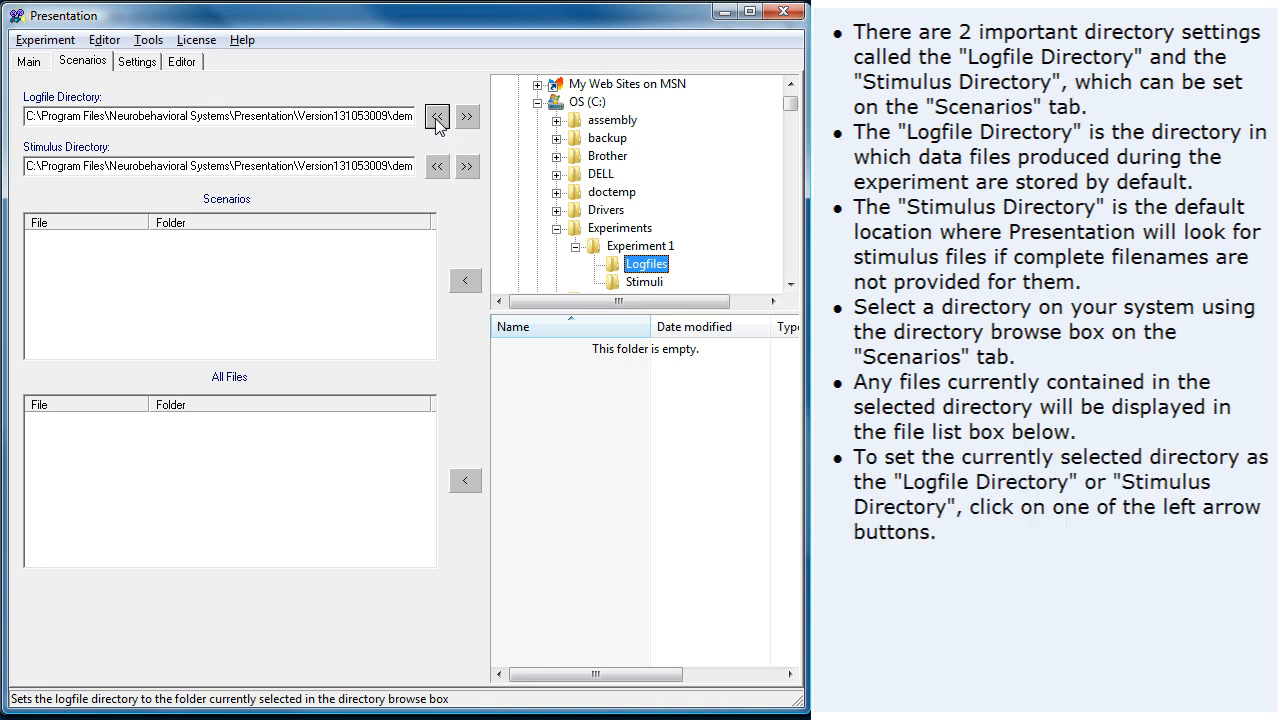
Step: Make Logfiles the logfile directory and Stimuli the stimulus directory
left_click(436, 116)
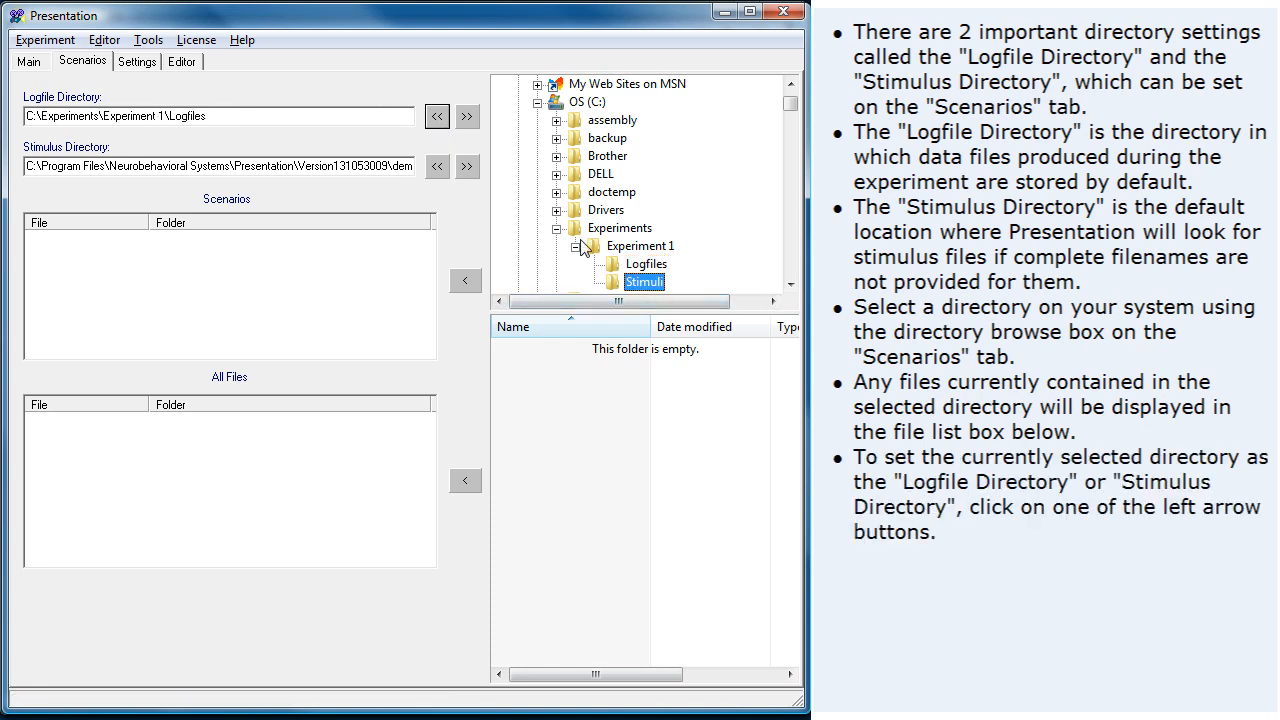
left_click(436, 166)
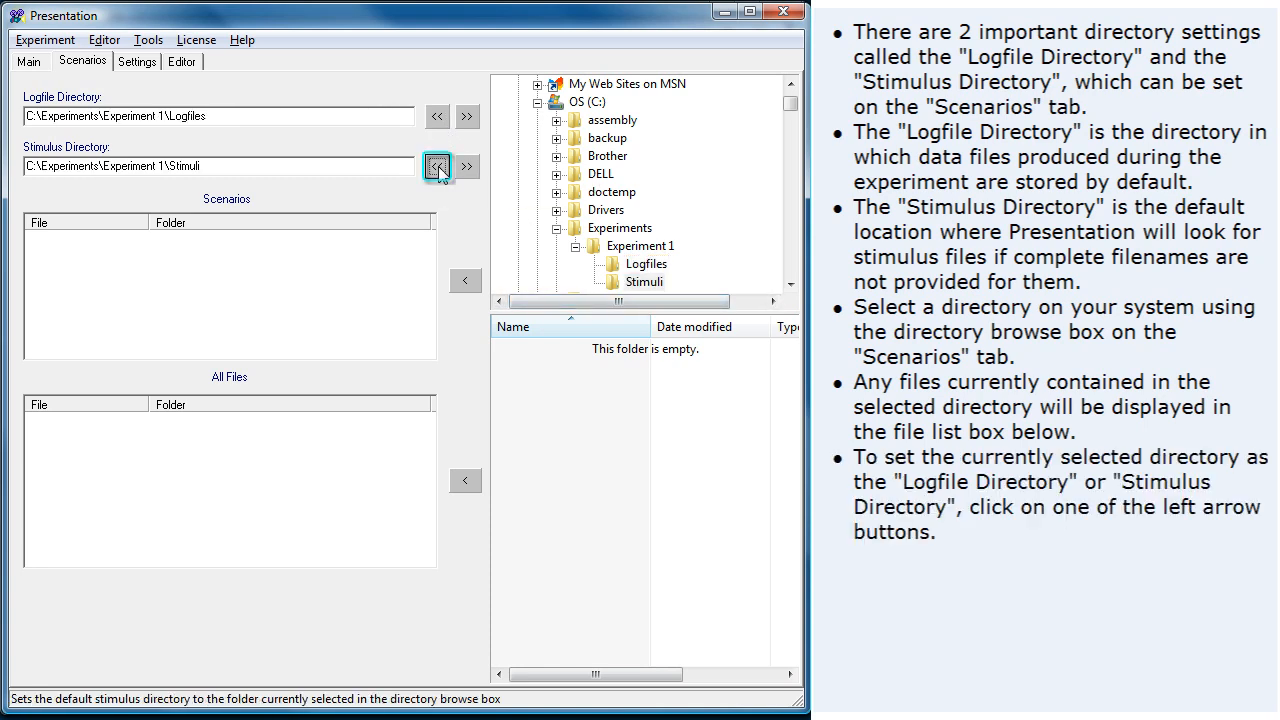
mouse_move(436, 166)
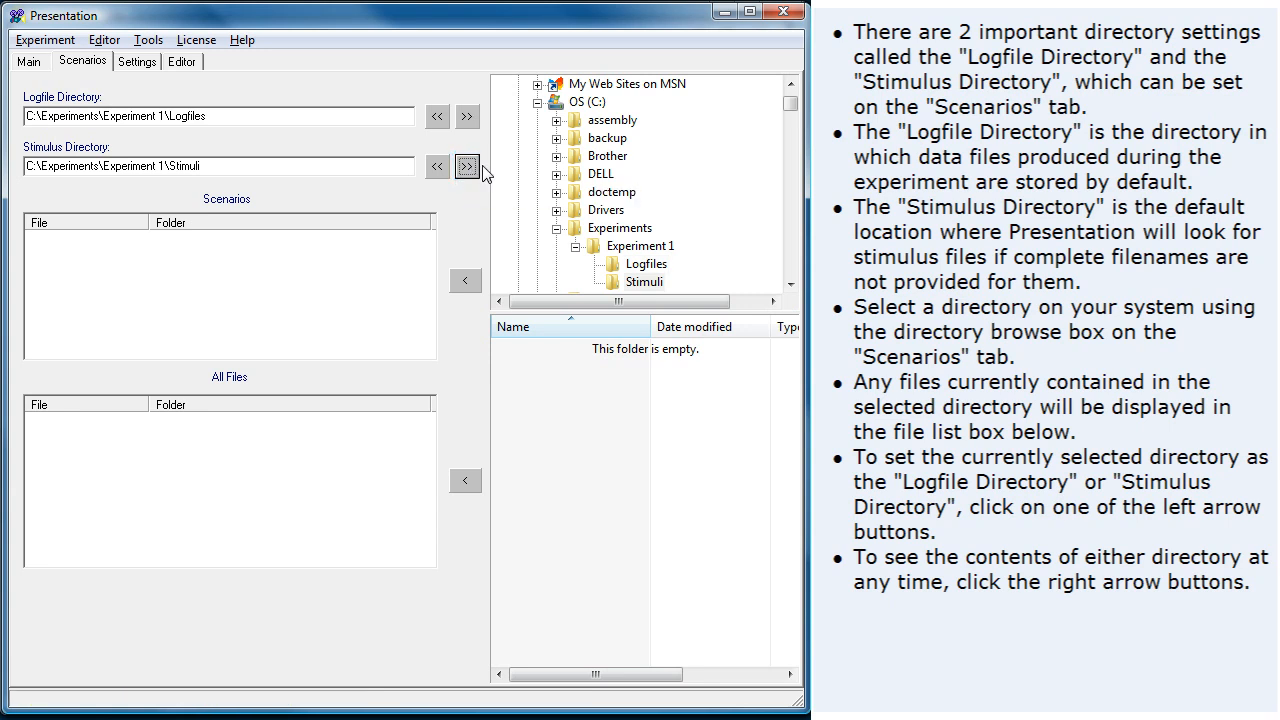
left_click(600, 172)
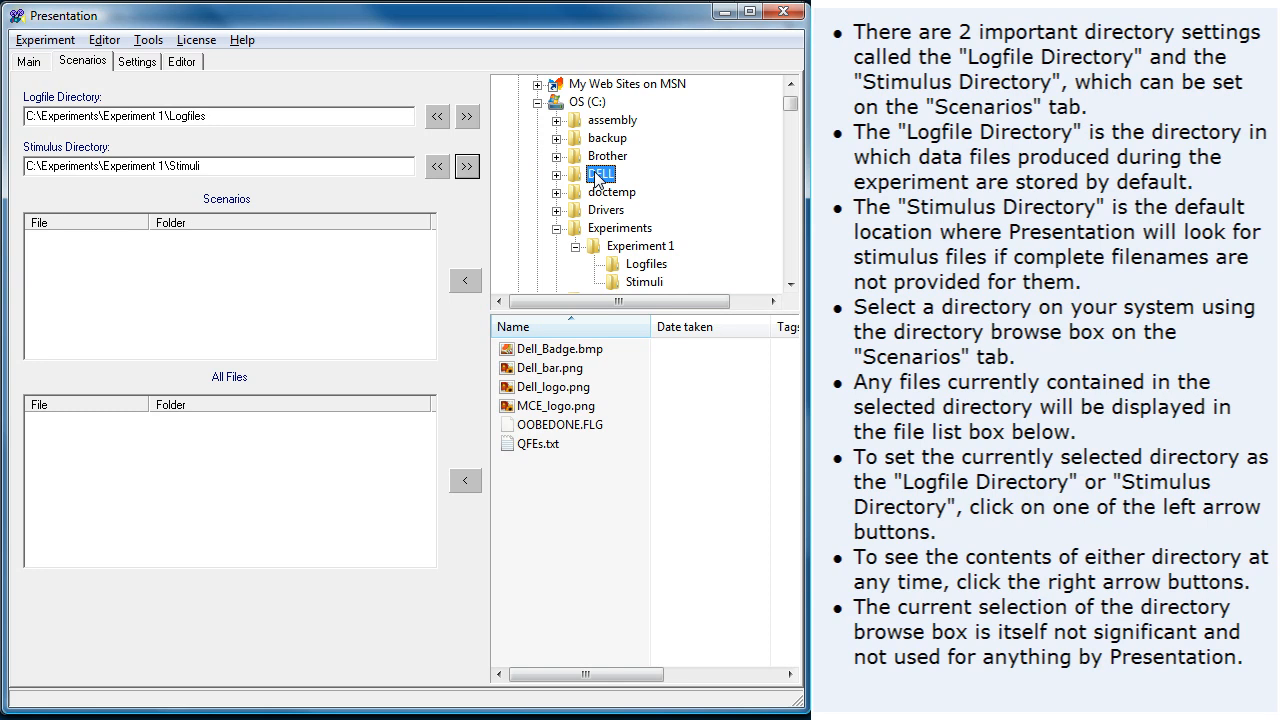
Step: Tour the Response, Audio, Port and Logfiles settings panels, ending back on General
left_click(136, 60)
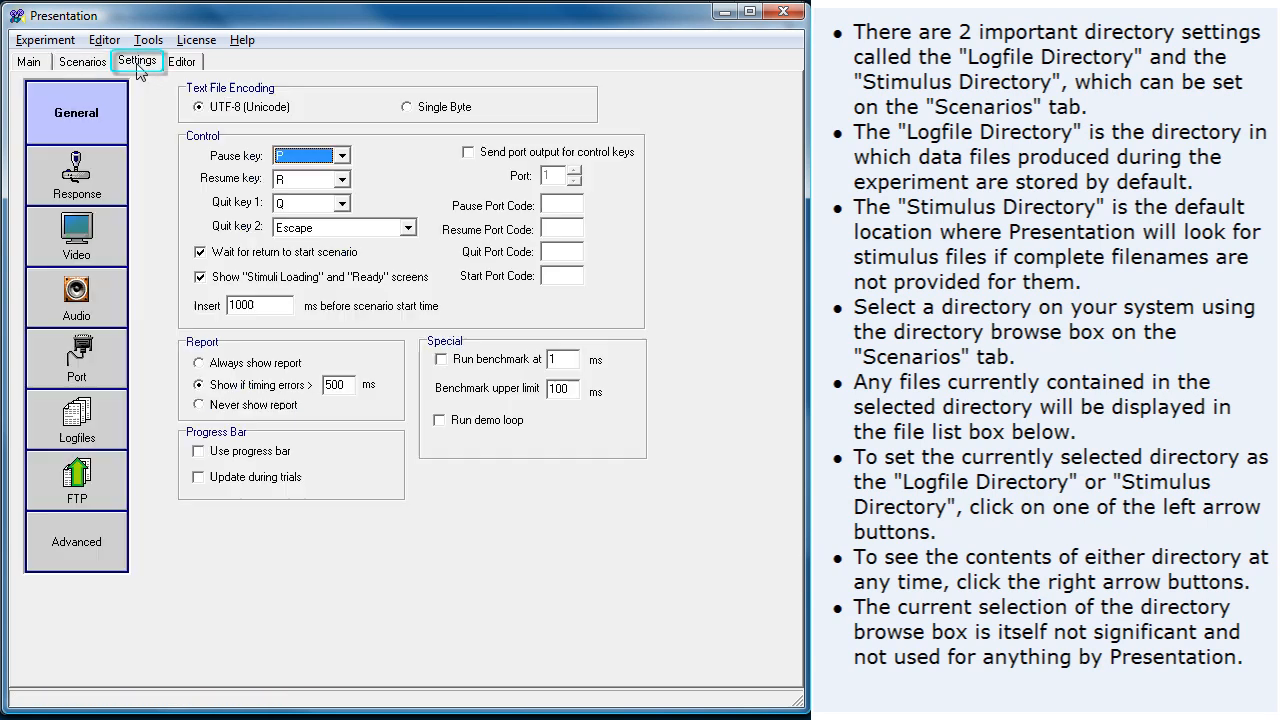
left_click(76, 176)
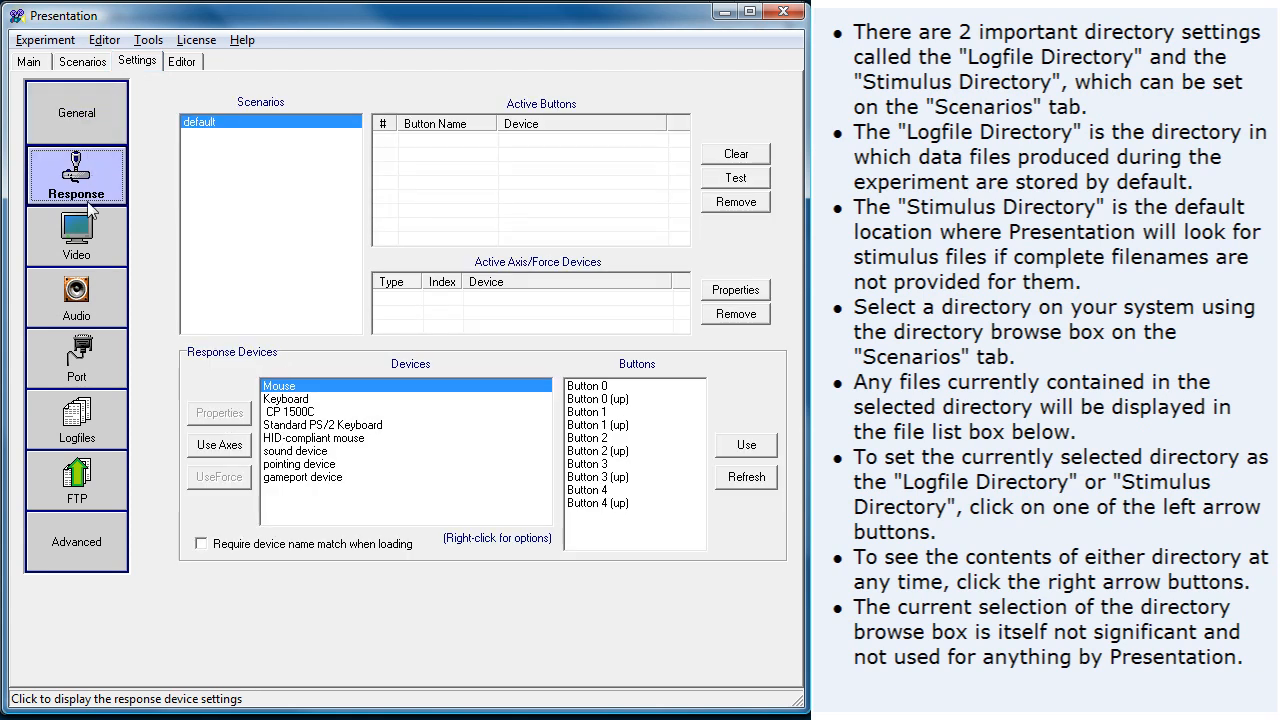
left_click(76, 296)
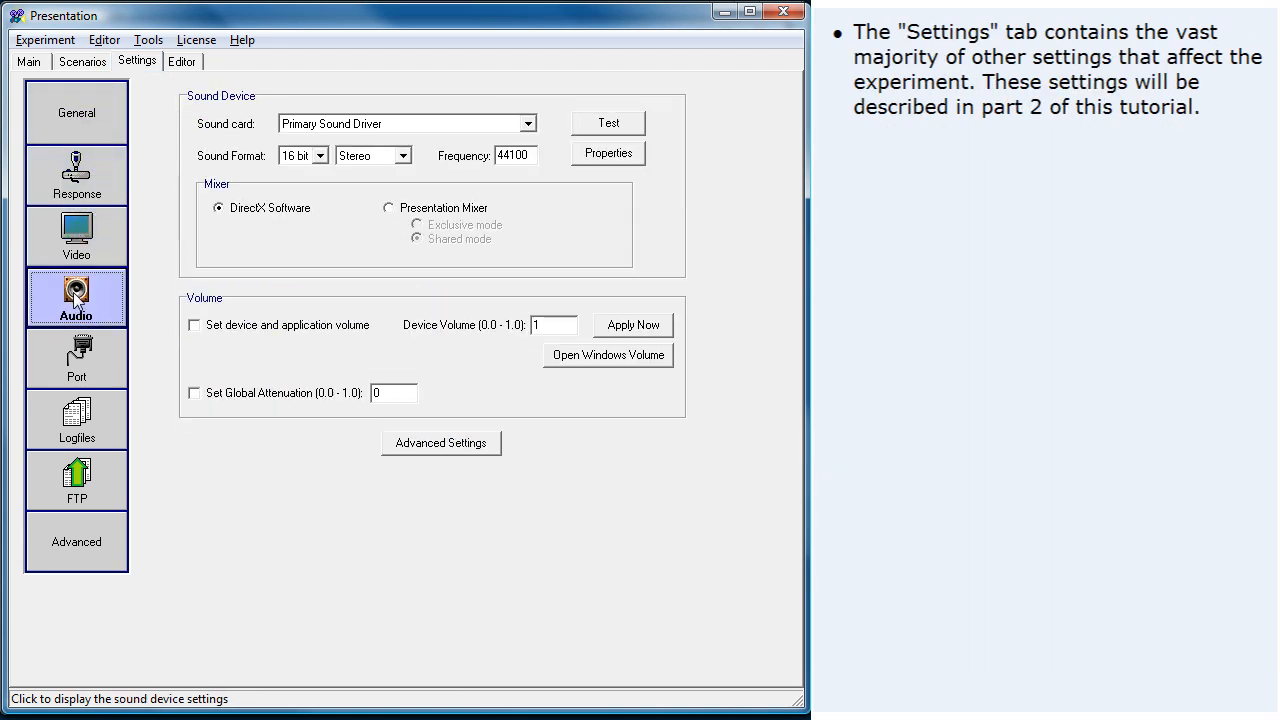
left_click(76, 358)
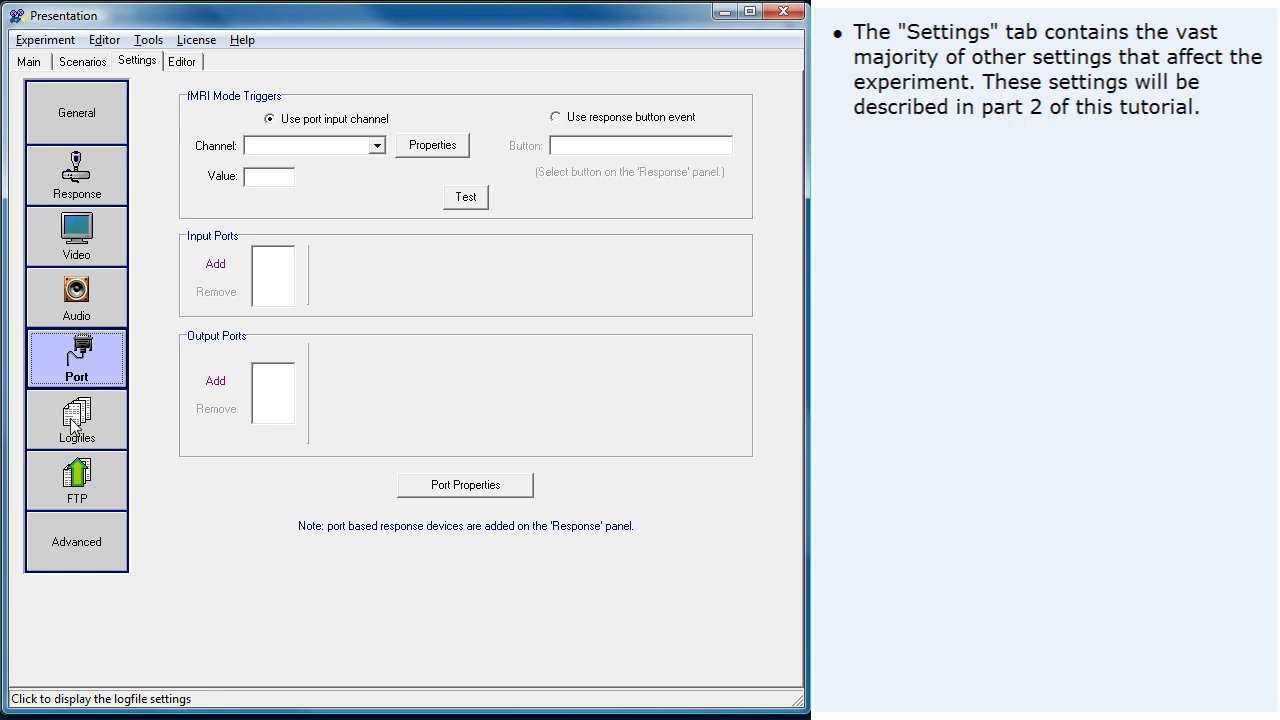
left_click(76, 420)
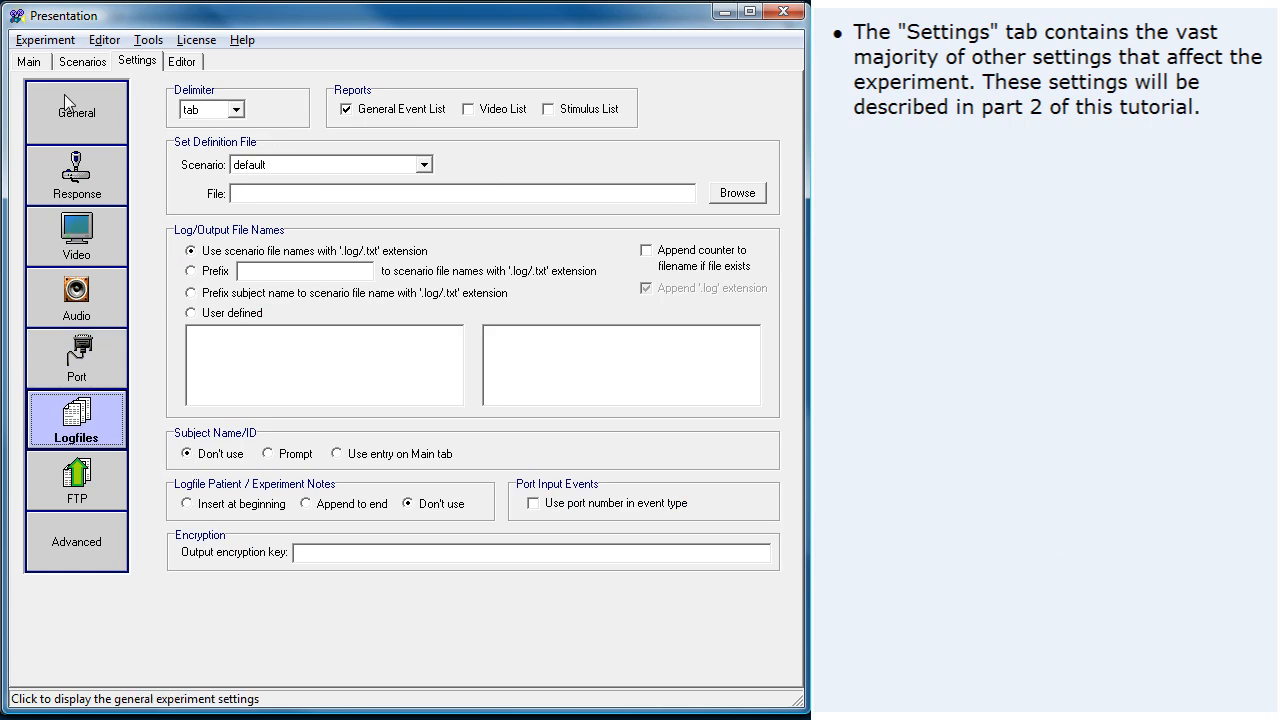
left_click(76, 112)
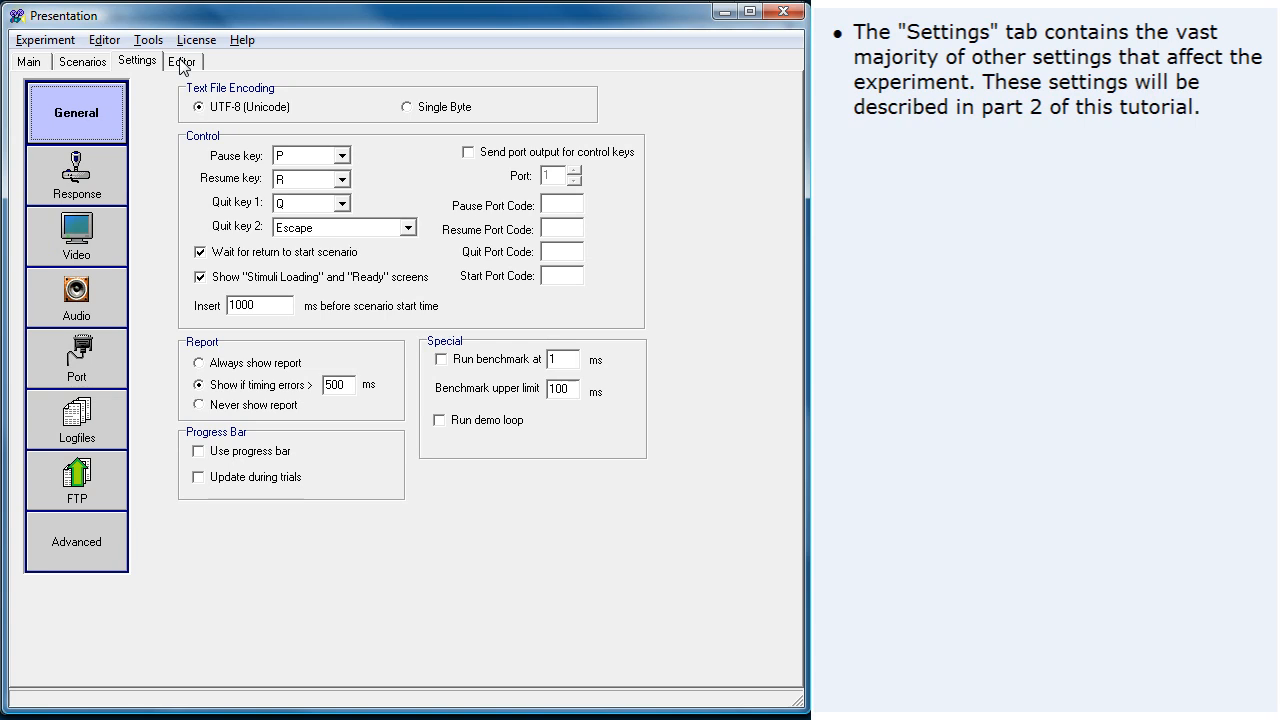
Step: Write minimal starter code in a new editor file: scenario = "Scenario 1"; begin; begin_pcl;
left_click(180, 60)
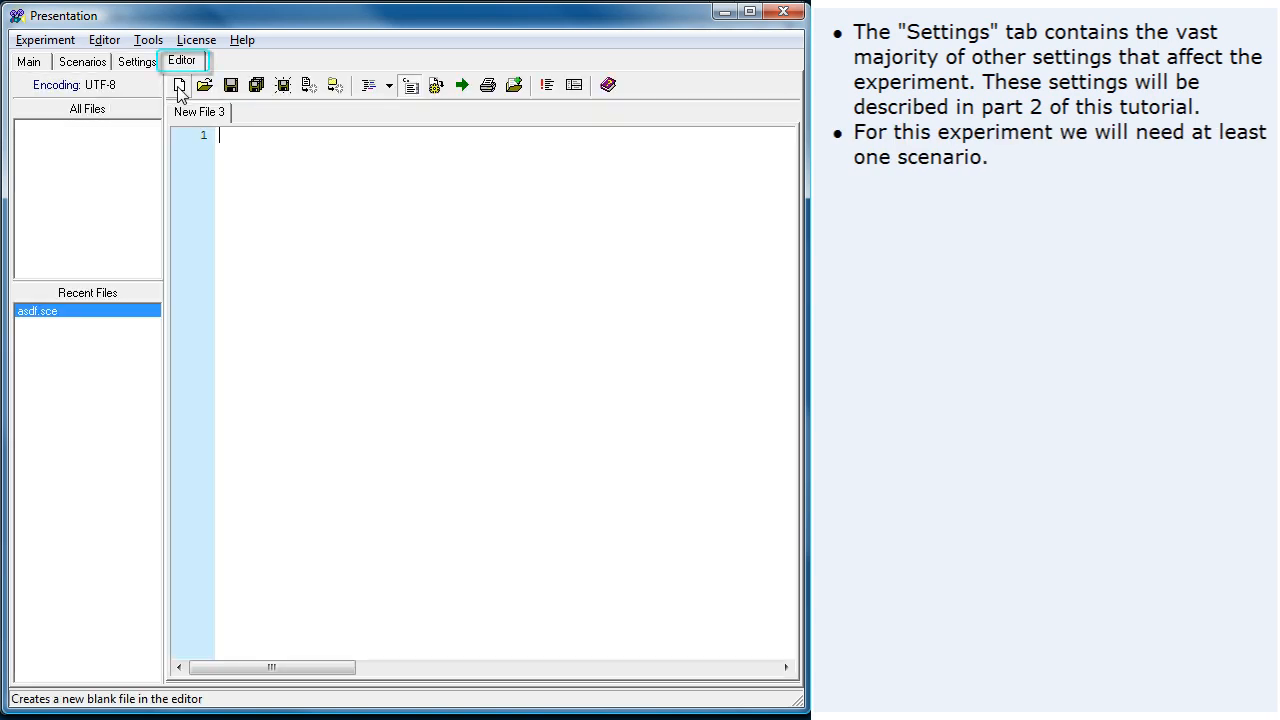
type("scenario")
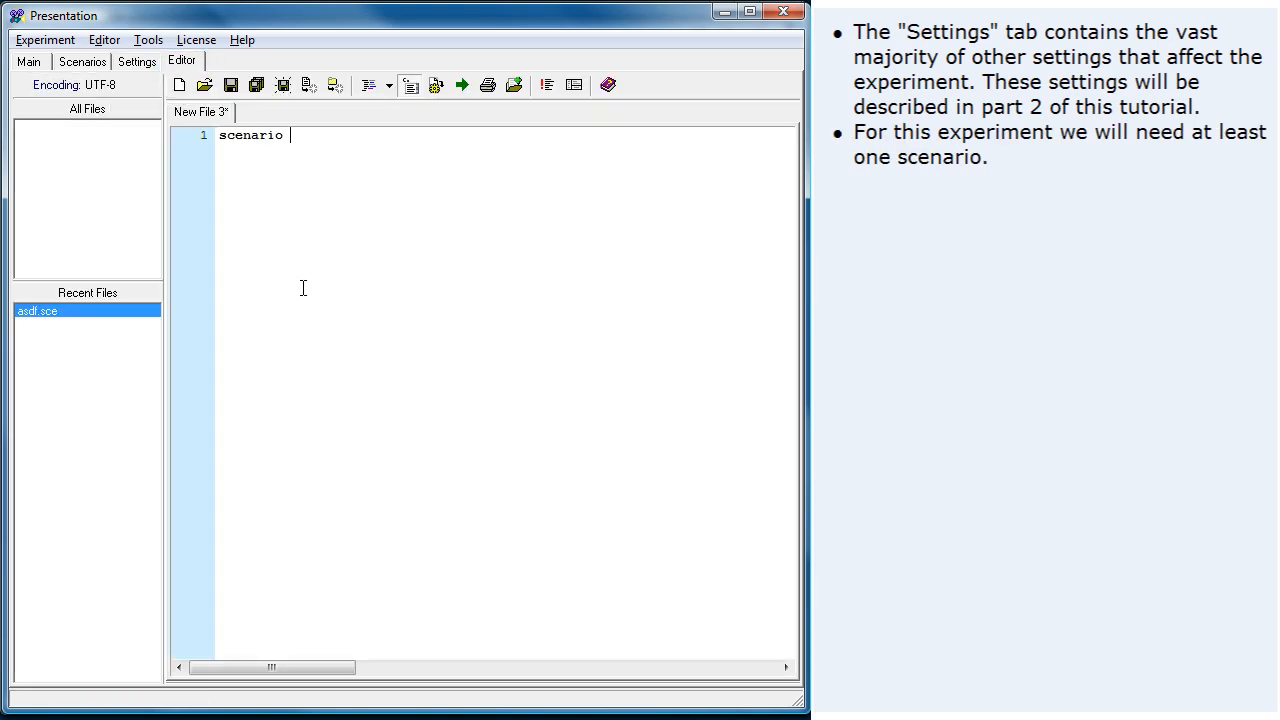
type("= \"Scenario 1")
type("begin")
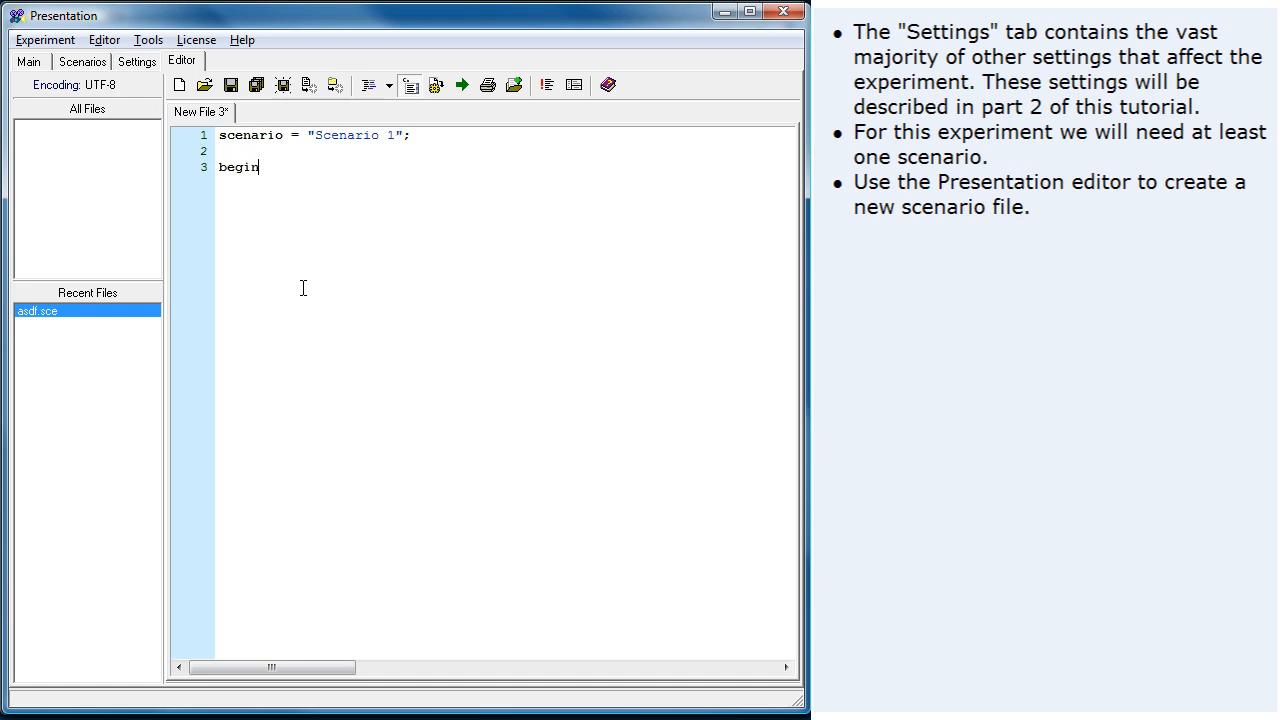
type(";")
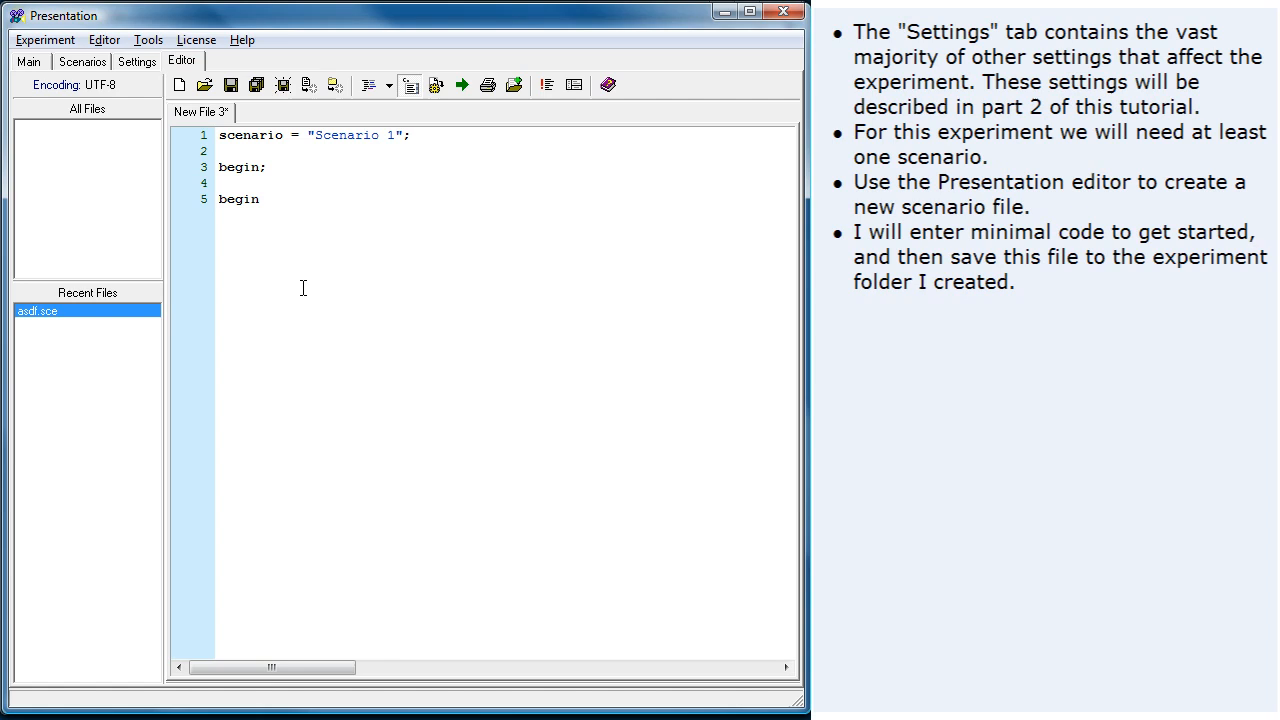
type("_pcl;")
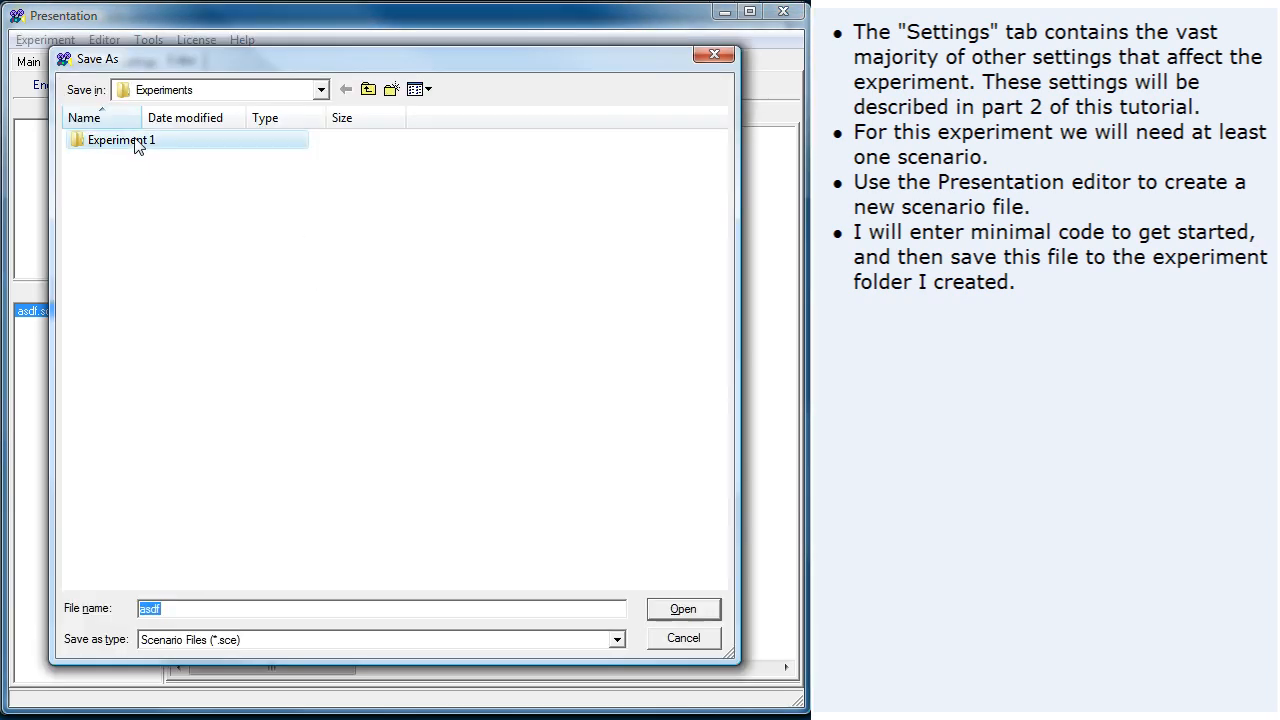
Step: Save the scenario file into the Experiment 1 folder
double_click(120, 140)
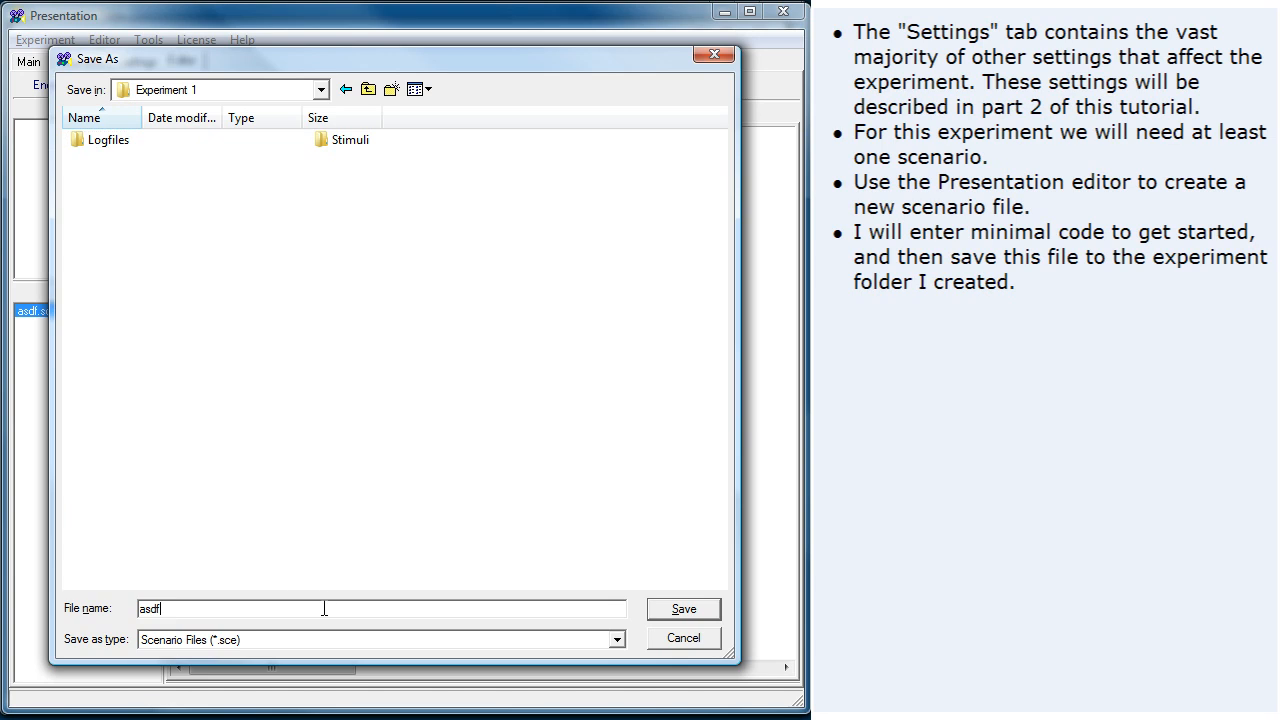
type("Sc")
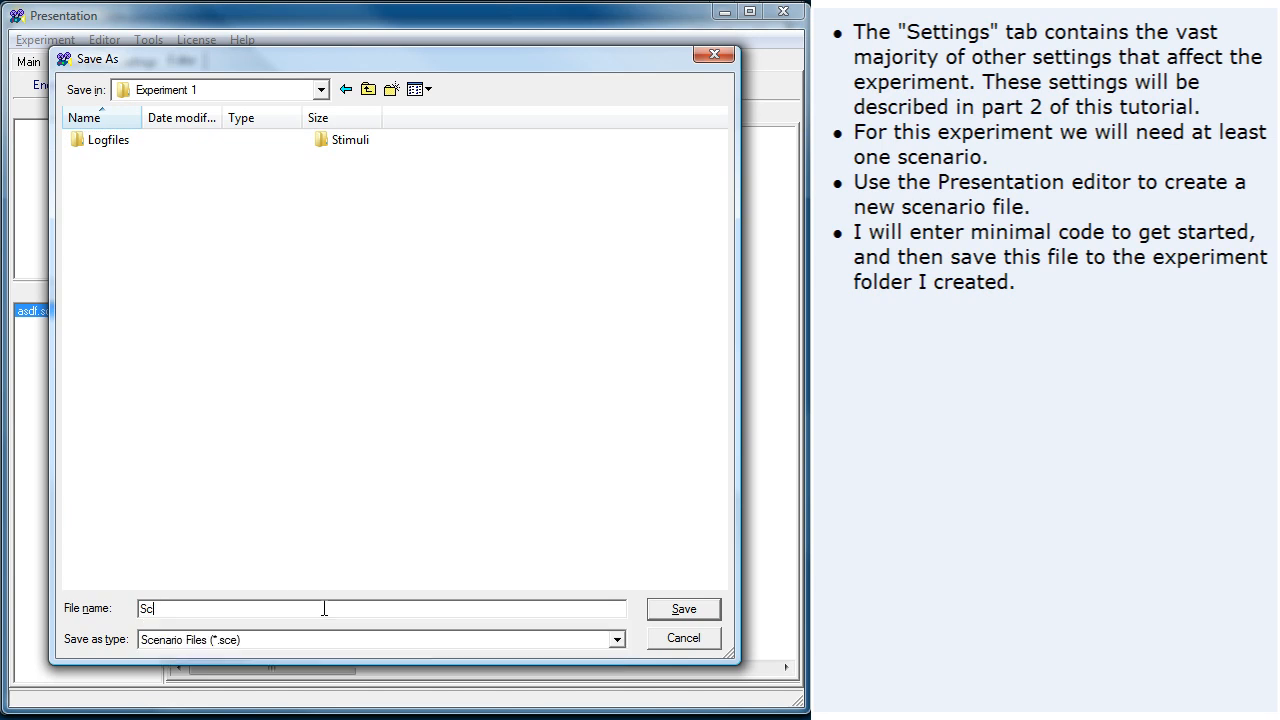
left_click(684, 608)
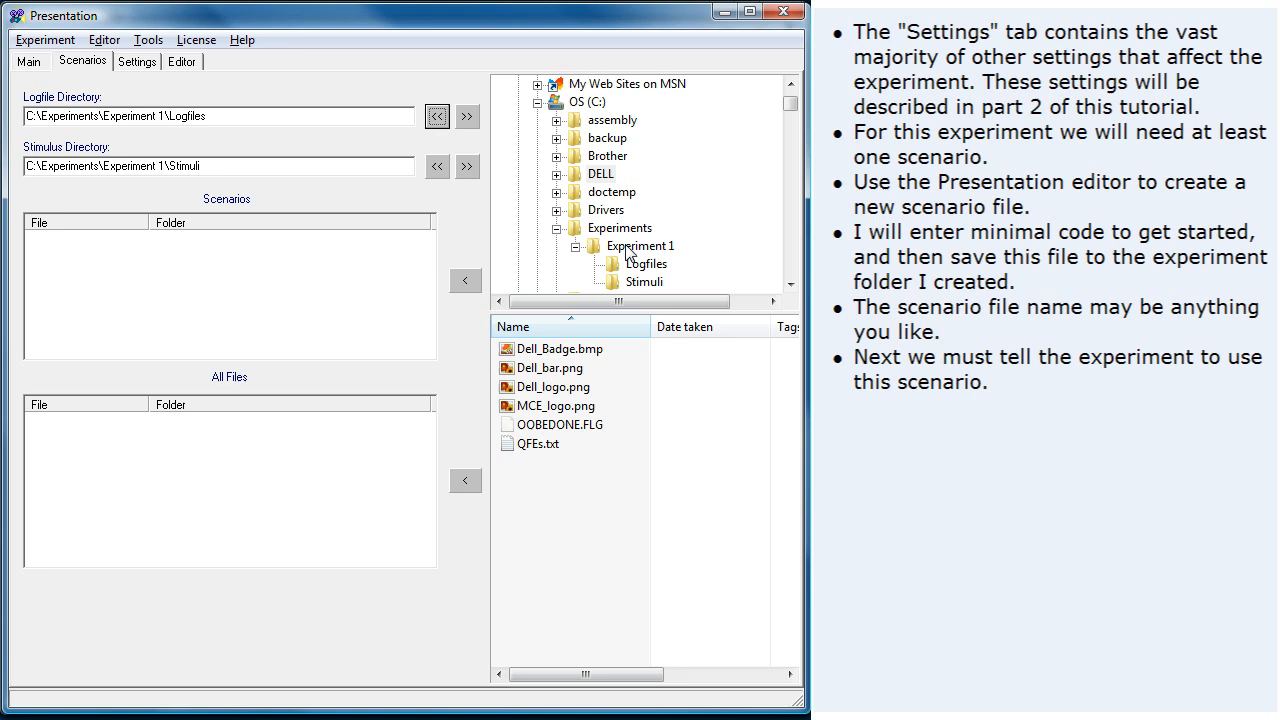
Step: Add Scenario 1.sce from Experiment 1 to the experiment's scenario list, repeatedly
left_click(640, 246)
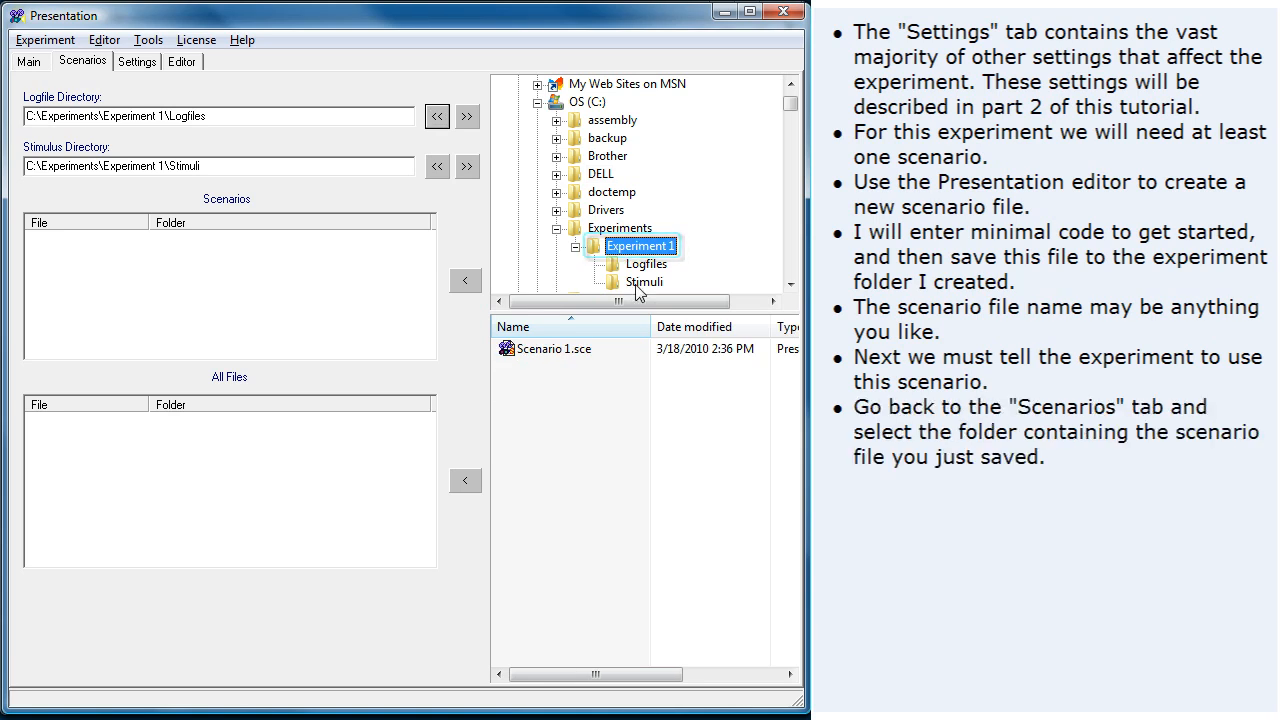
left_click(552, 348)
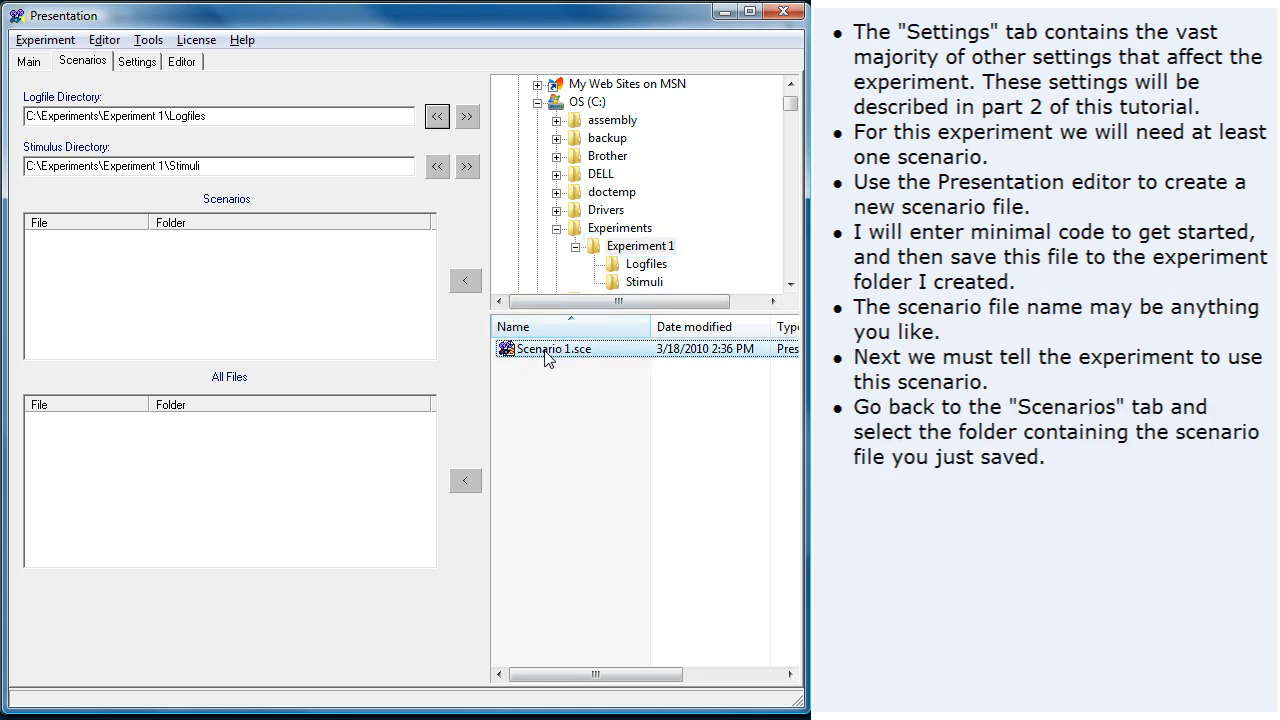
left_click(464, 280)
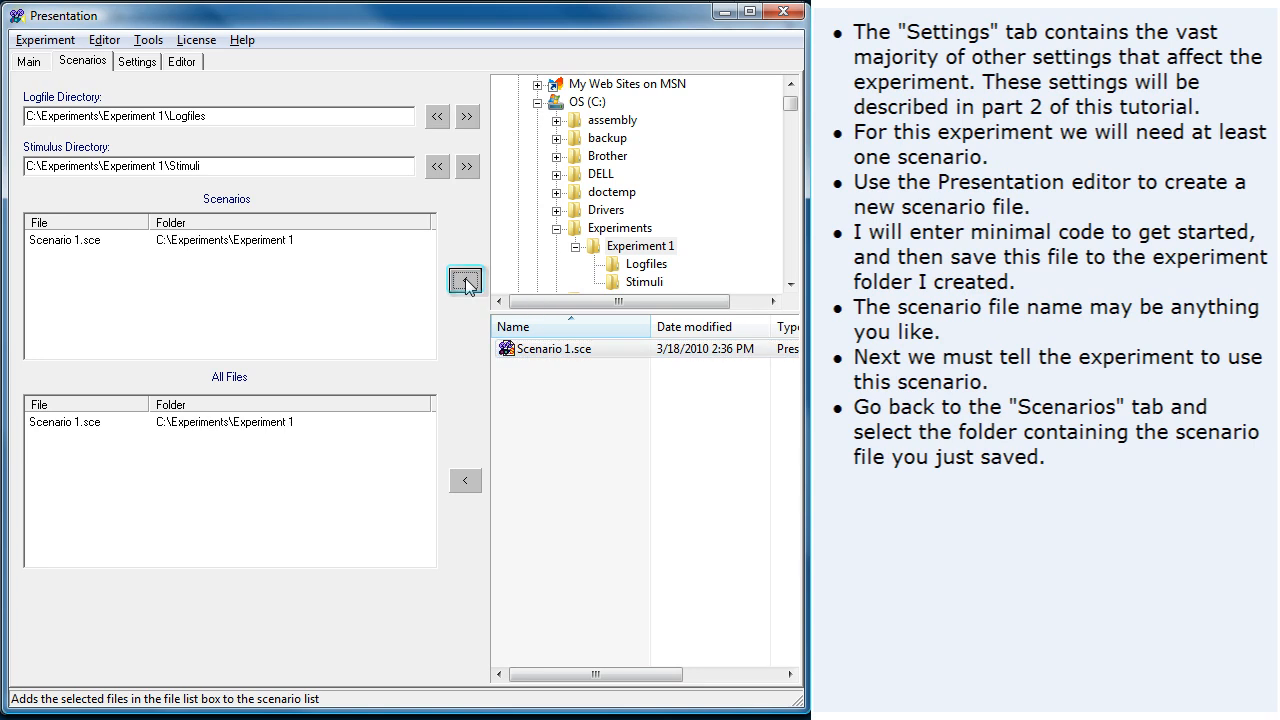
mouse_move(464, 280)
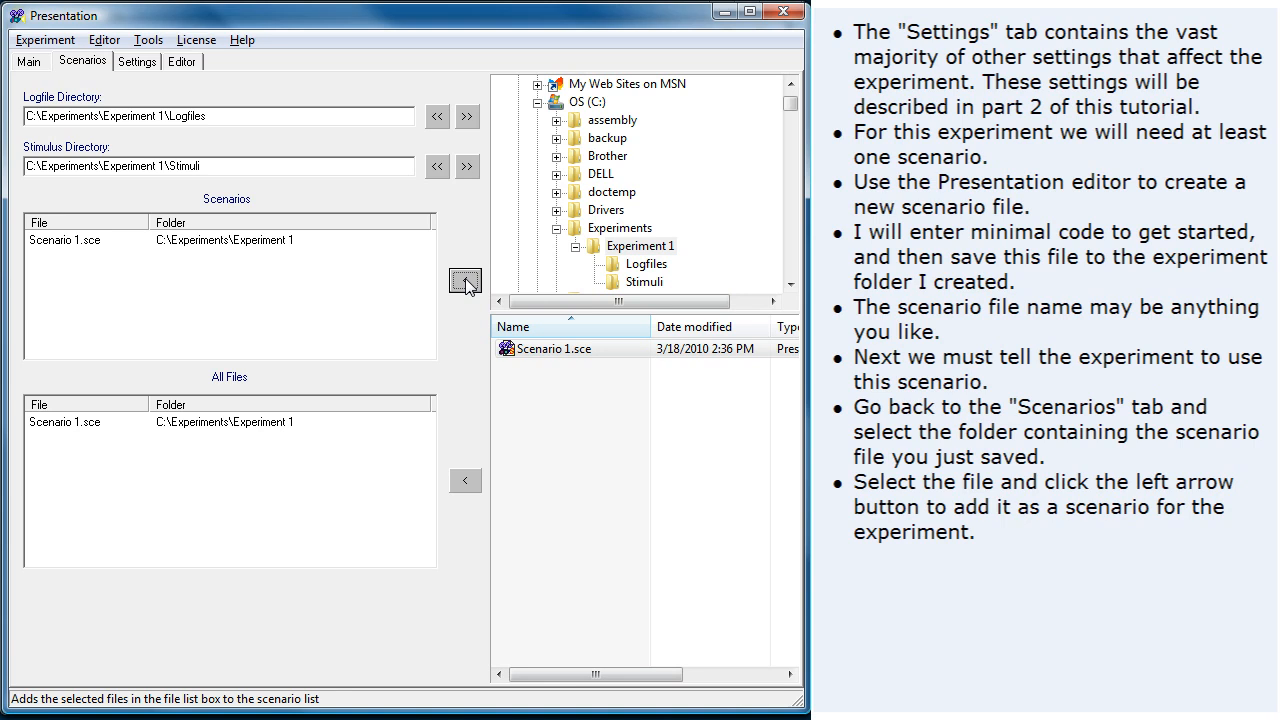
left_click(464, 280)
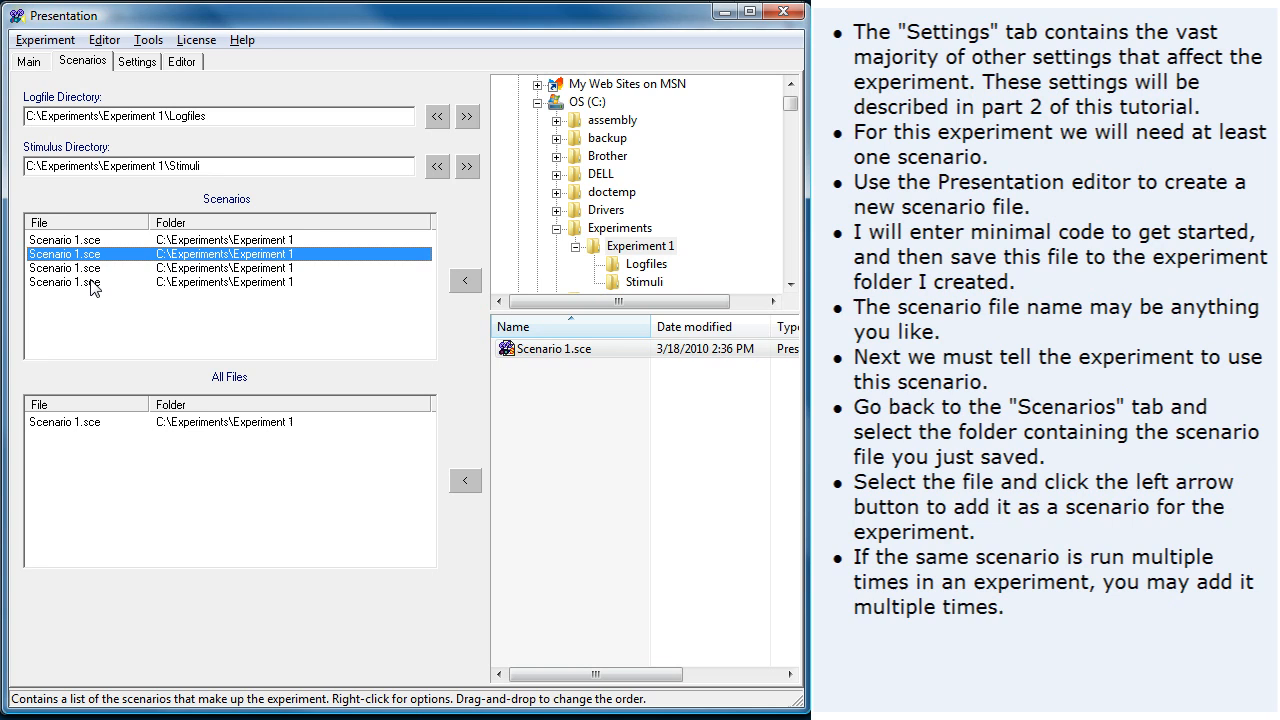
Step: Remove the duplicate Scenario 1.sce entries and return to the editor for a new file
right_click(90, 282)
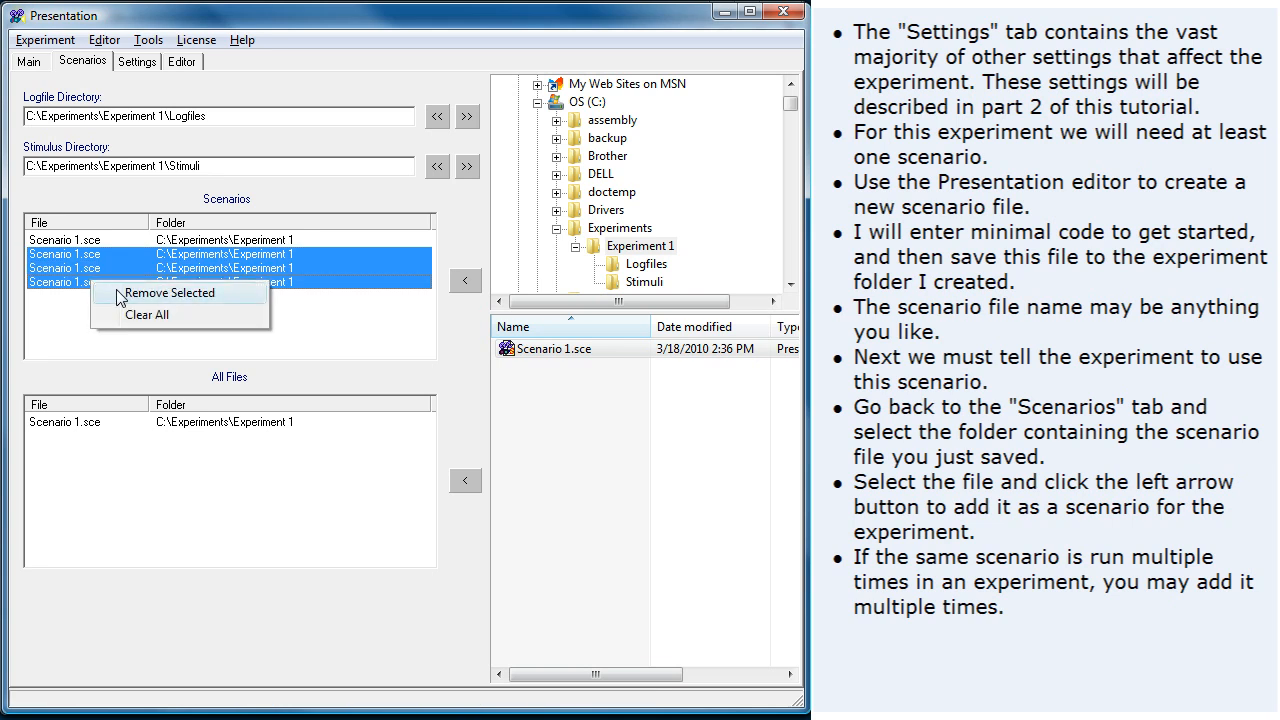
left_click(168, 292)
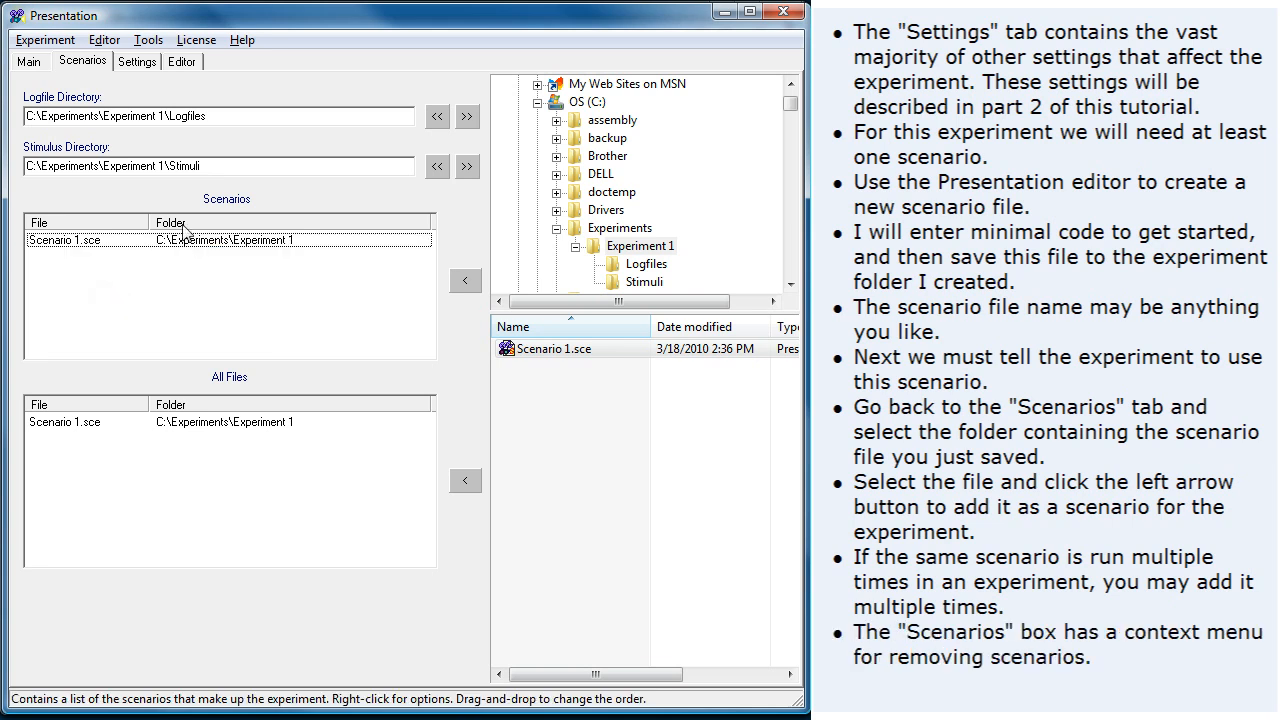
left_click(182, 60)
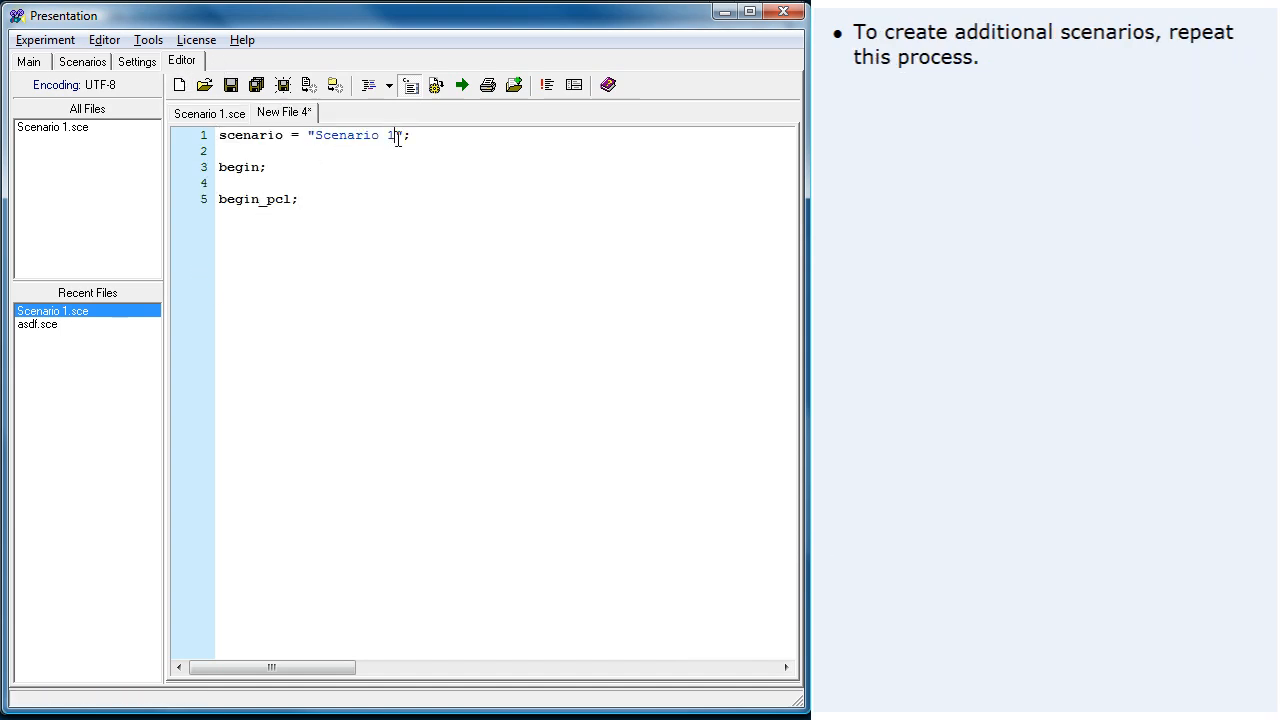
Step: Save the new file as Scenario 2 and add Scenario 2.sce to the scenario list
left_click(230, 84)
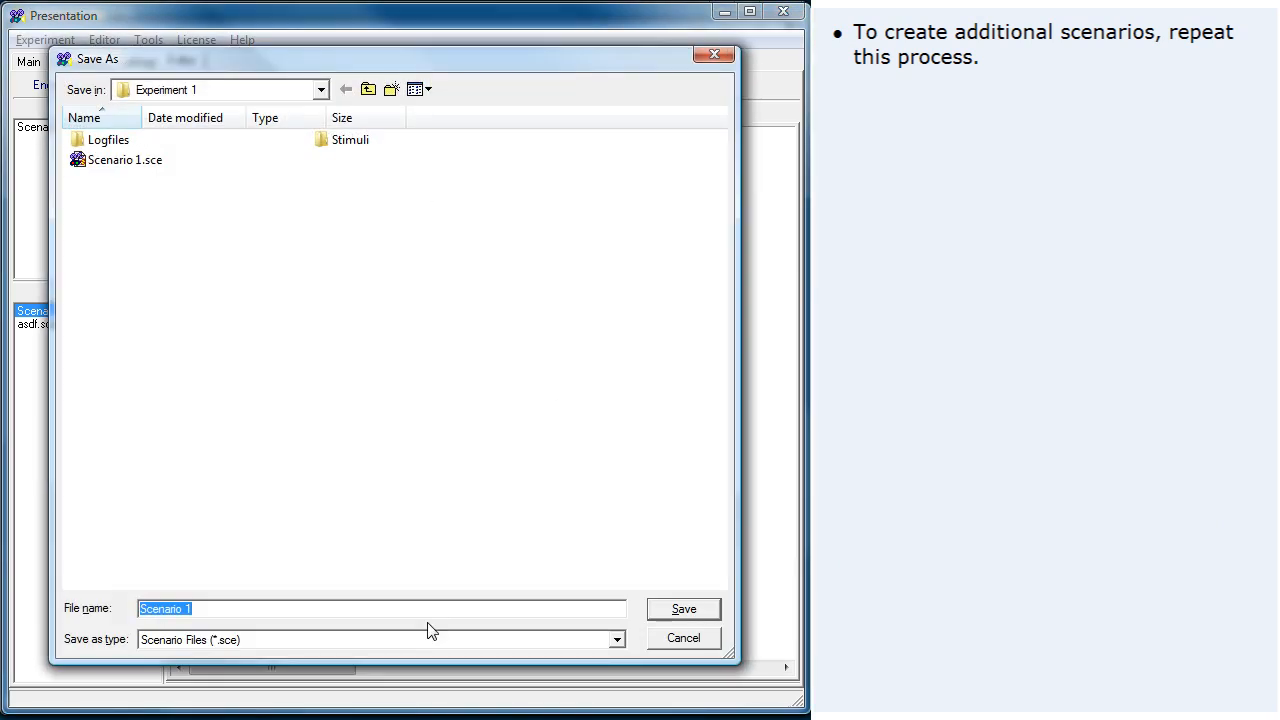
left_click(684, 608)
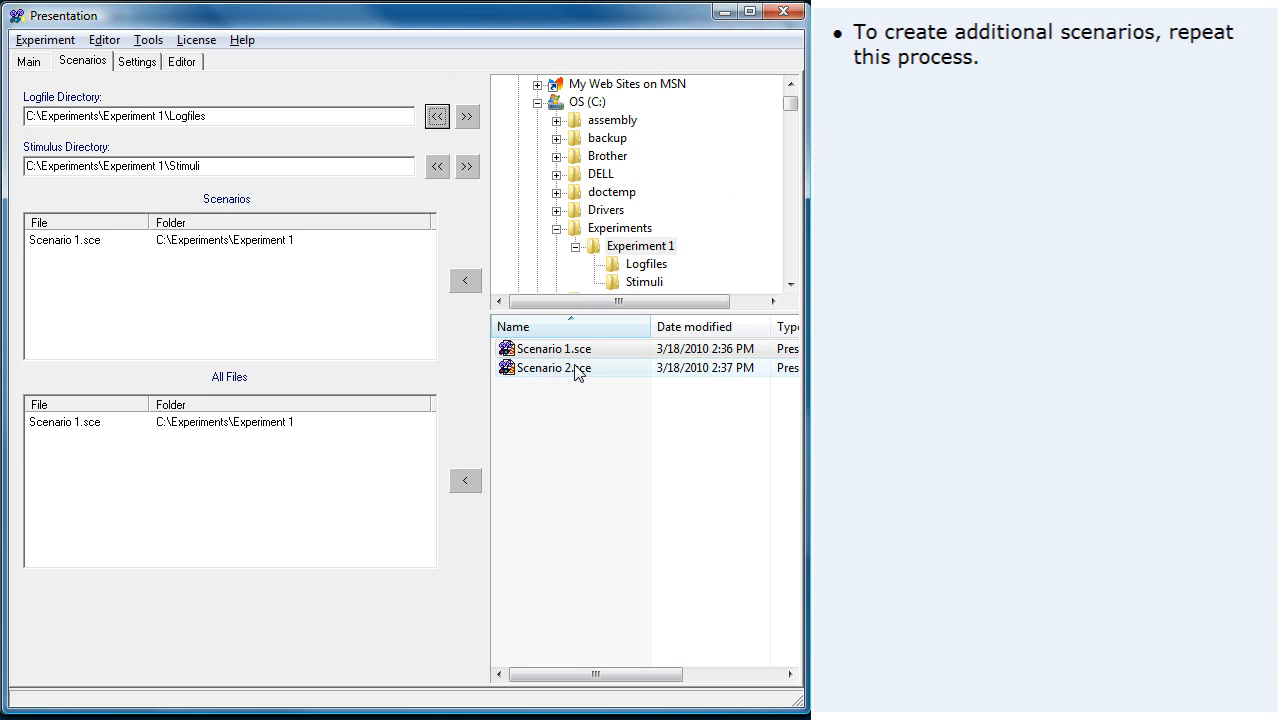
mouse_move(464, 280)
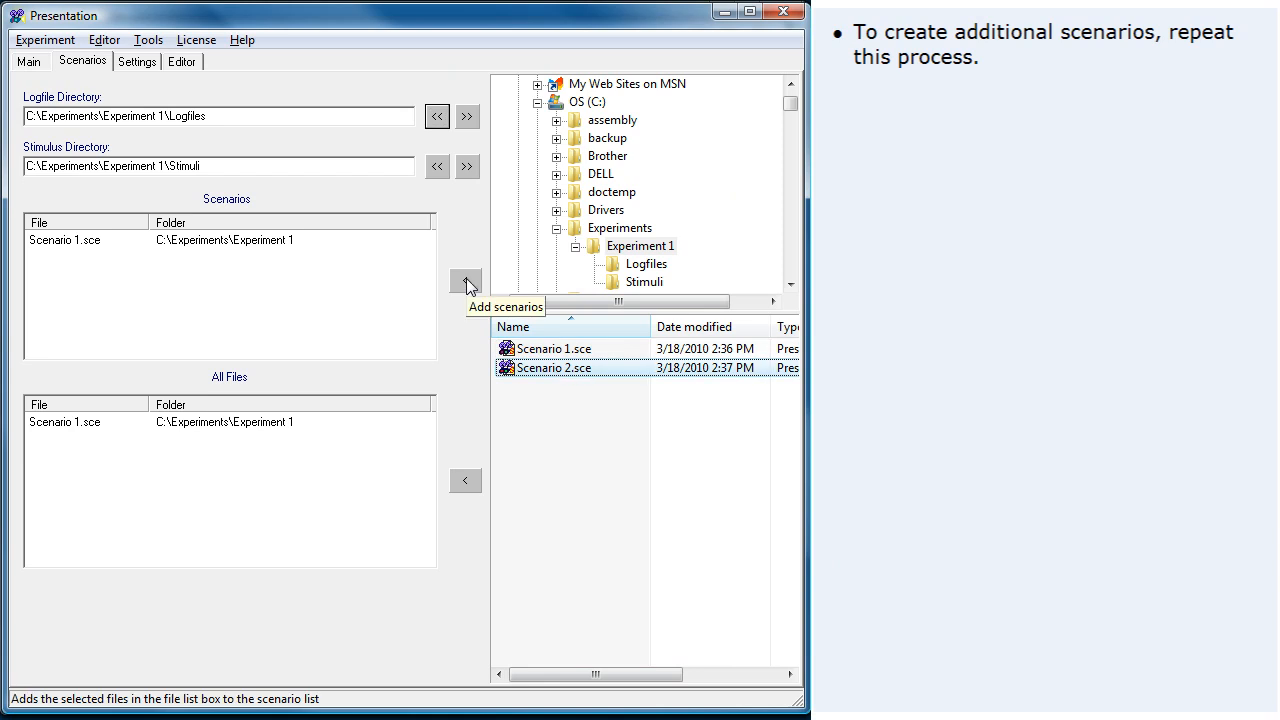
left_click(464, 280)
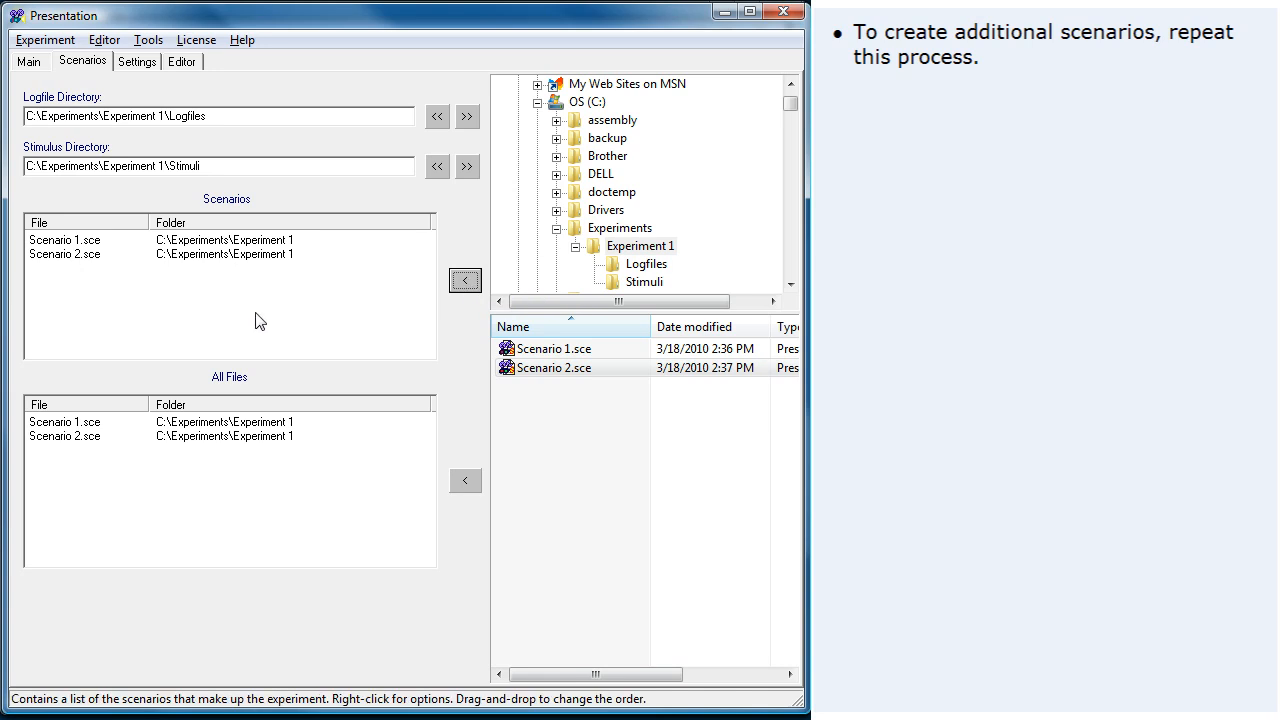
Step: Drag Scenario 1.sce below Scenario 2.sce, then restore the original order
left_click(64, 240)
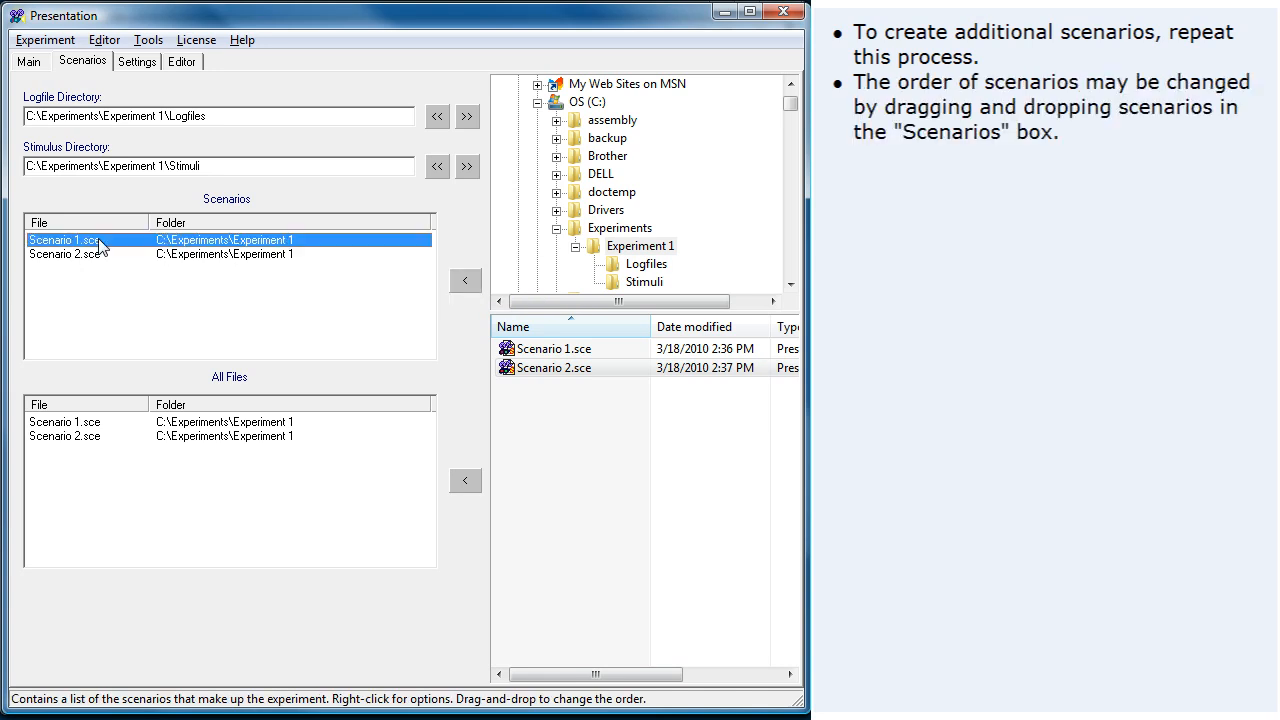
left_click_drag(64, 240, 64, 260)
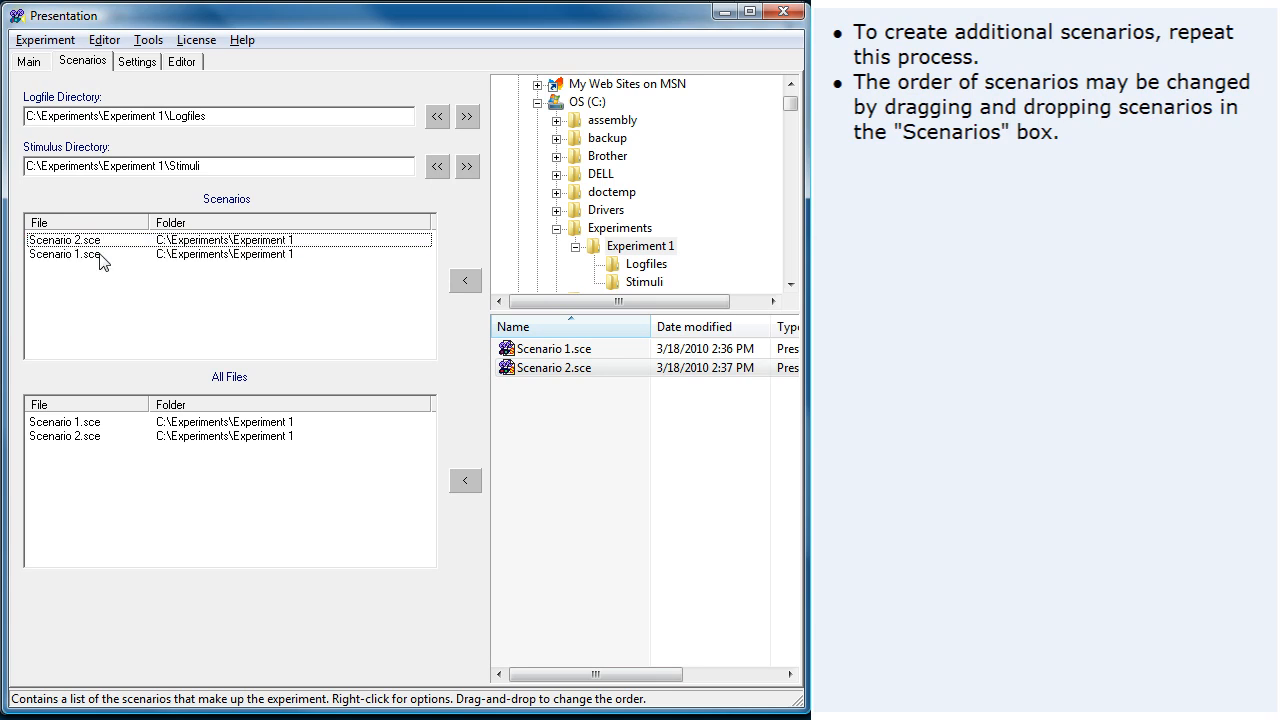
left_click(64, 240)
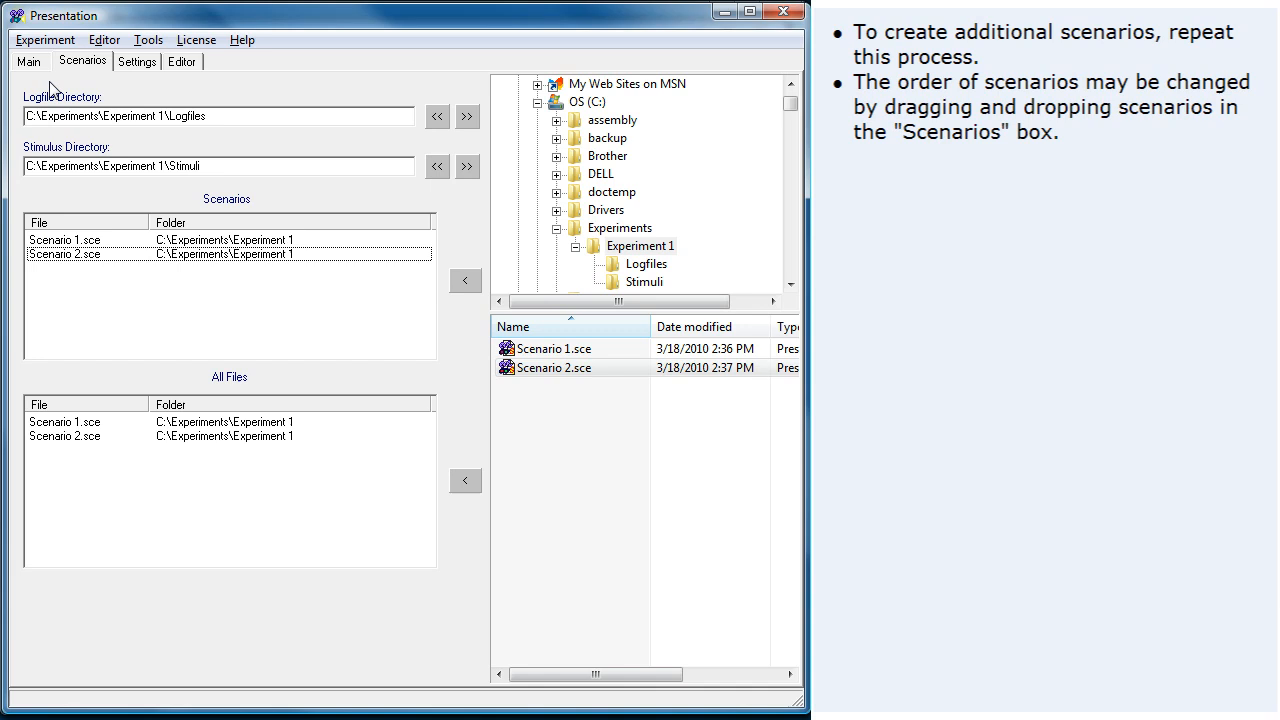
Step: Check the Main page lists Scenario 1.sce then Scenario 2.sce, comparing with Scenarios
left_click(28, 60)
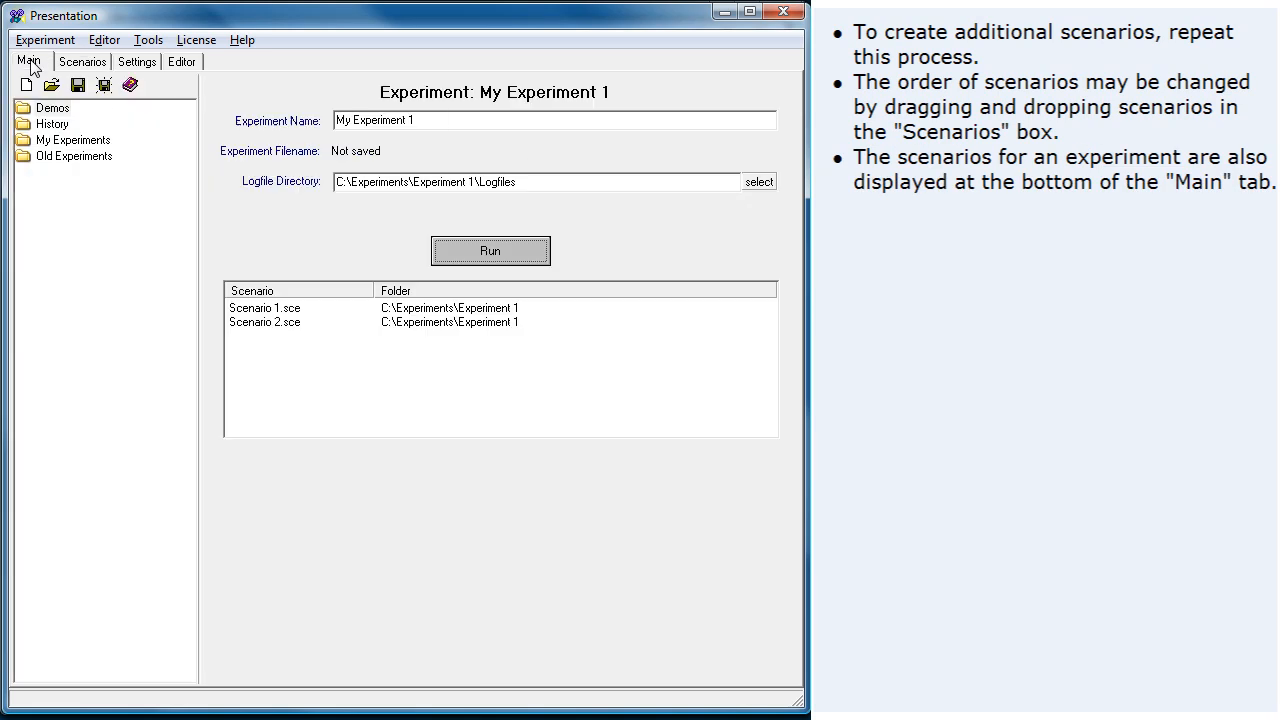
left_click(500, 360)
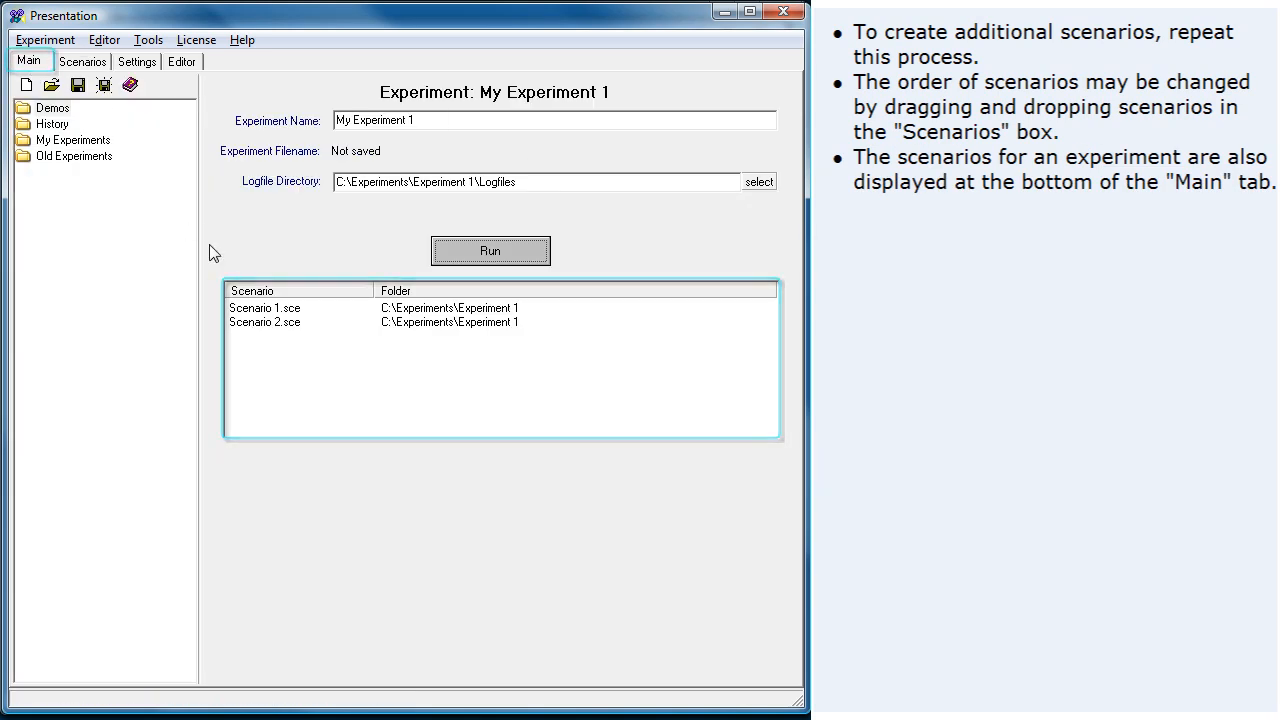
left_click(82, 60)
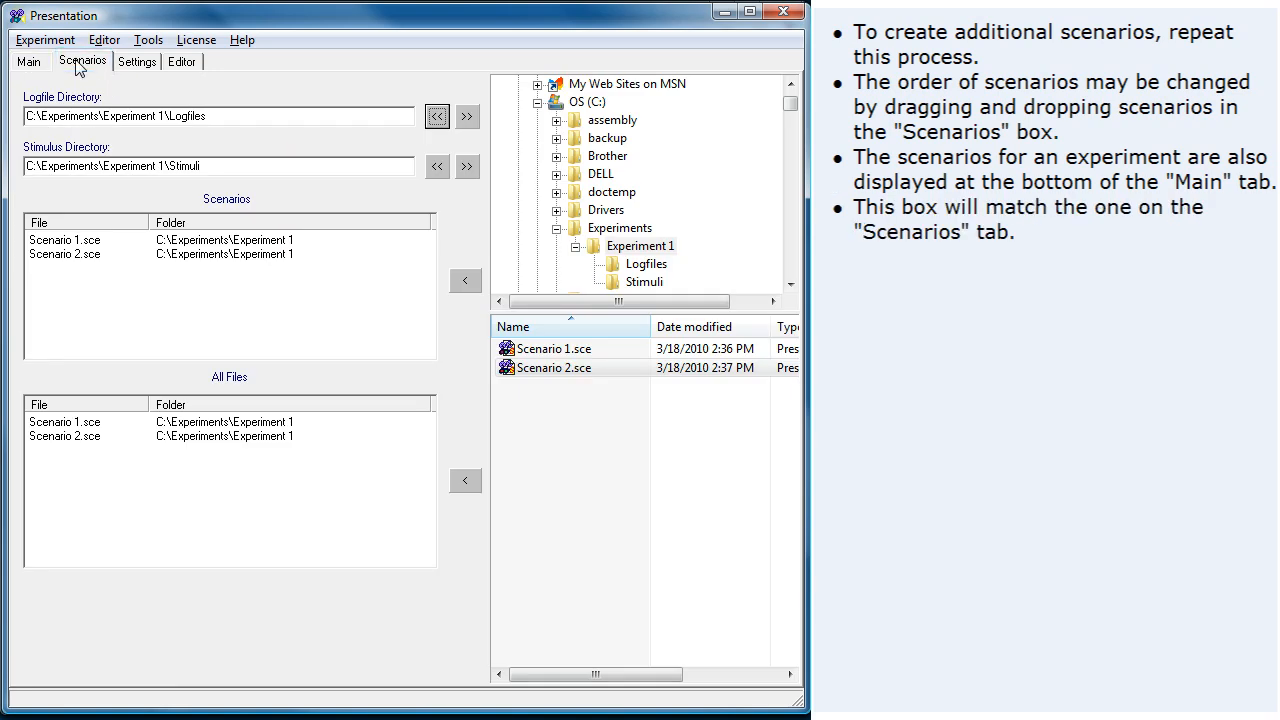
left_click(28, 60)
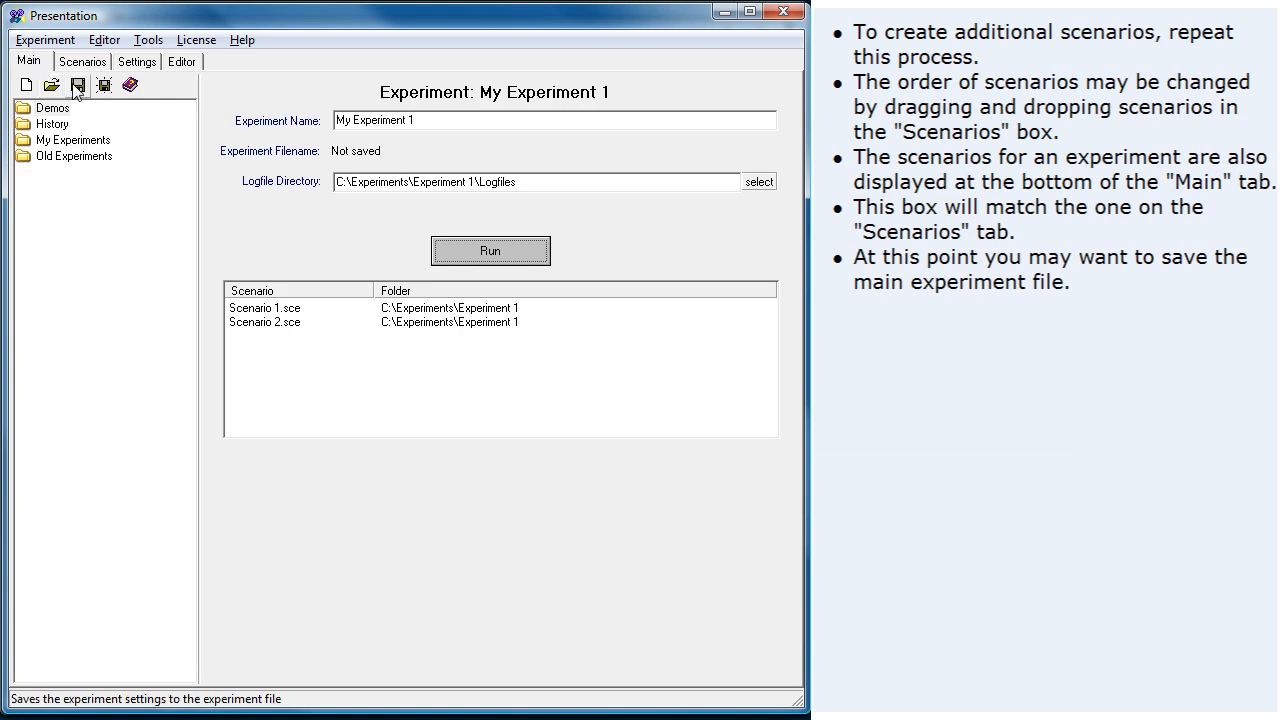
Step: Save My Experiment 1 as Experiment 1.exp in the Experiment 1 folder
left_click(78, 84)
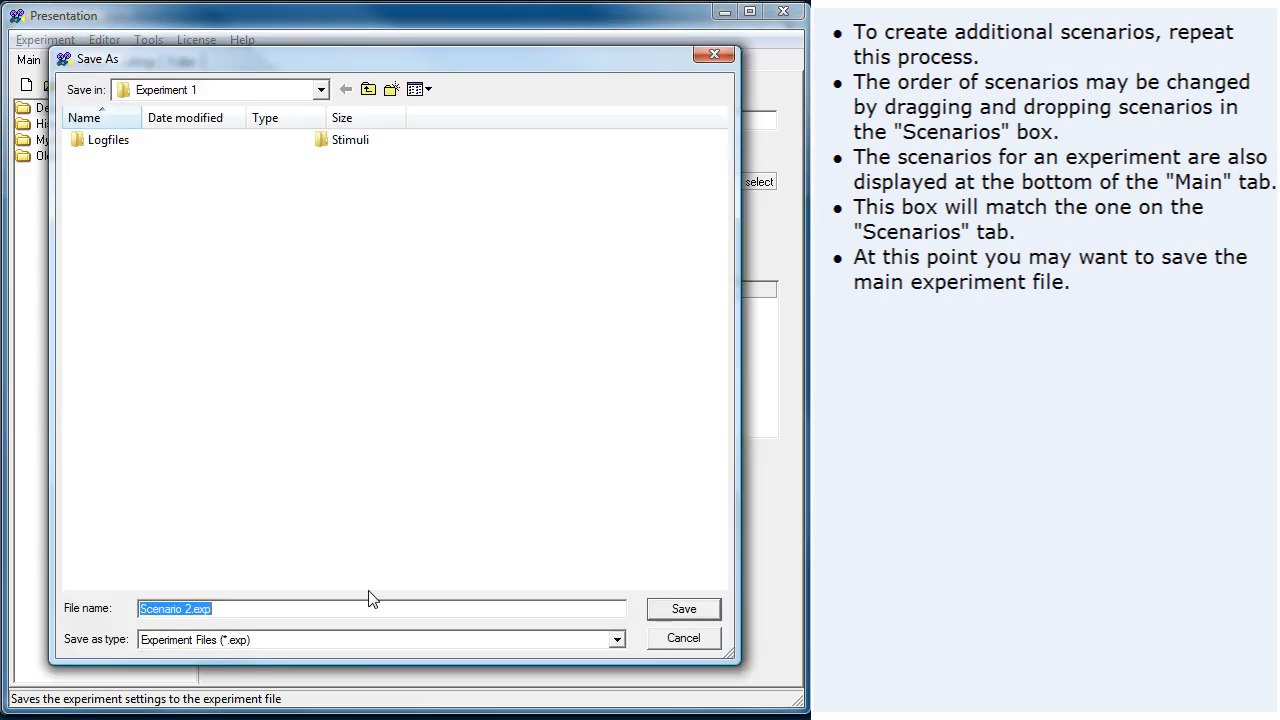
type("Experiment")
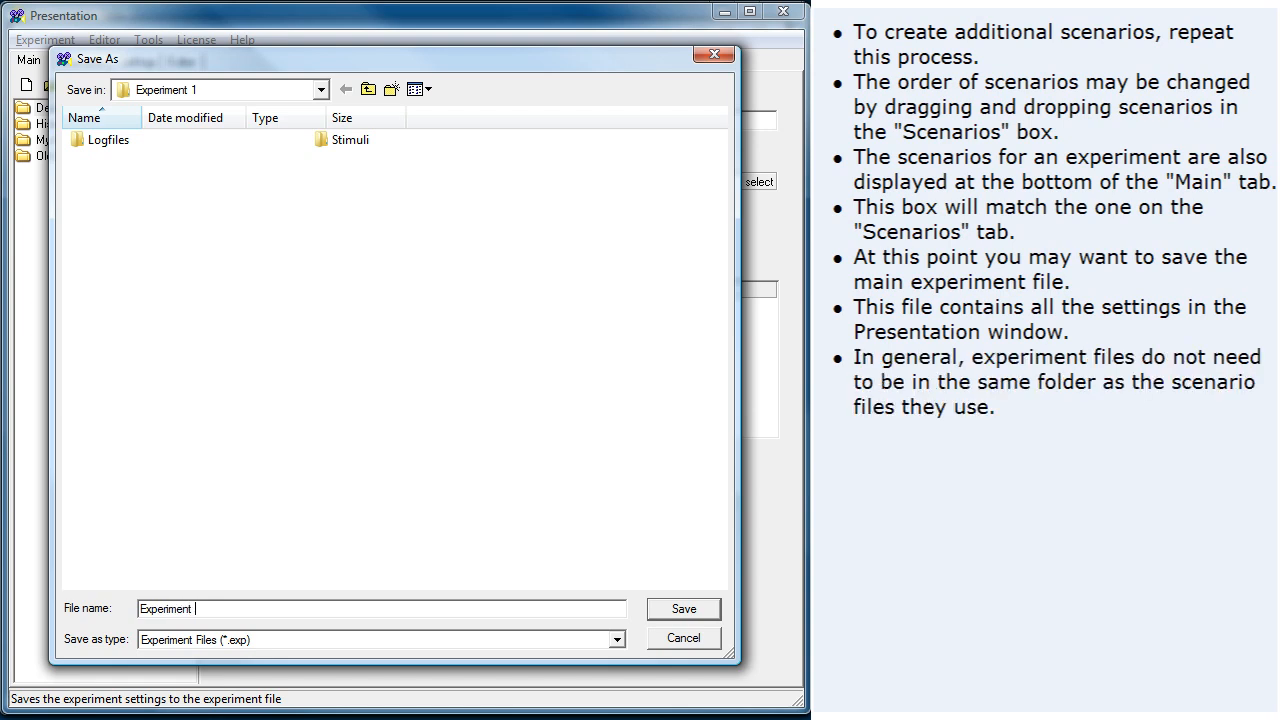
type("1")
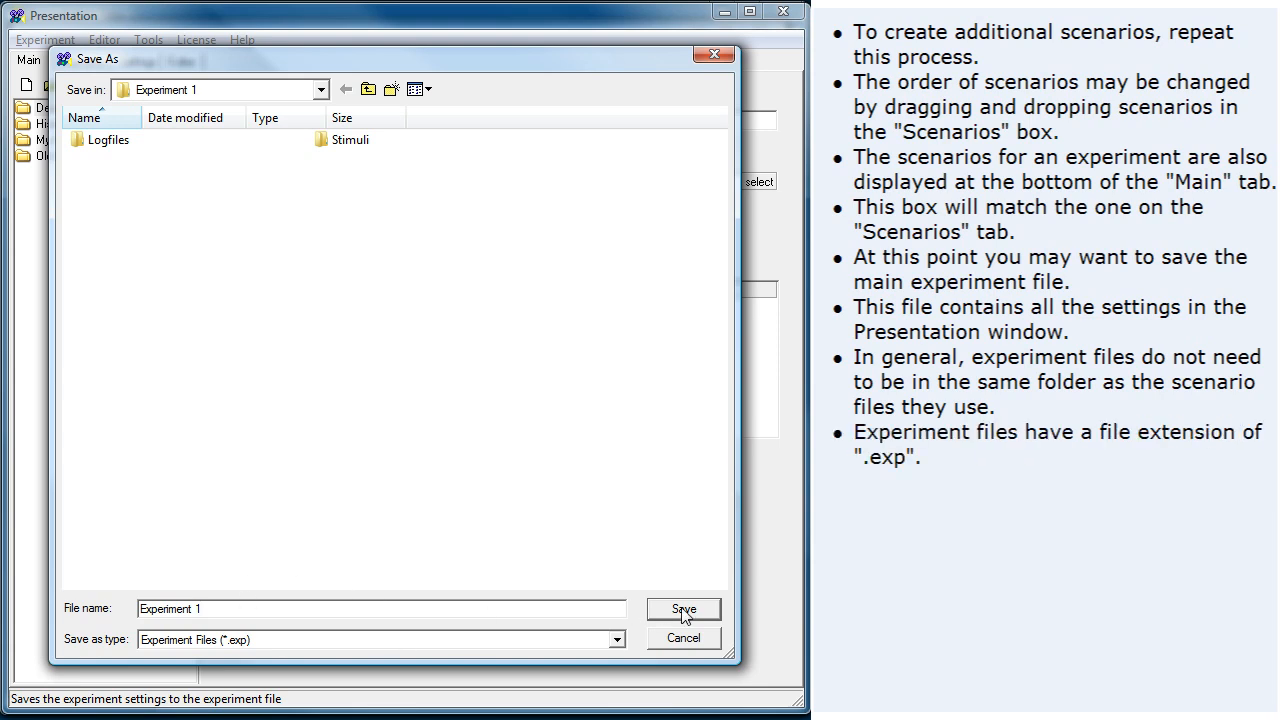
left_click(684, 608)
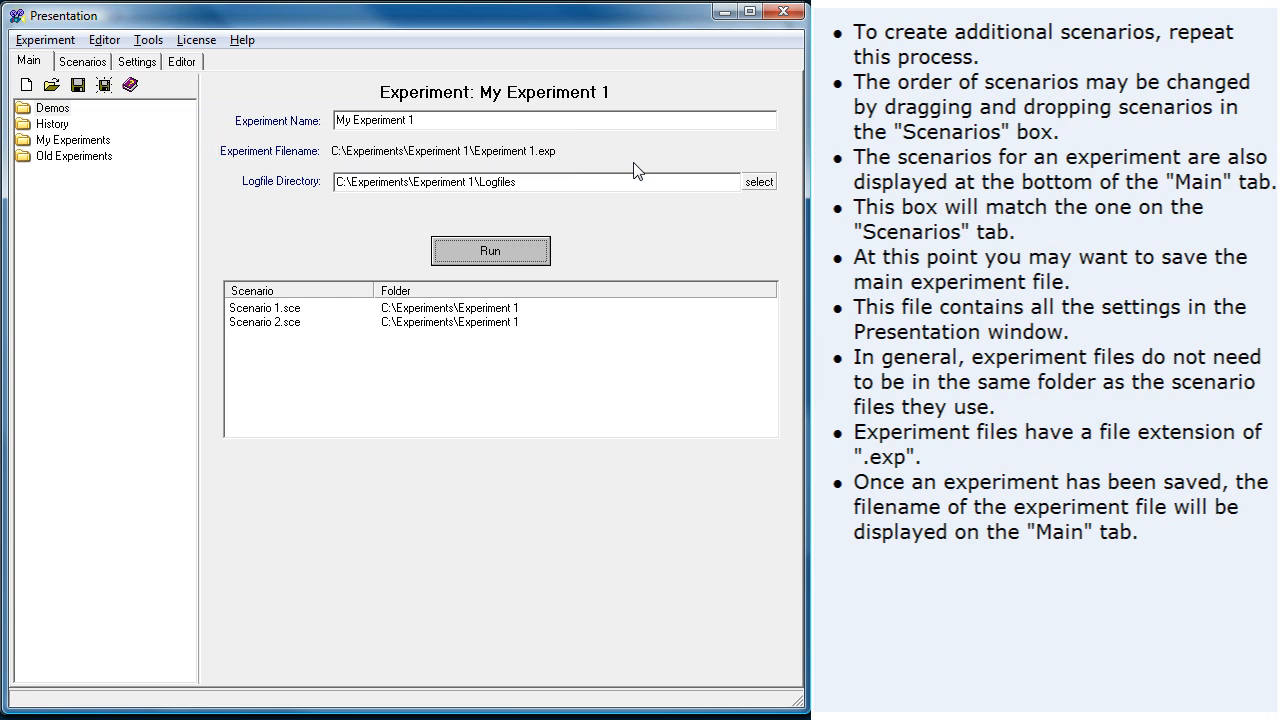
mouse_move(632, 164)
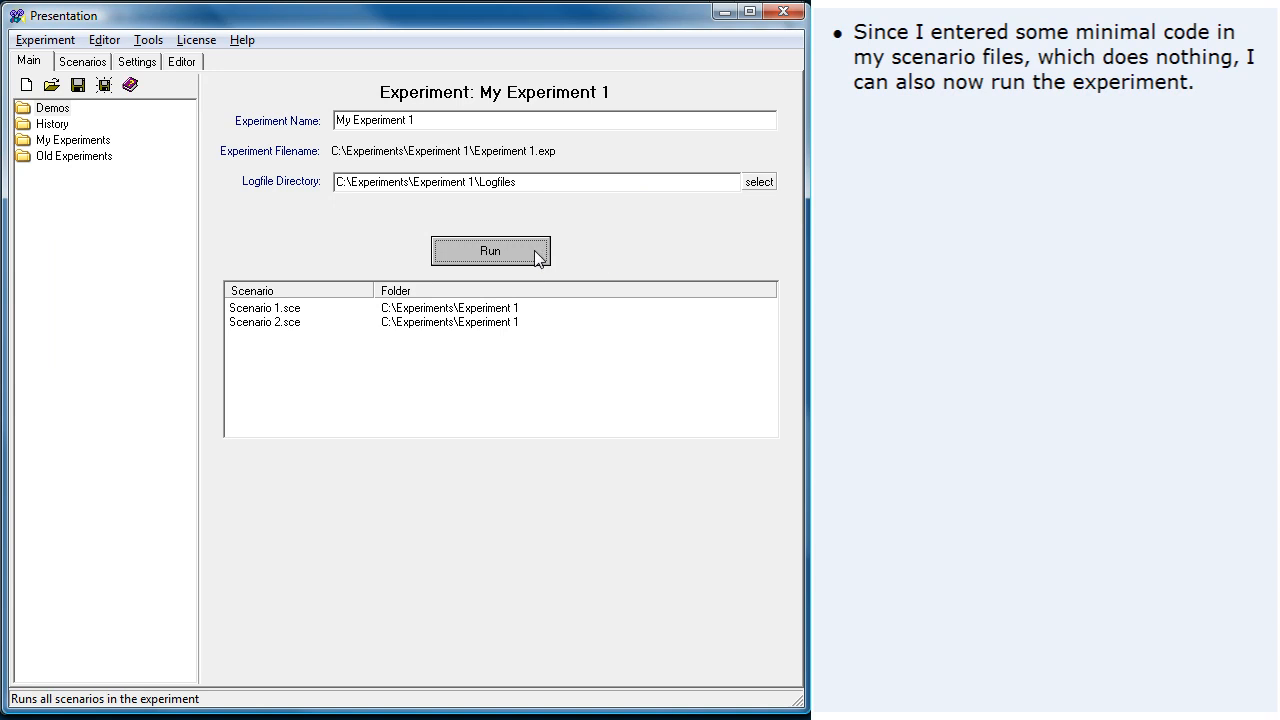
Step: Run both scenarios back to back from the Main tab, continue past completion and finish the run
left_click(490, 252)
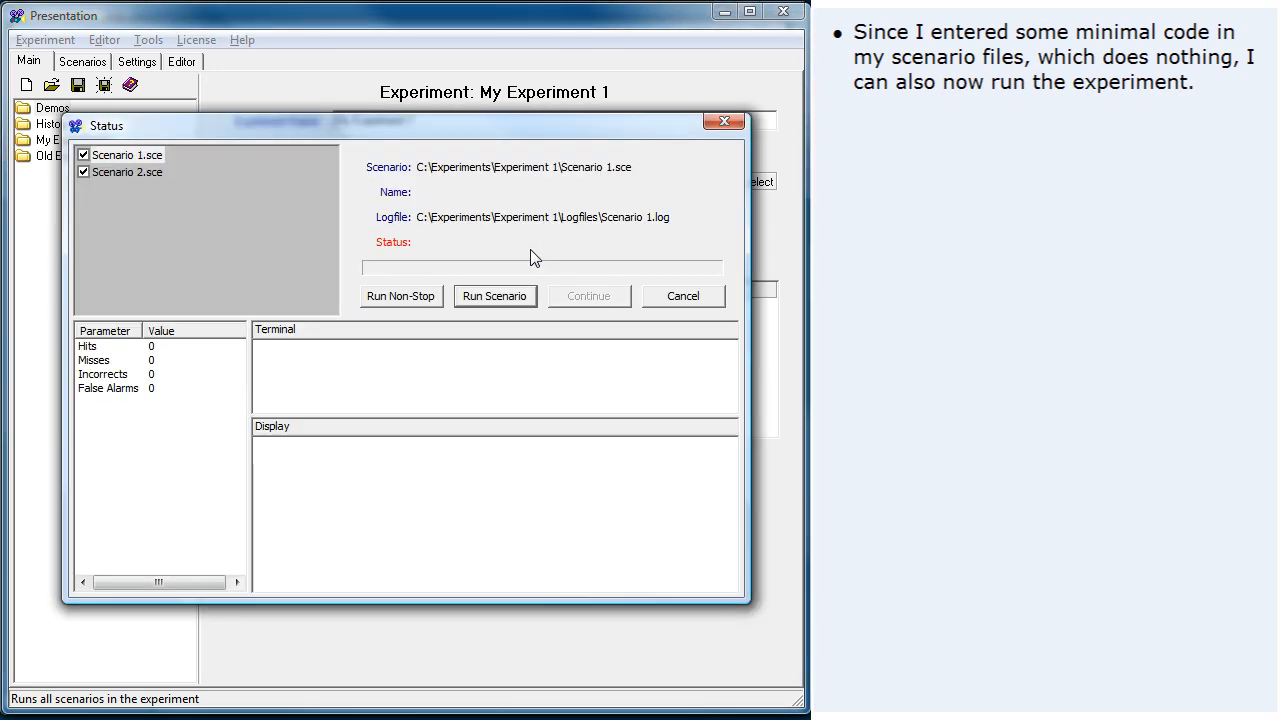
left_click(494, 296)
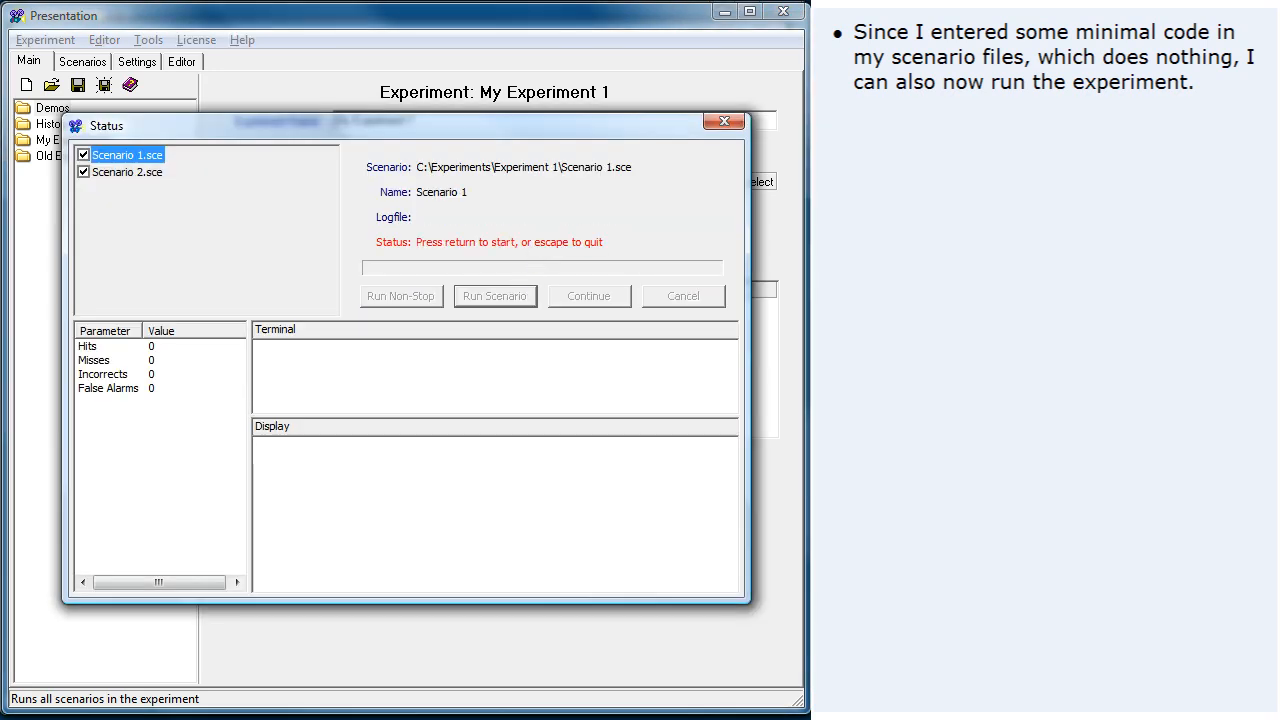
left_click(494, 296)
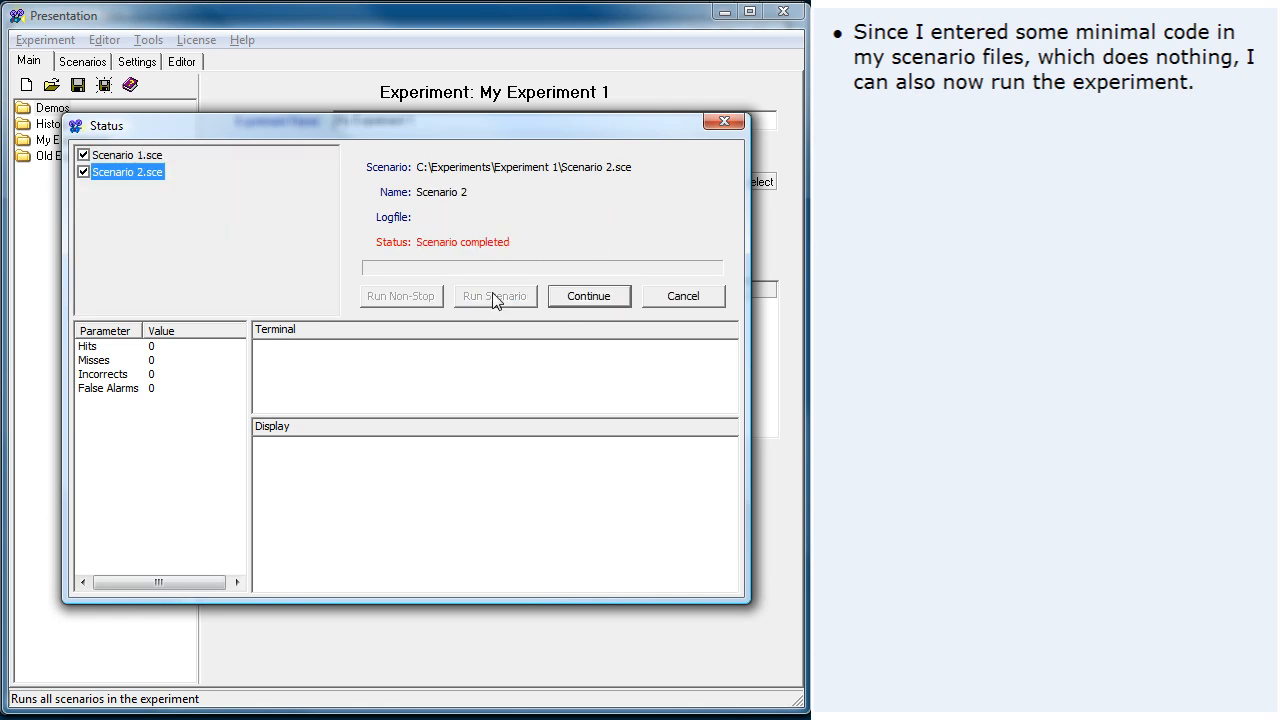
left_click(588, 296)
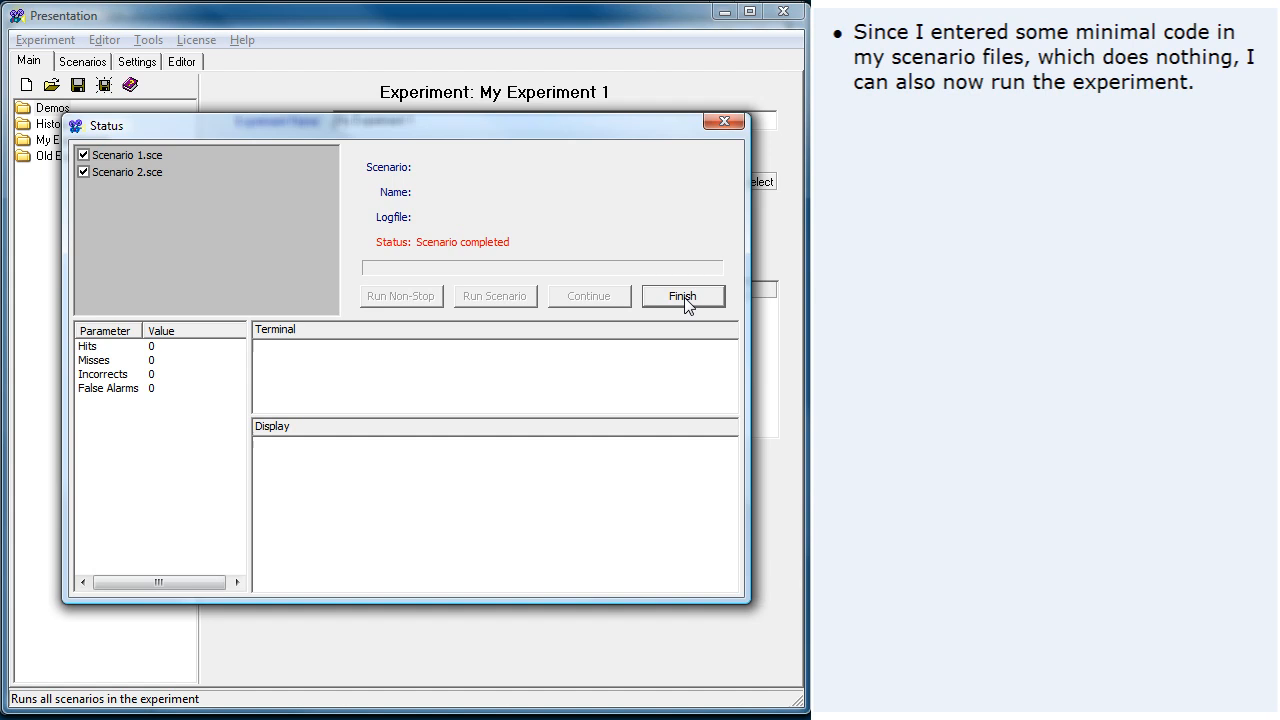
left_click(684, 296)
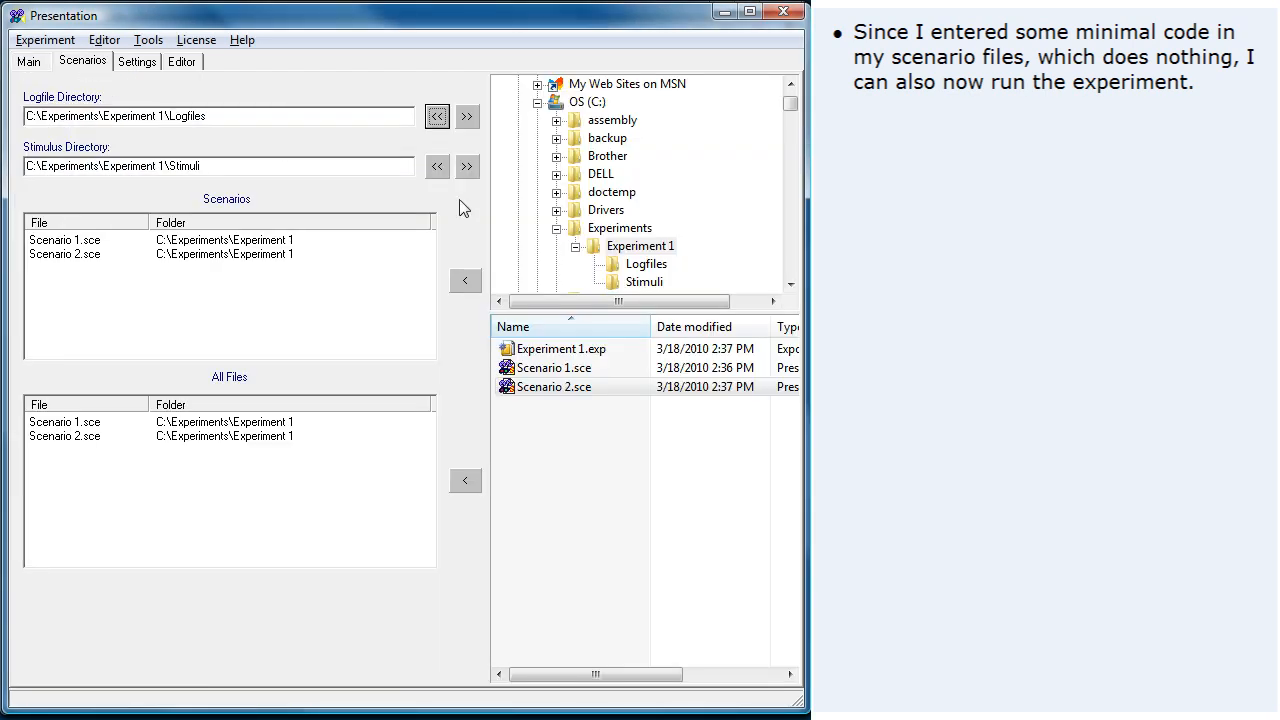
Step: Check Scenario 1.log and Scenario 2.log in Logfiles, then start Experiment Quick Start from the editor
left_click(646, 264)
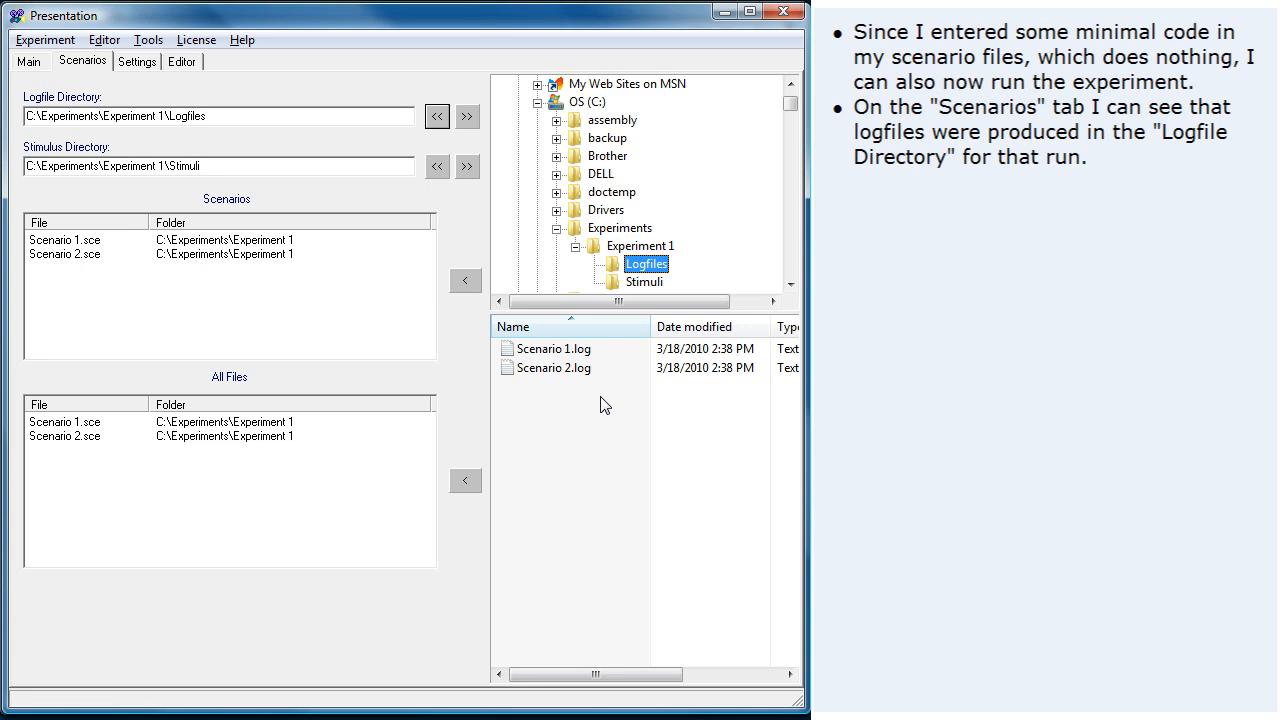
mouse_move(180, 68)
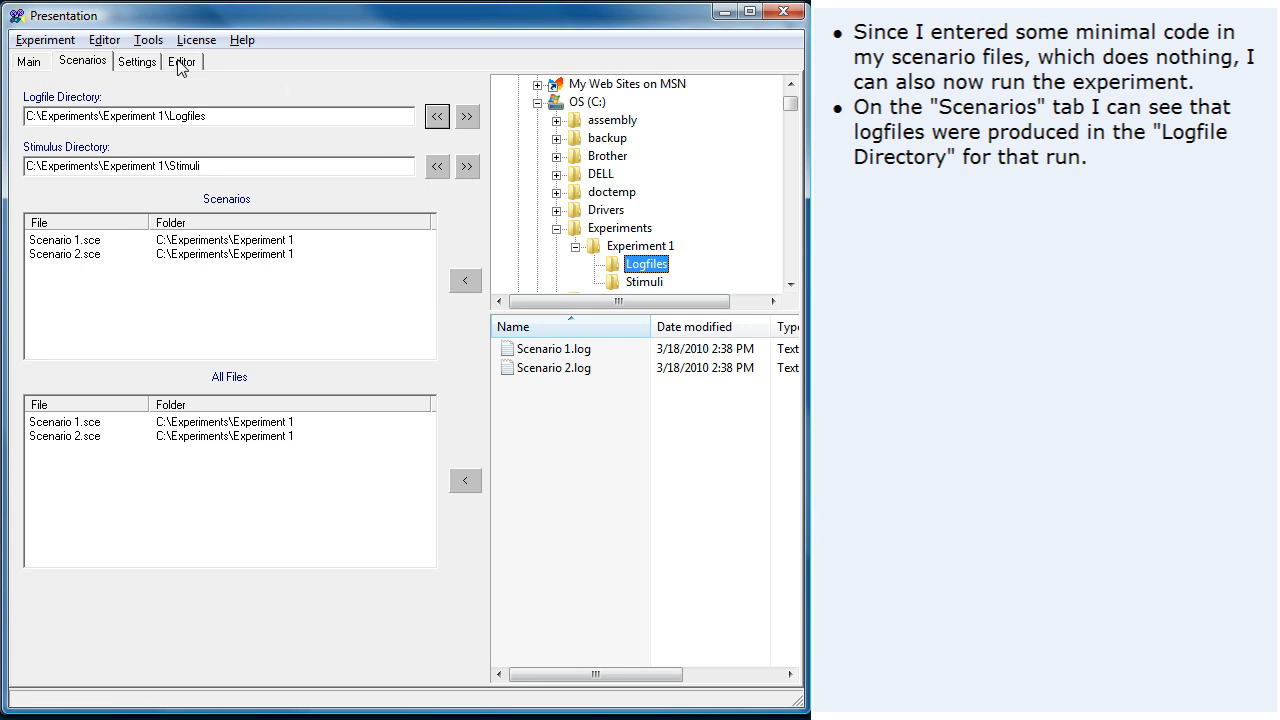
left_click(182, 60)
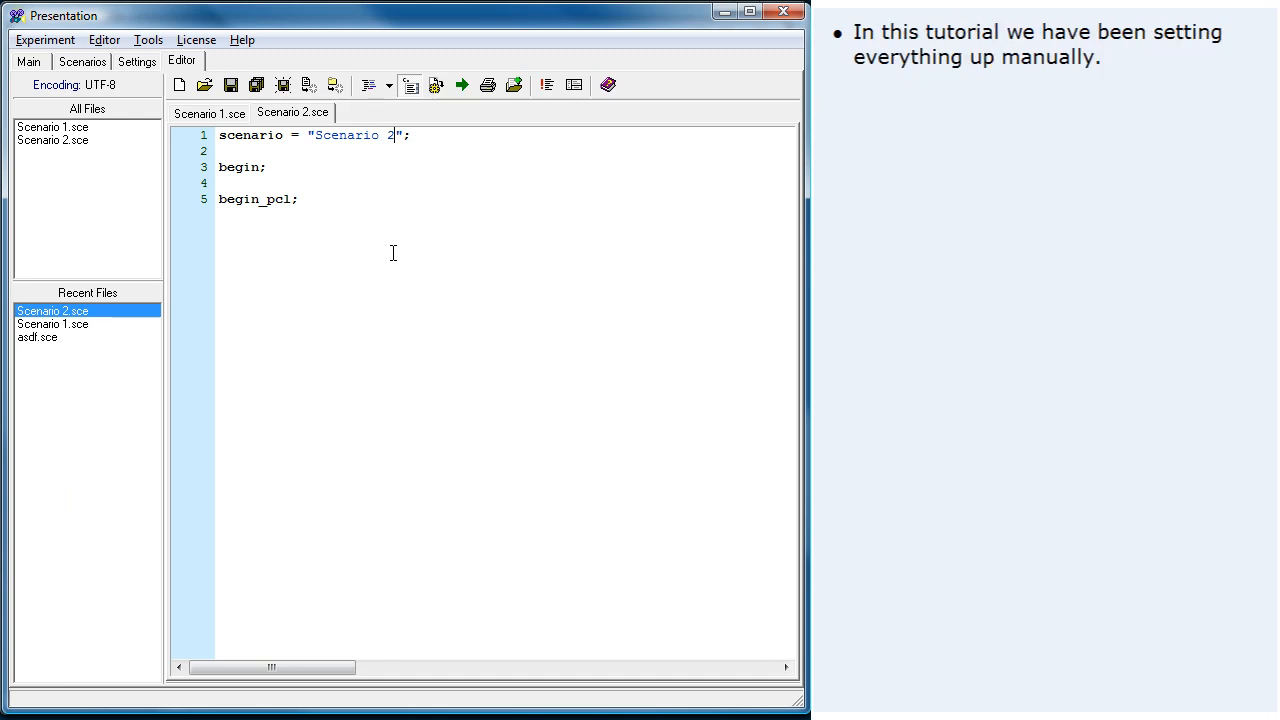
mouse_move(376, 208)
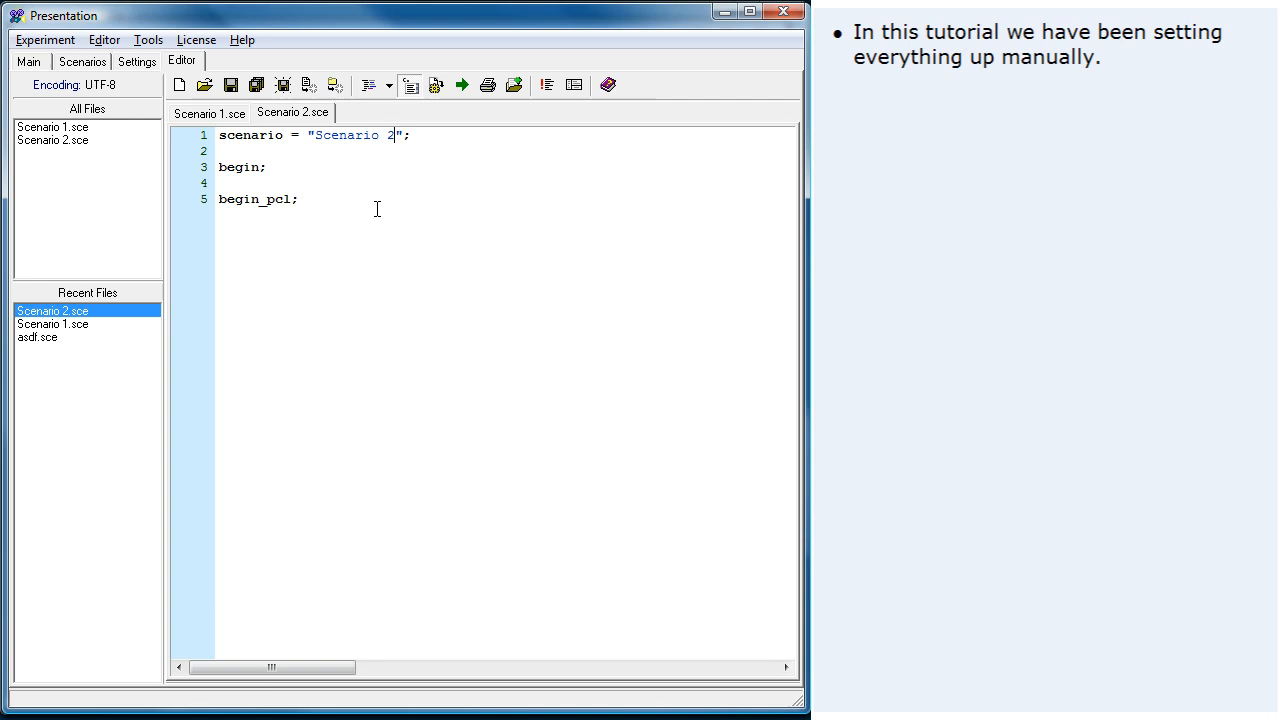
mouse_move(336, 84)
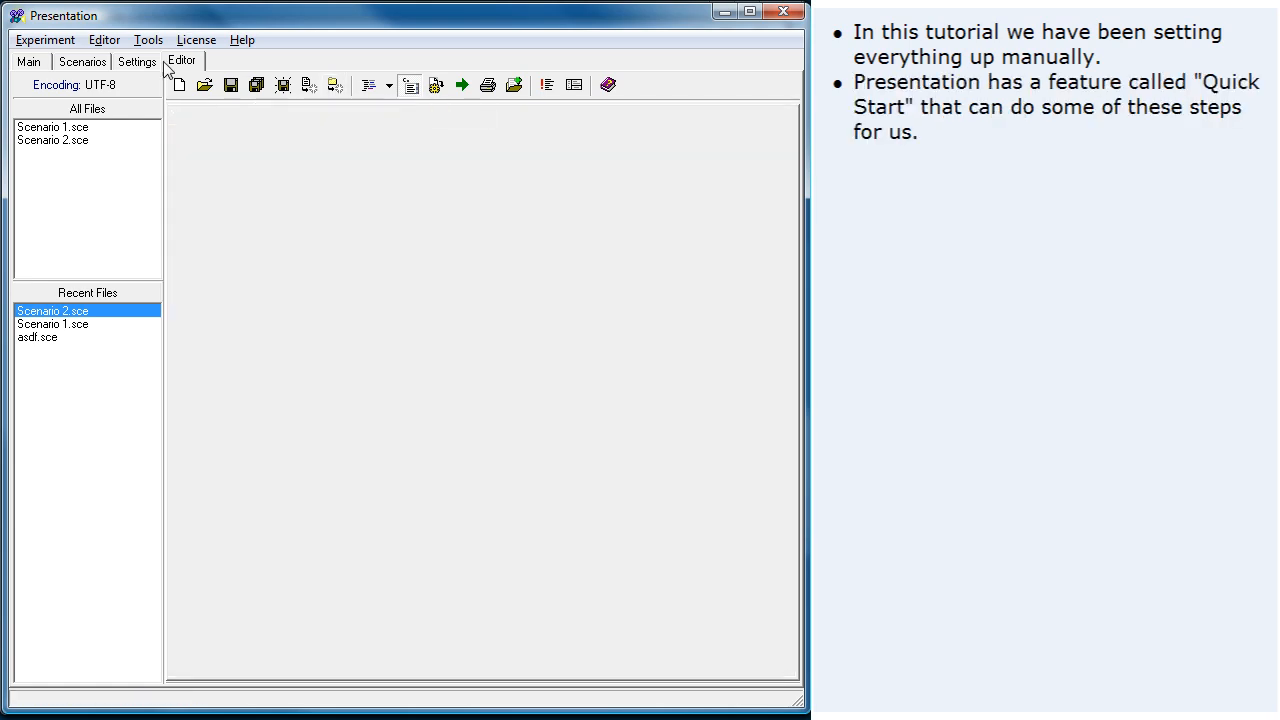
left_click(44, 40)
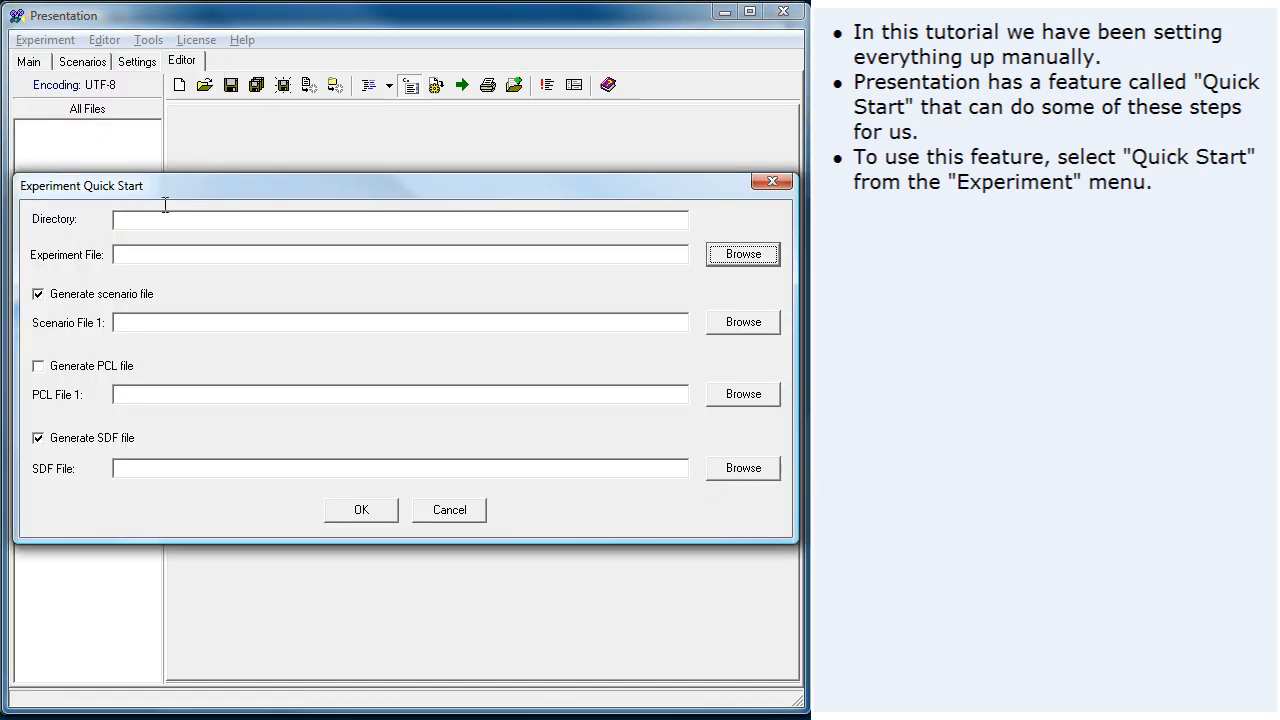
Step: Create Experiment 2.exp in the Experiment 2 folder with scenario My Scenario via Quick Start
left_click(742, 252)
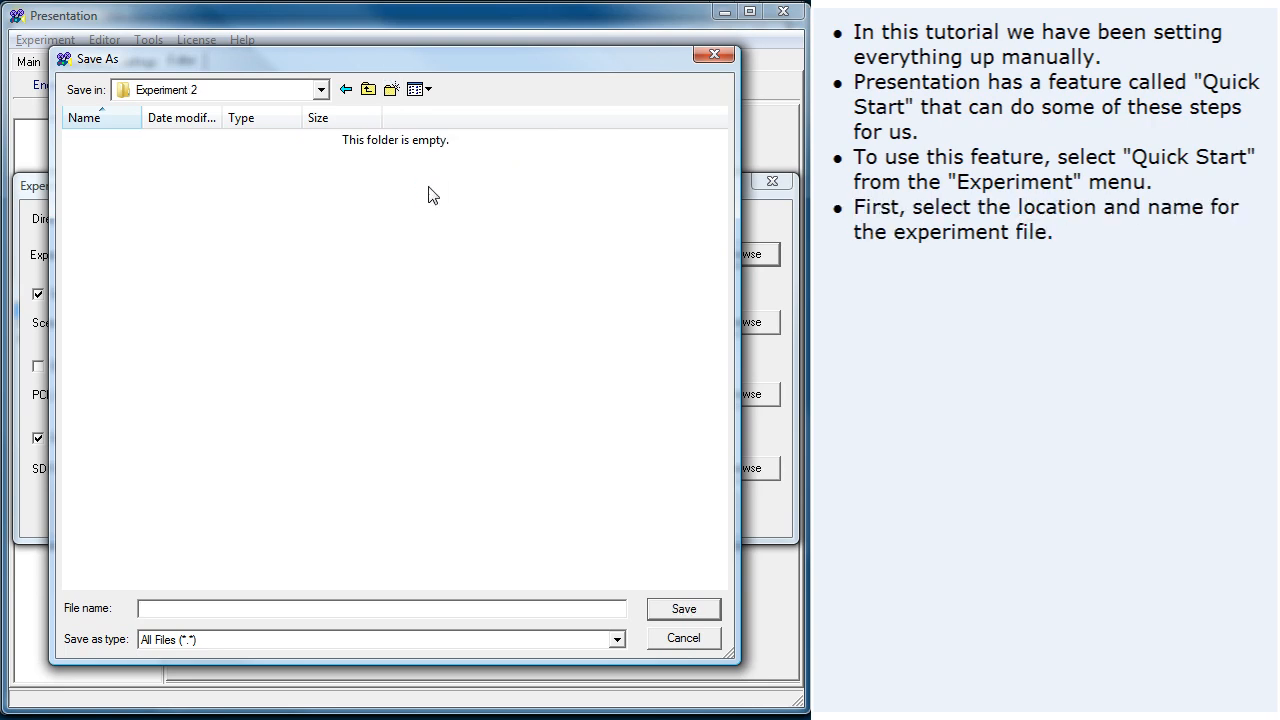
type("Ex")
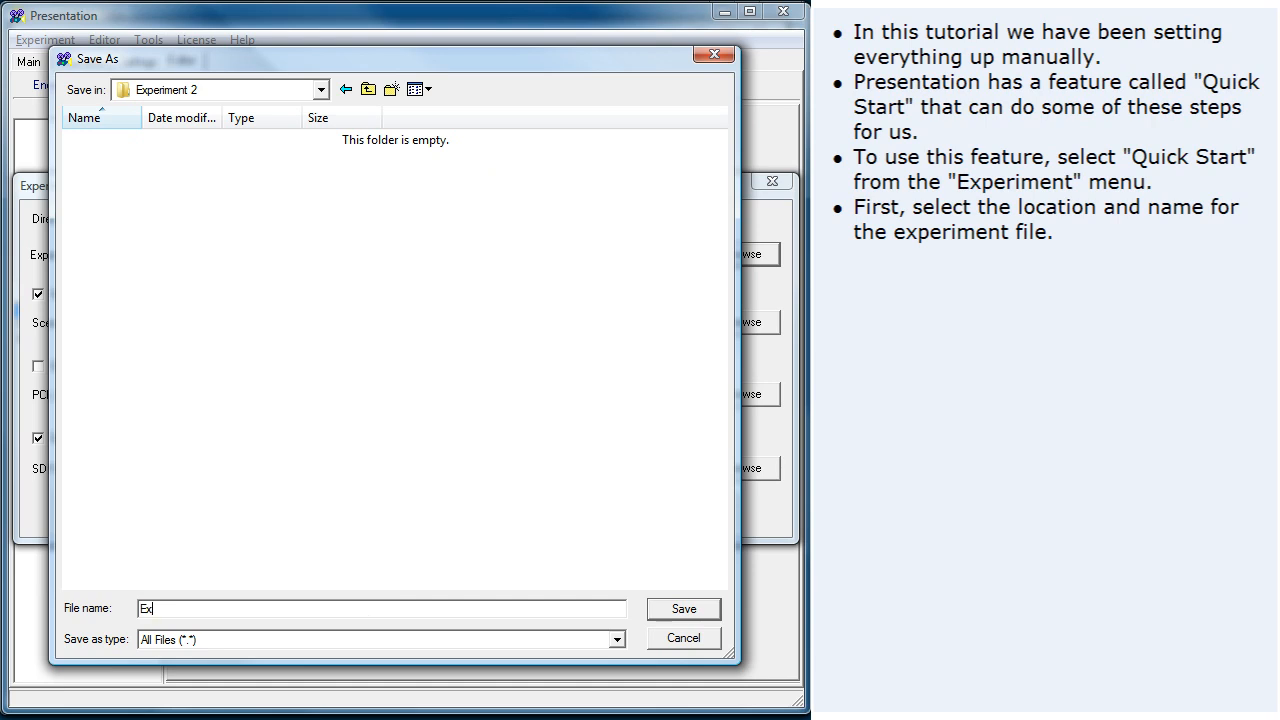
left_click(684, 608)
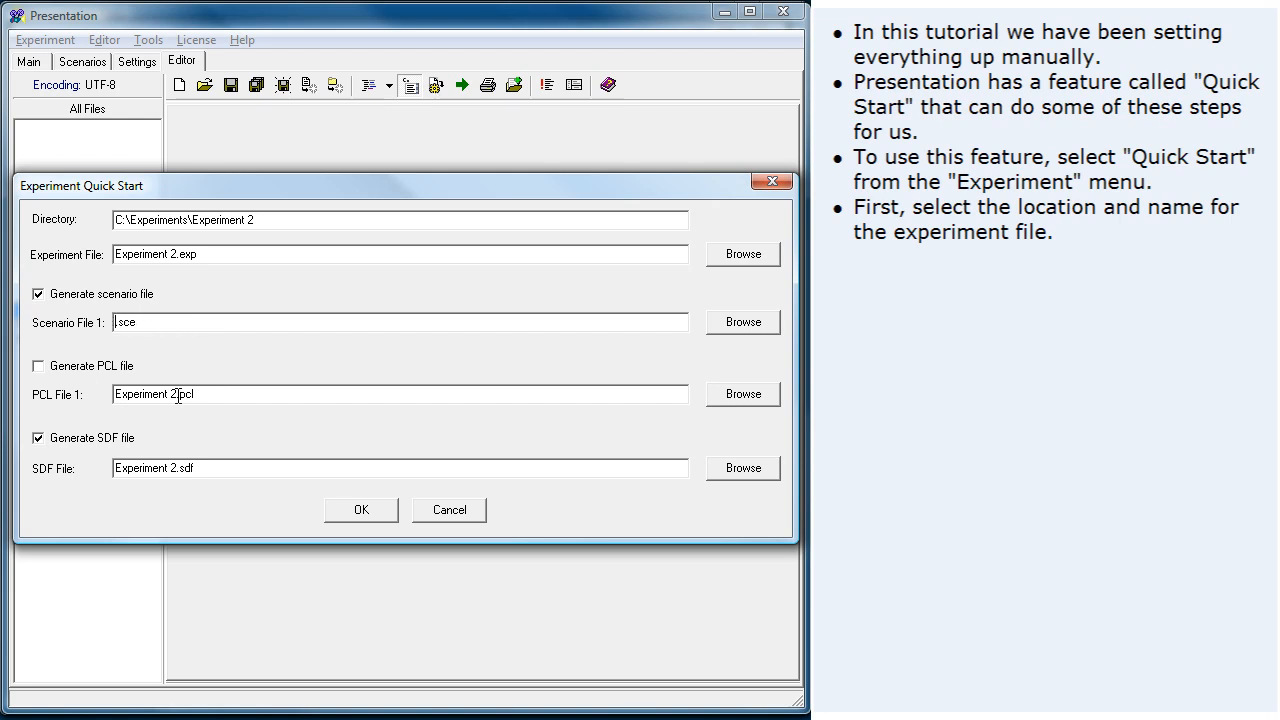
type("My Scenario")
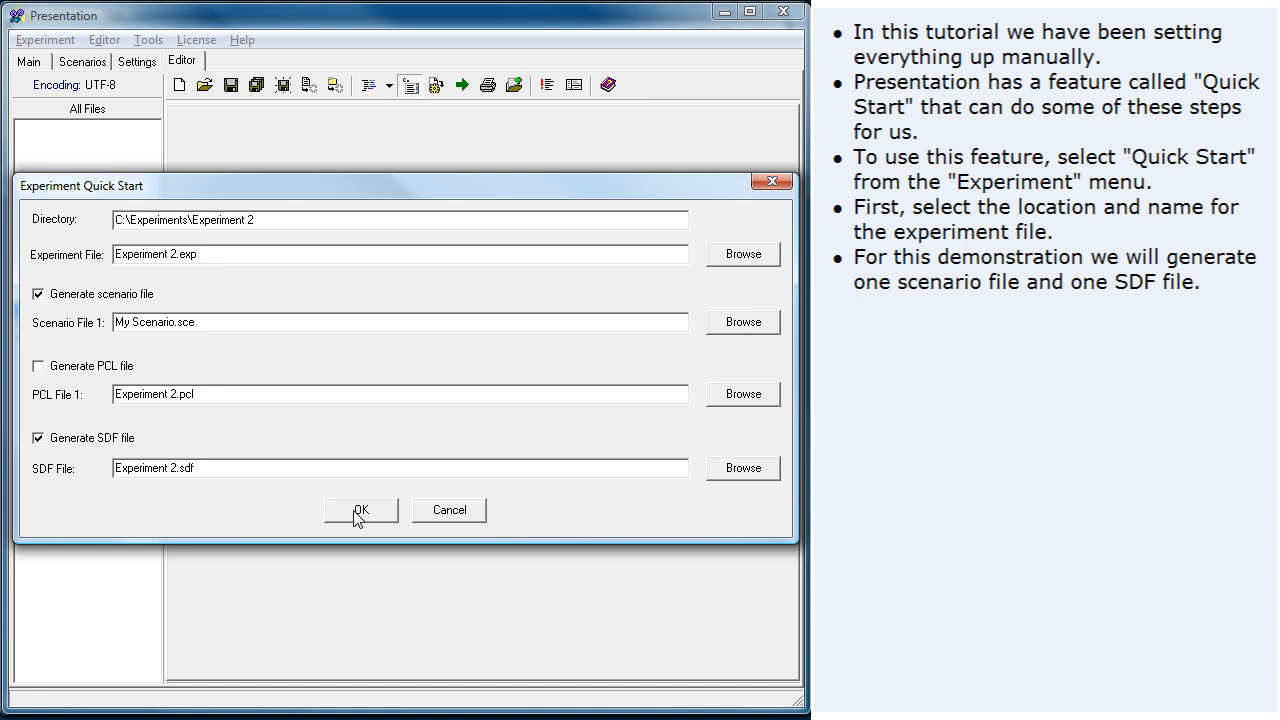
left_click(360, 510)
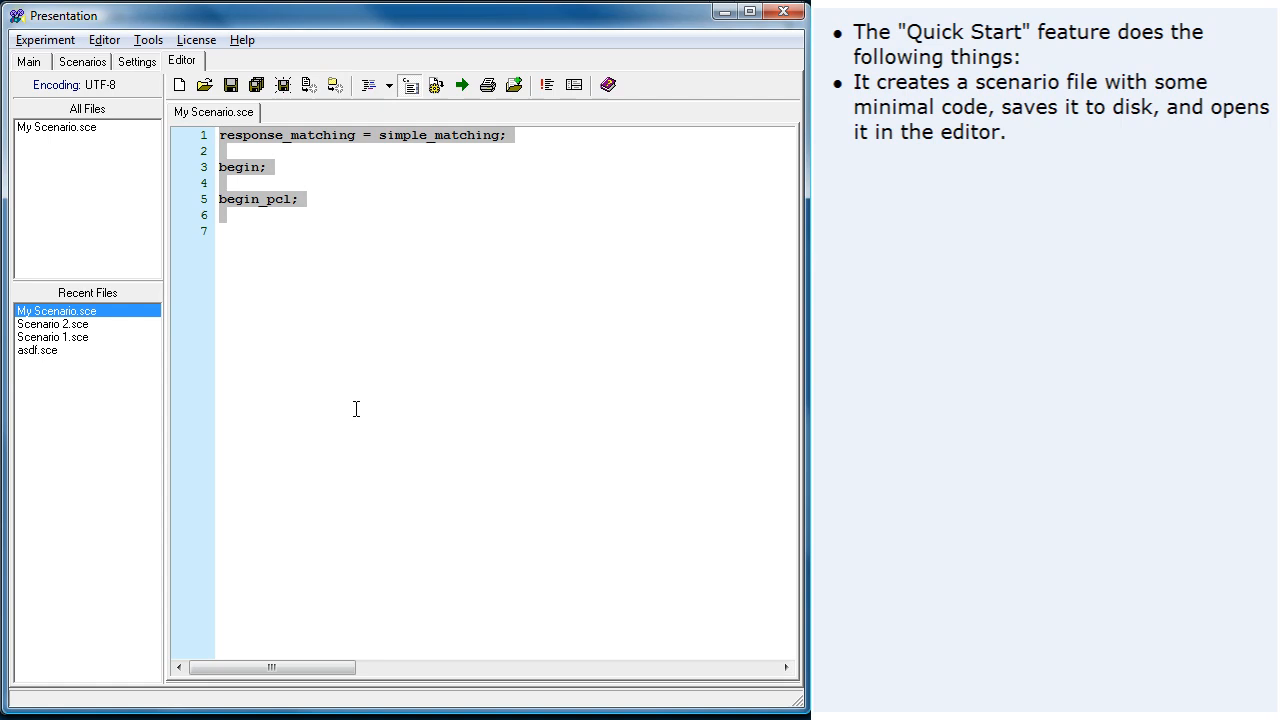
mouse_move(148, 110)
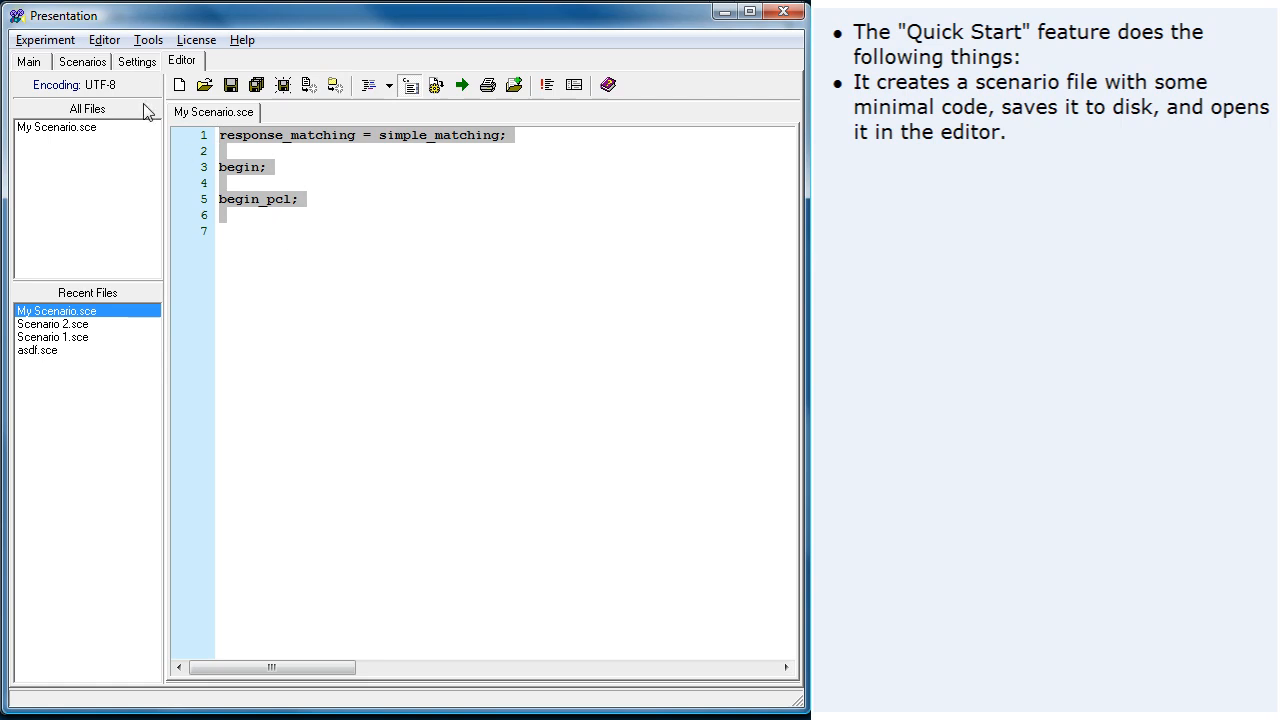
Step: Confirm My Scenario.sce is listed and logfile/stimulus directories point to Experiment 2, then view Settings
left_click(82, 60)
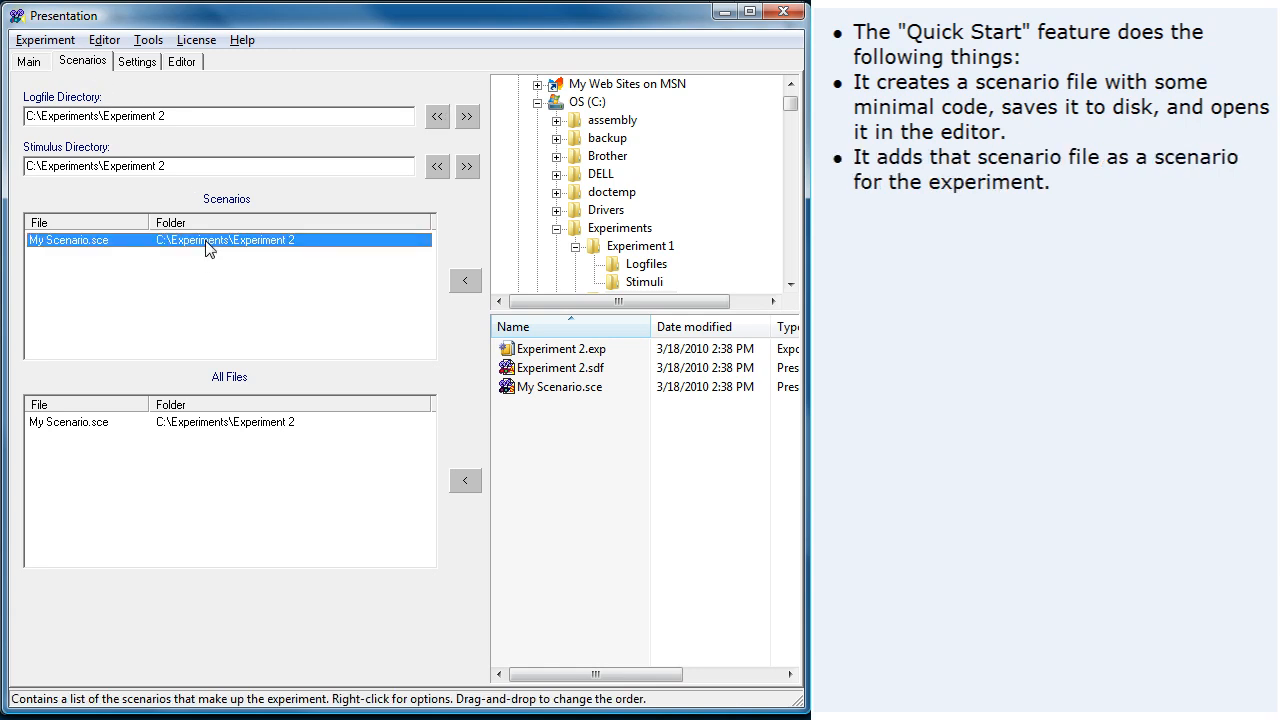
mouse_move(236, 168)
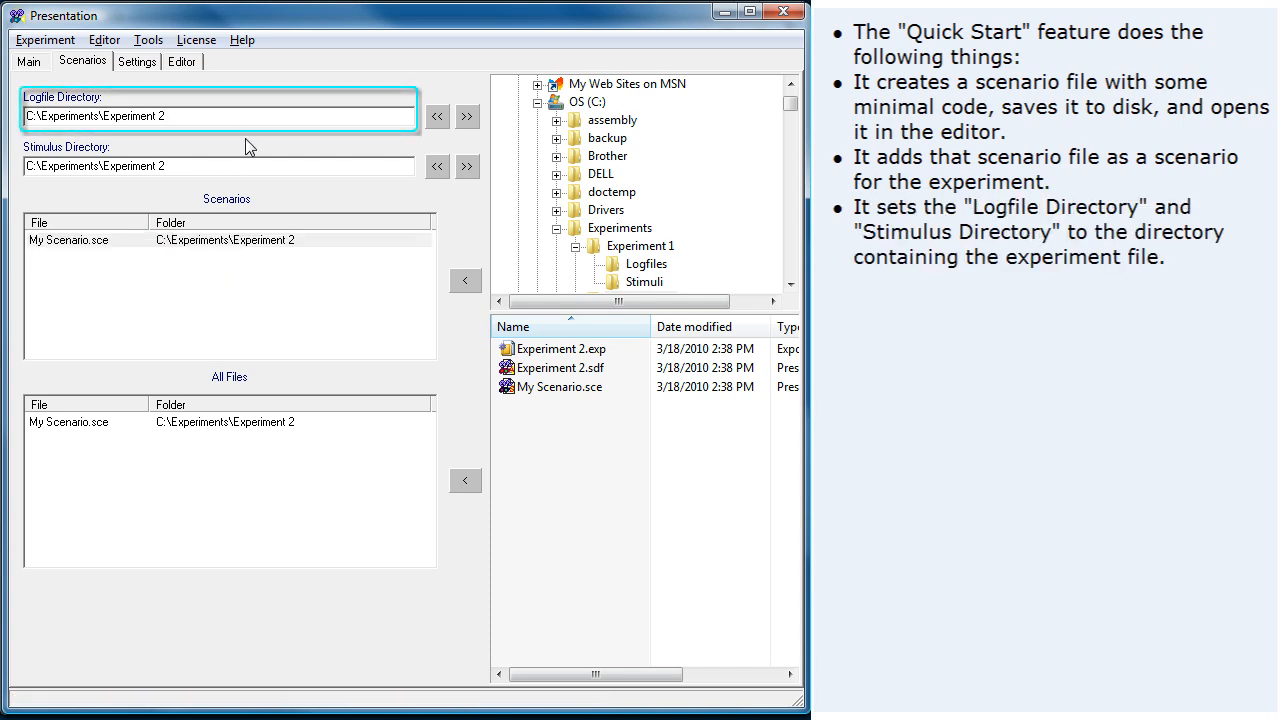
left_click(218, 166)
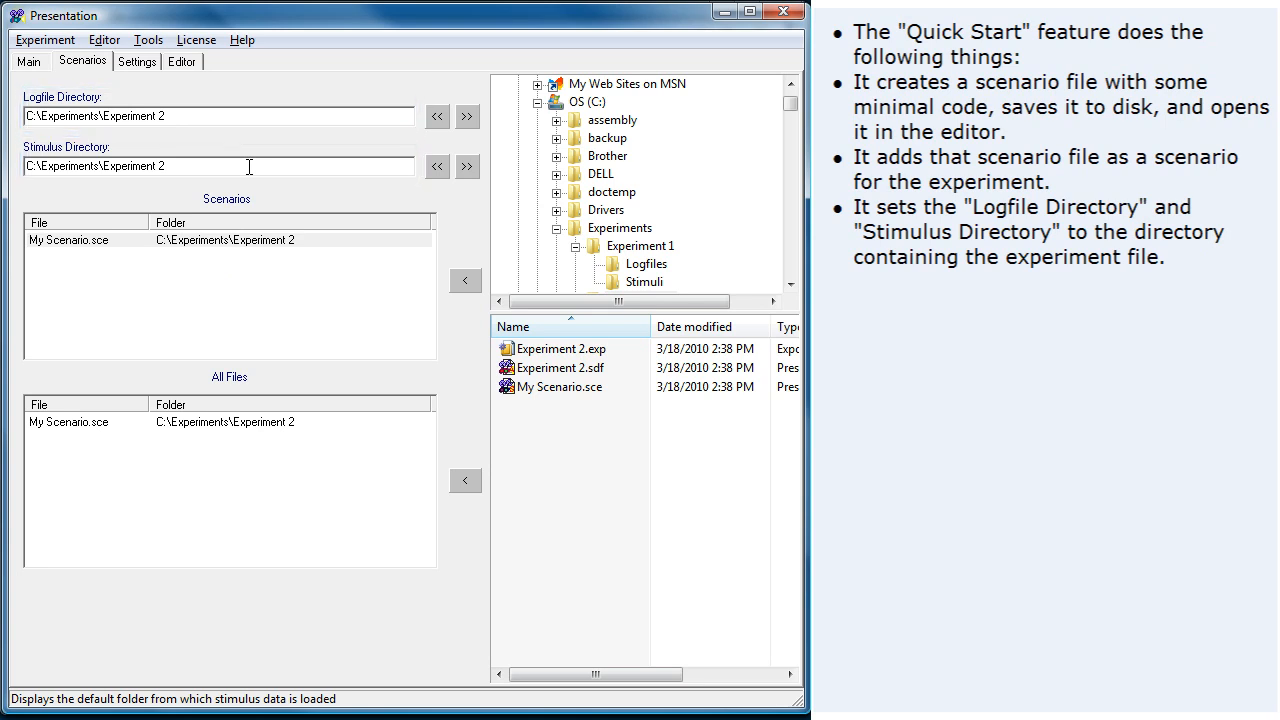
left_click(136, 60)
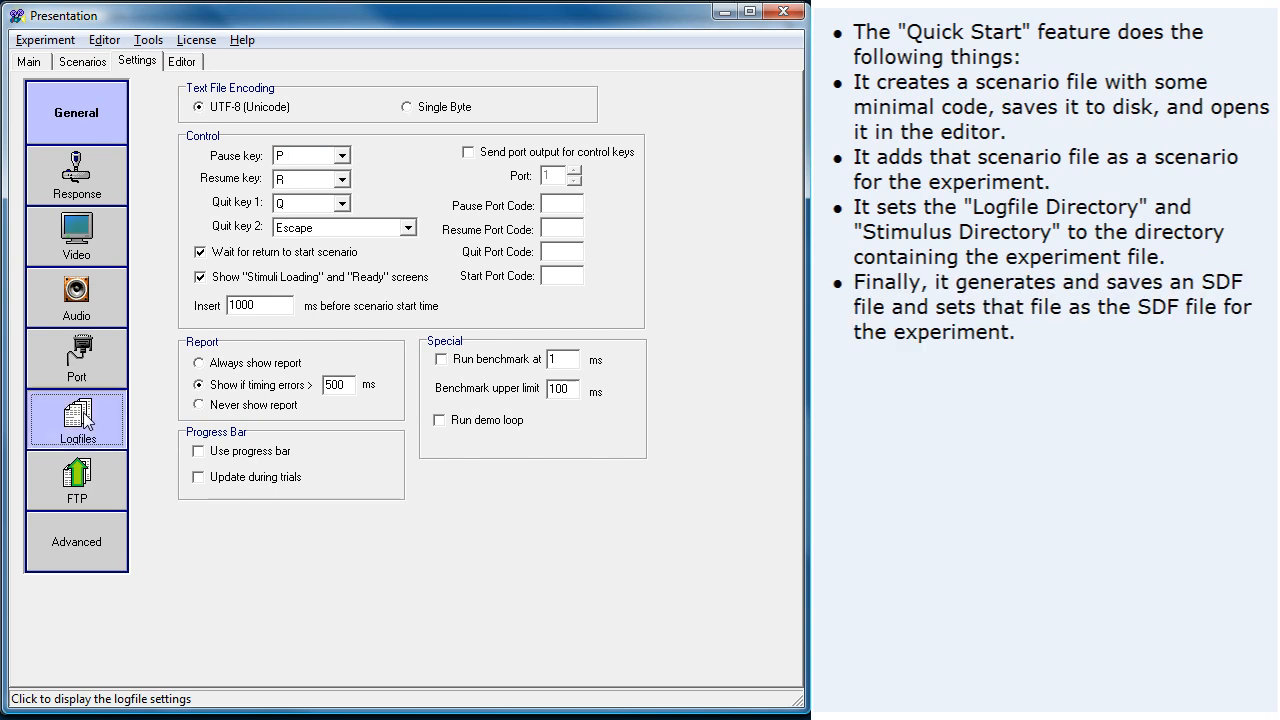
Step: Verify Experiment 2.sdf is the SDF file and list Experiment 2's .exp, .sdf and My Scenario.sce files
left_click(76, 418)
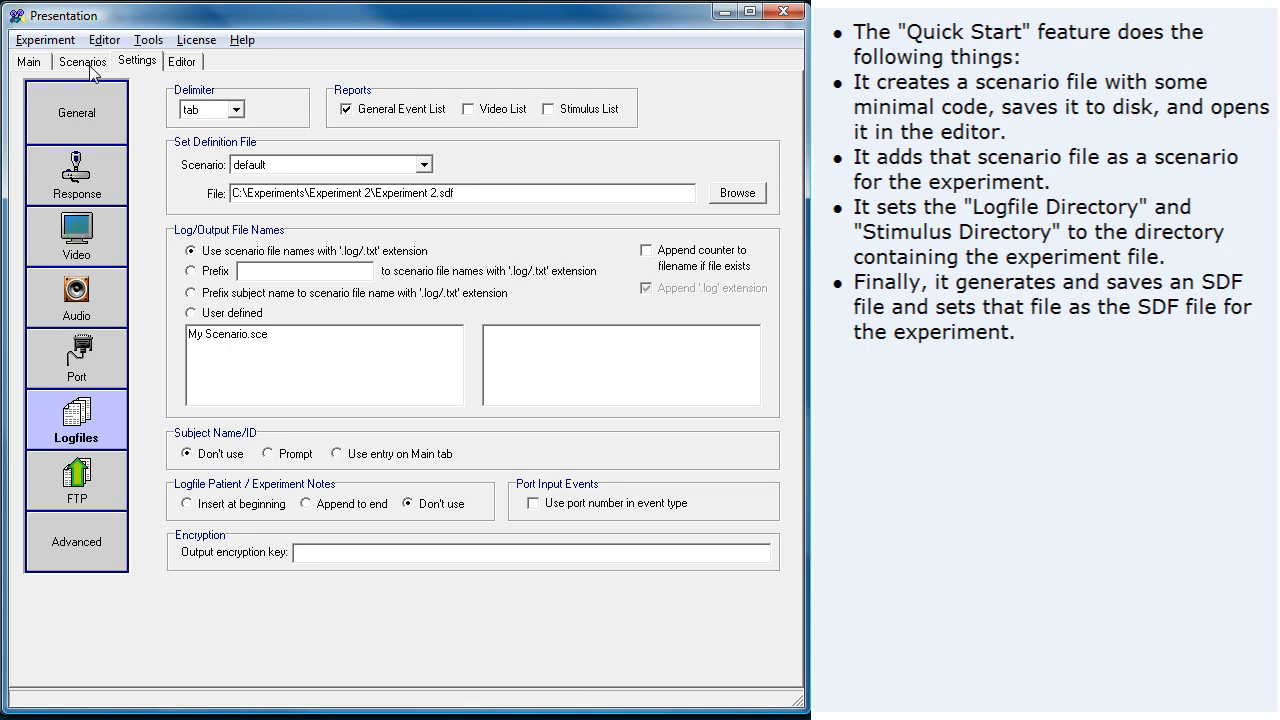
left_click(82, 60)
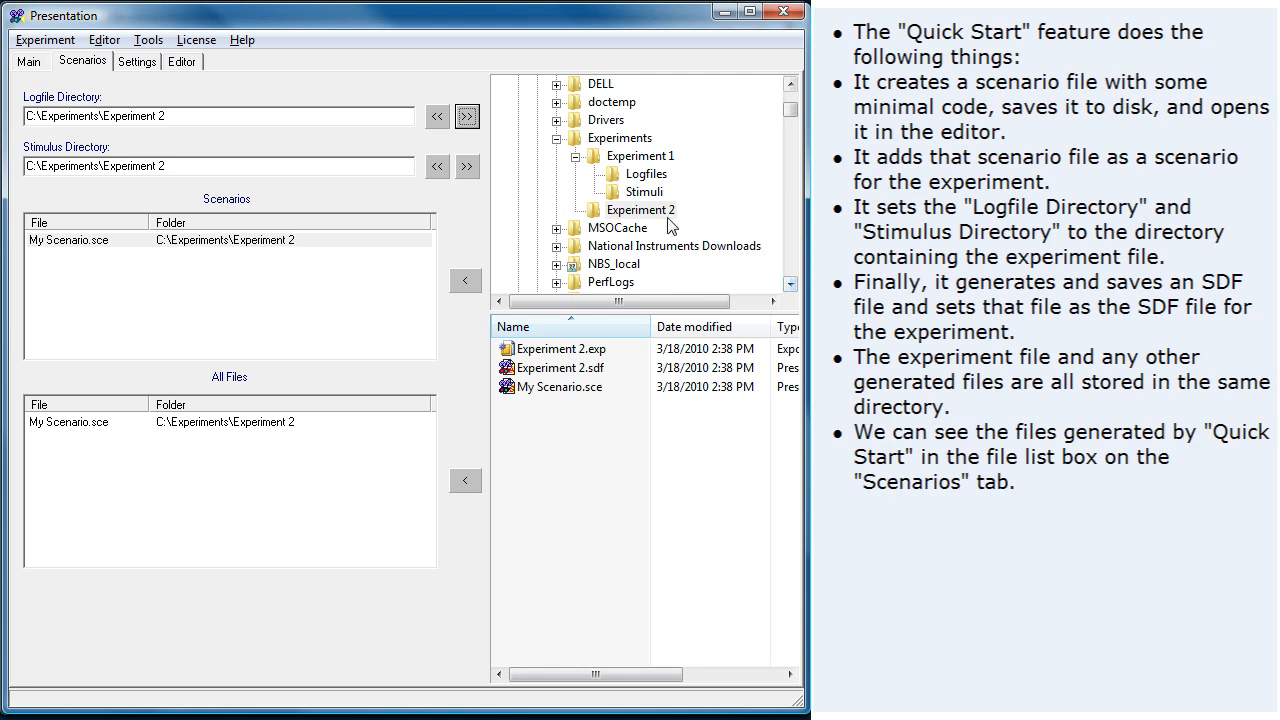
left_click(640, 210)
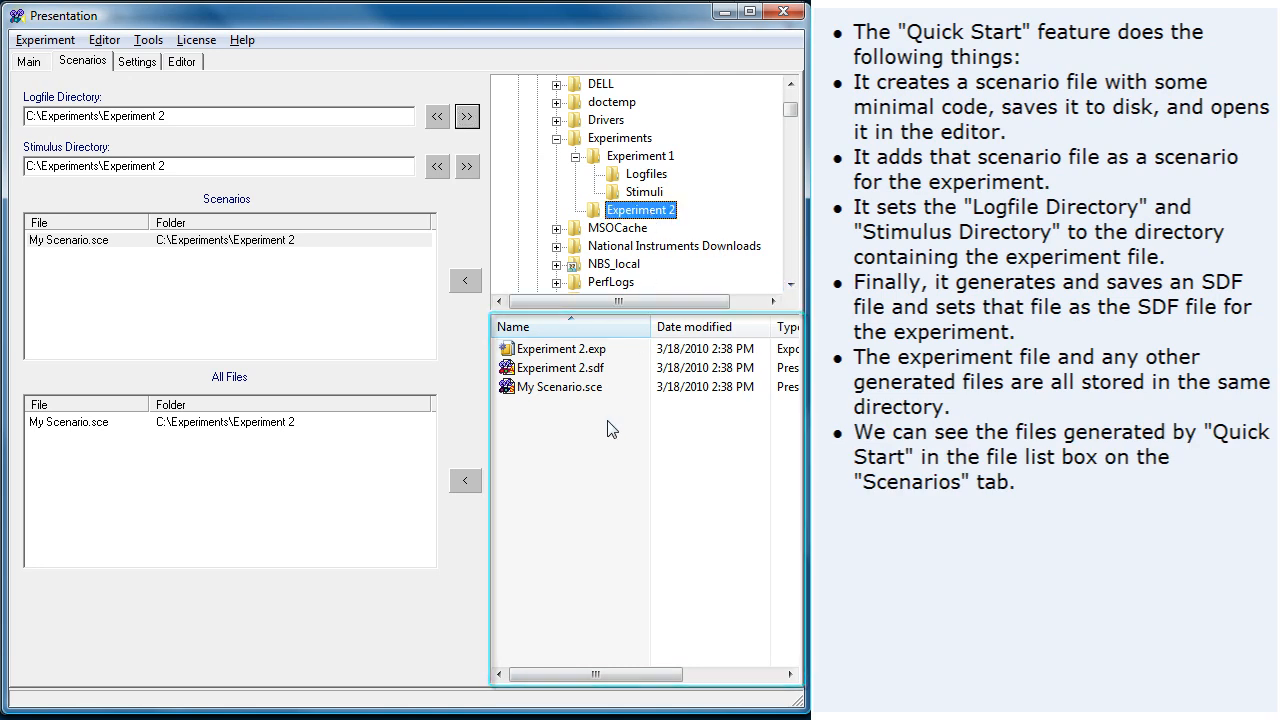